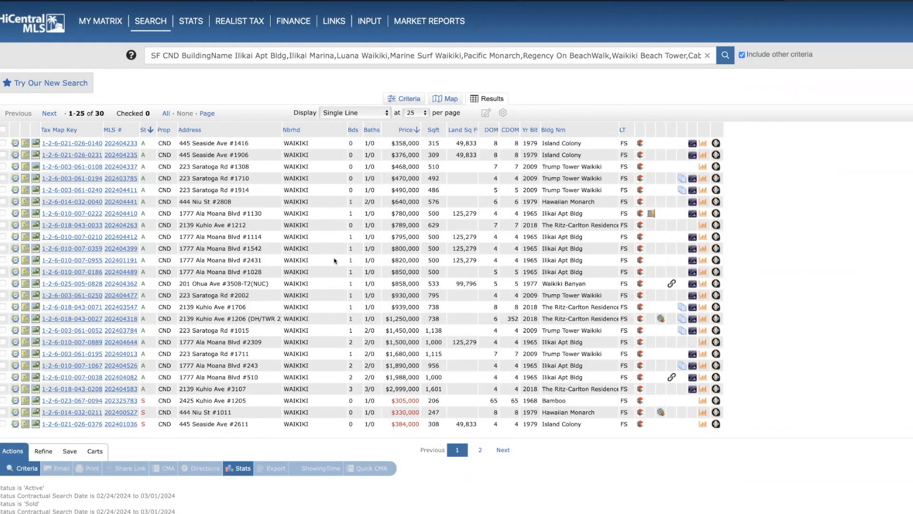
mouse_move(351, 332)
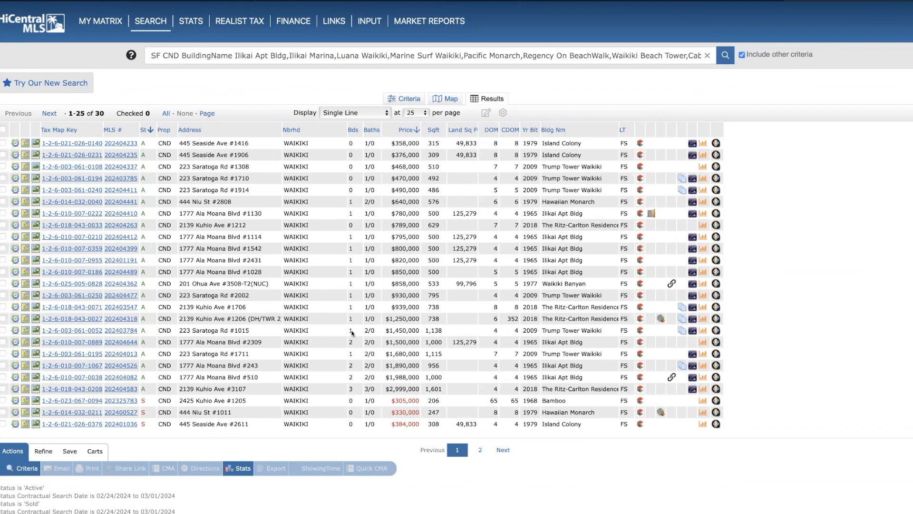
mouse_move(405, 394)
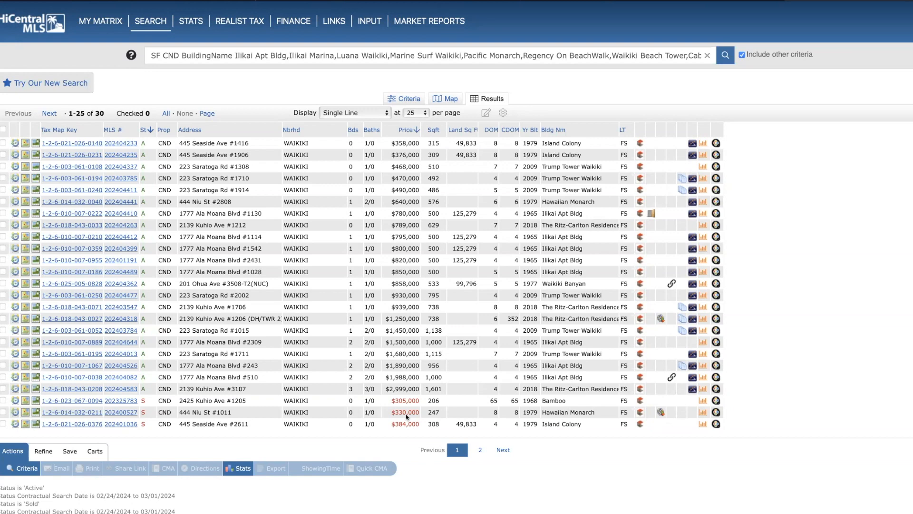
mouse_move(293, 272)
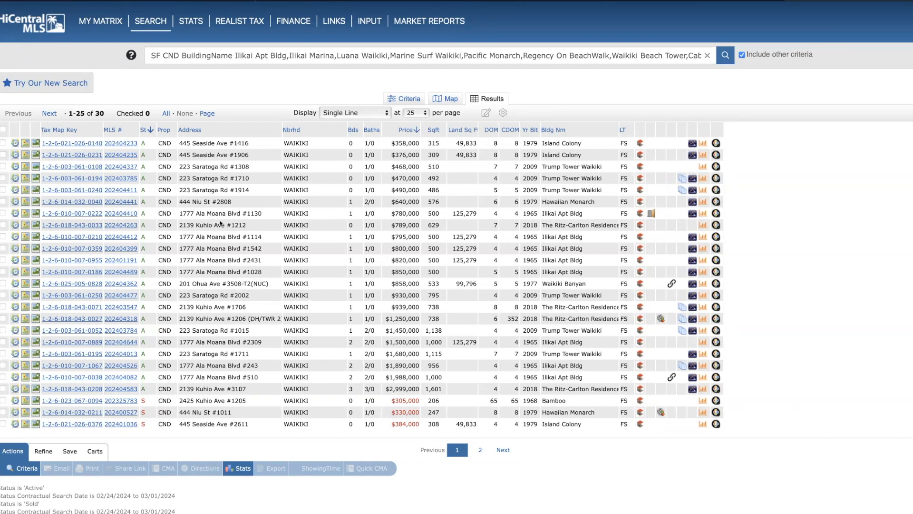
mouse_move(217, 352)
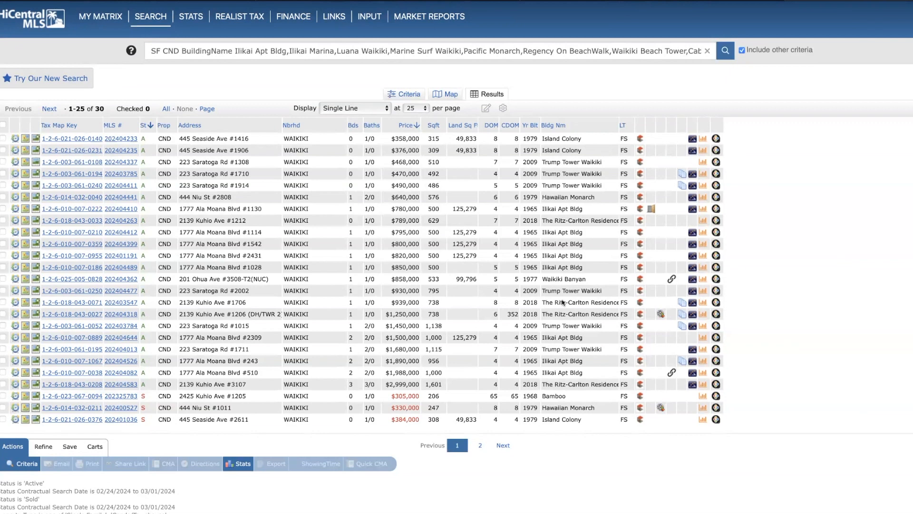
mouse_move(439, 304)
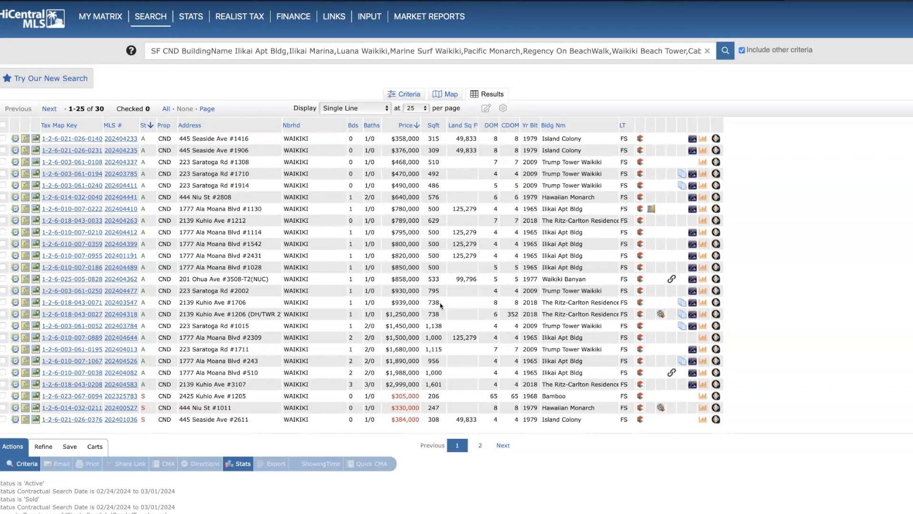
mouse_move(294, 209)
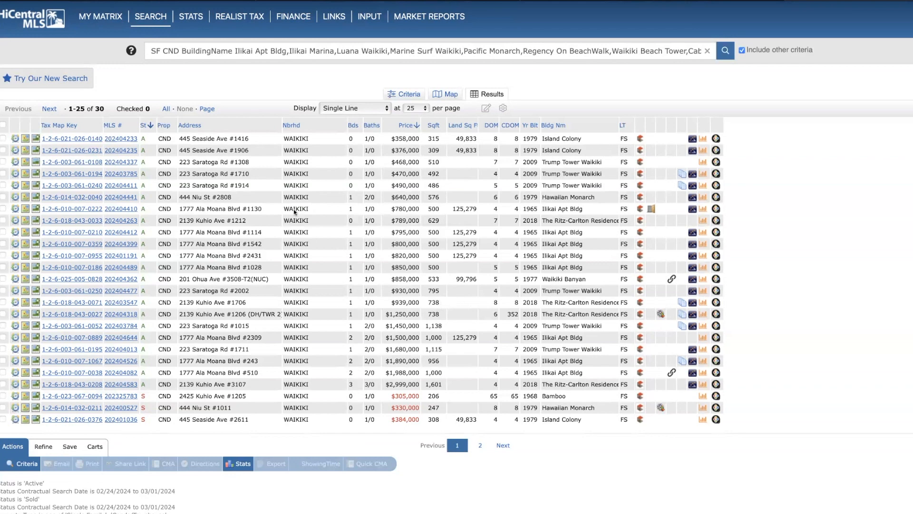
mouse_move(166, 162)
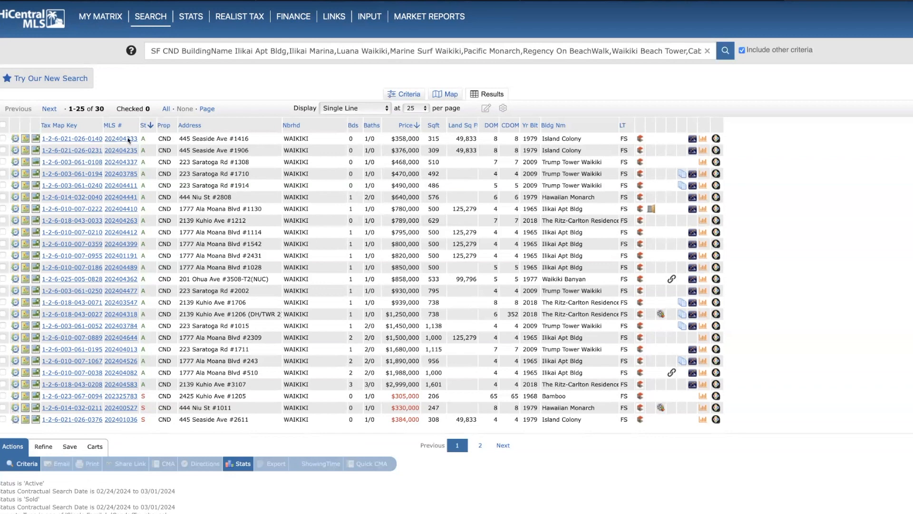
left_click(119, 139)
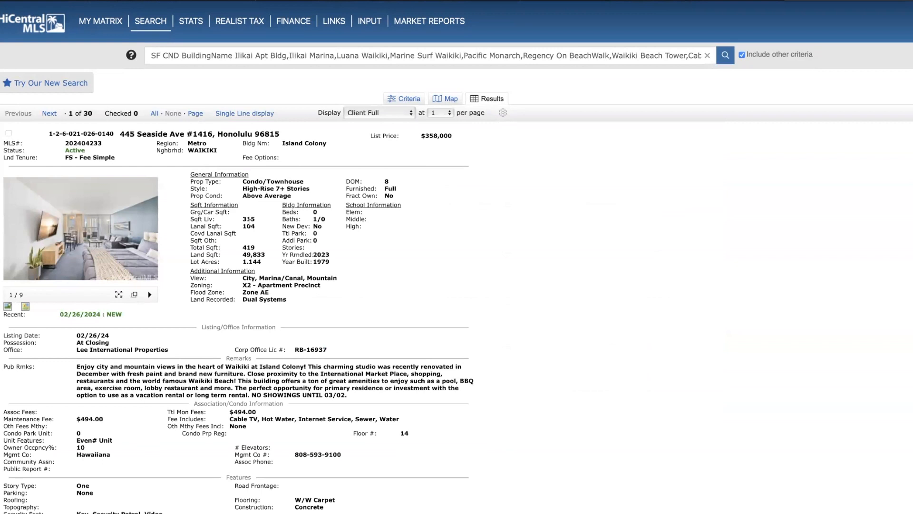
mouse_move(424, 156)
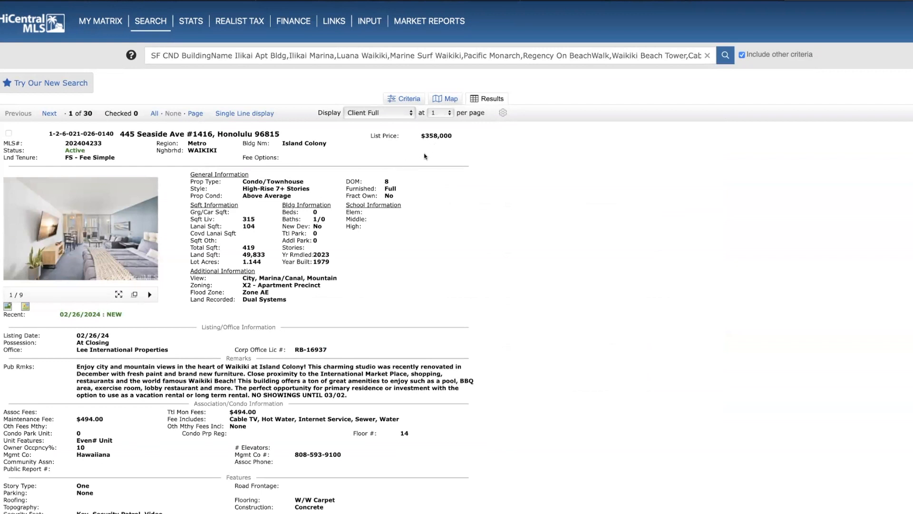
mouse_move(248, 277)
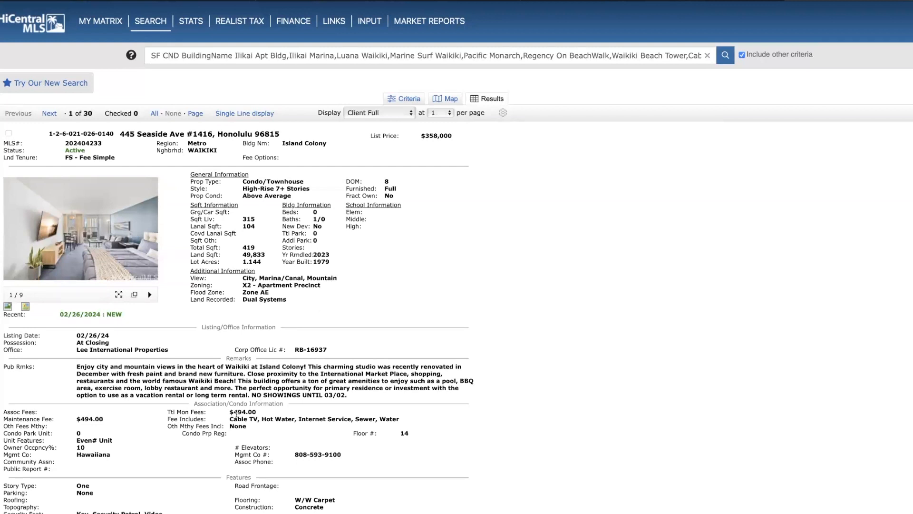
mouse_move(171, 274)
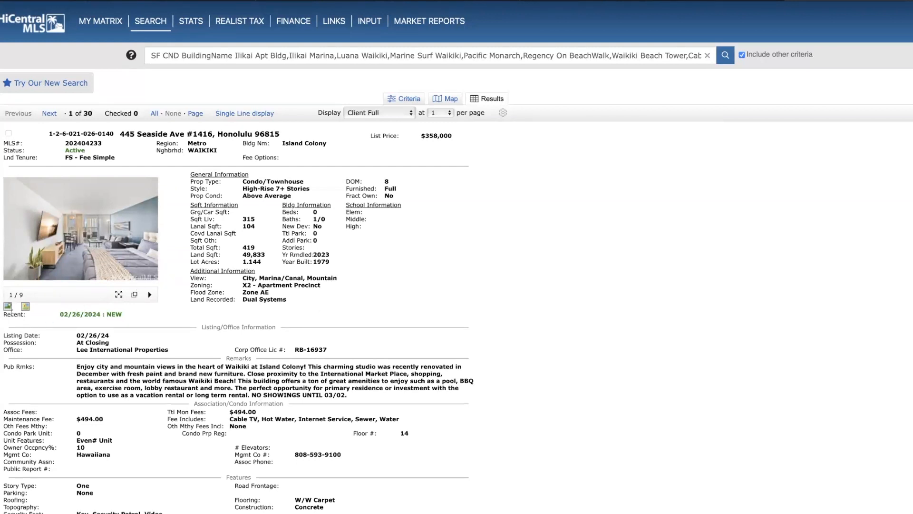
left_click(8, 307)
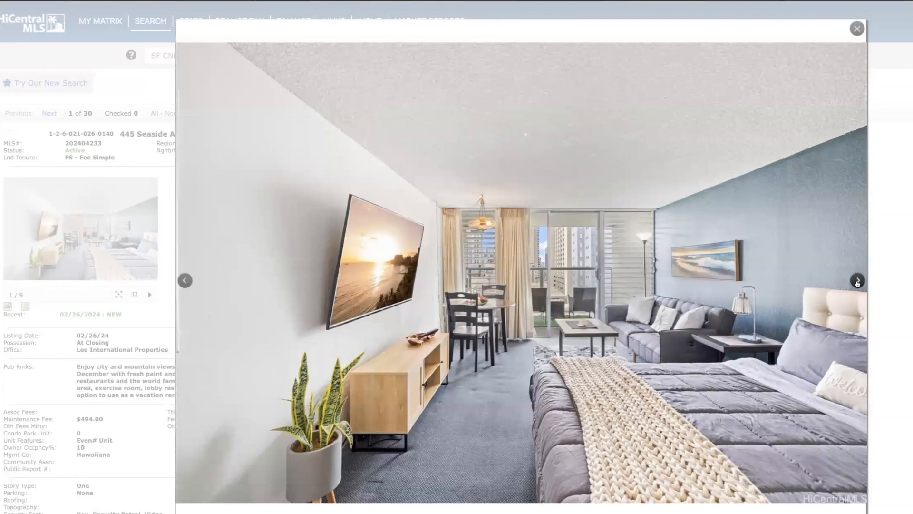
left_click(856, 280)
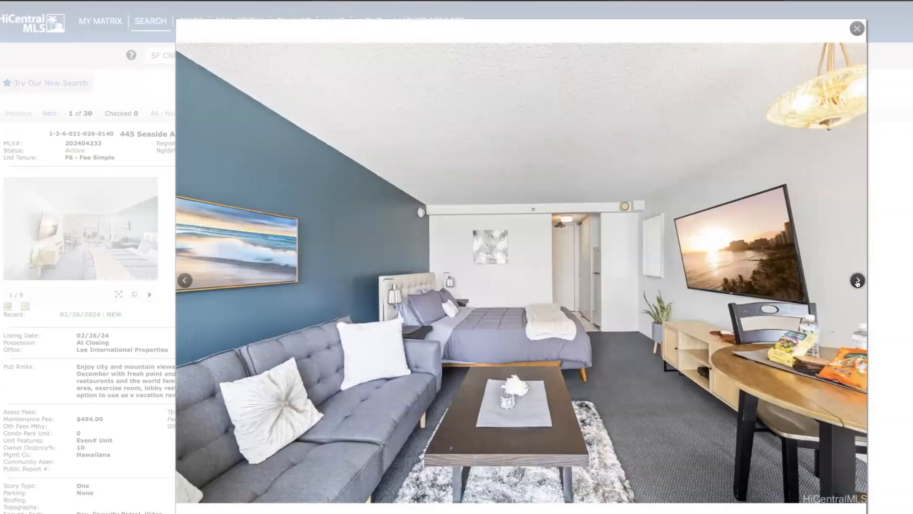
mouse_move(635, 423)
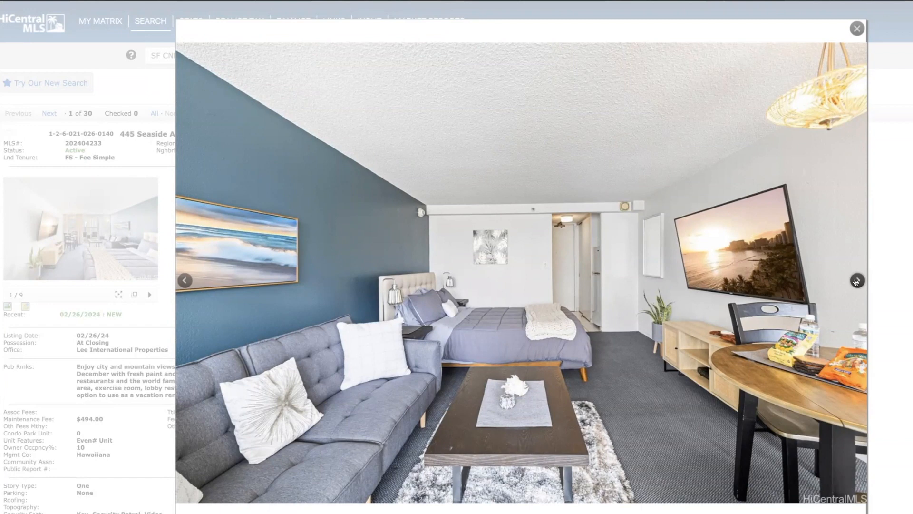
left_click(857, 280)
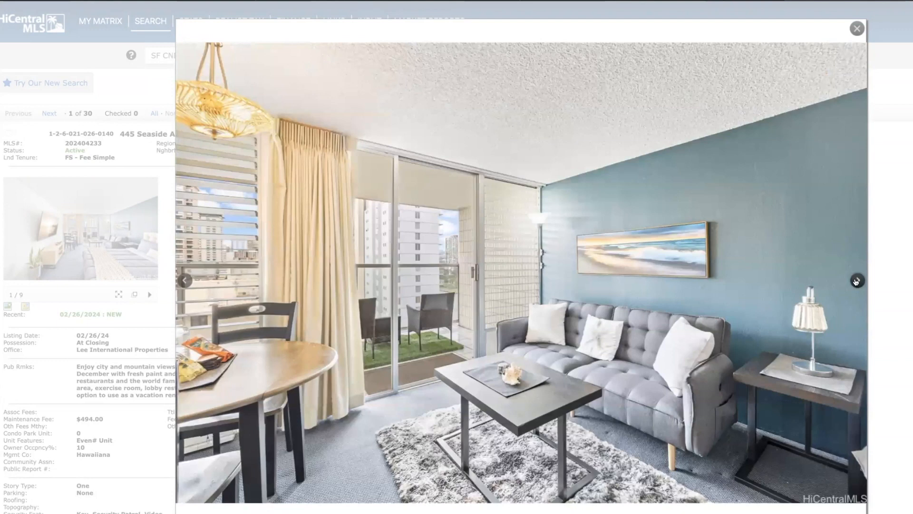
mouse_move(424, 351)
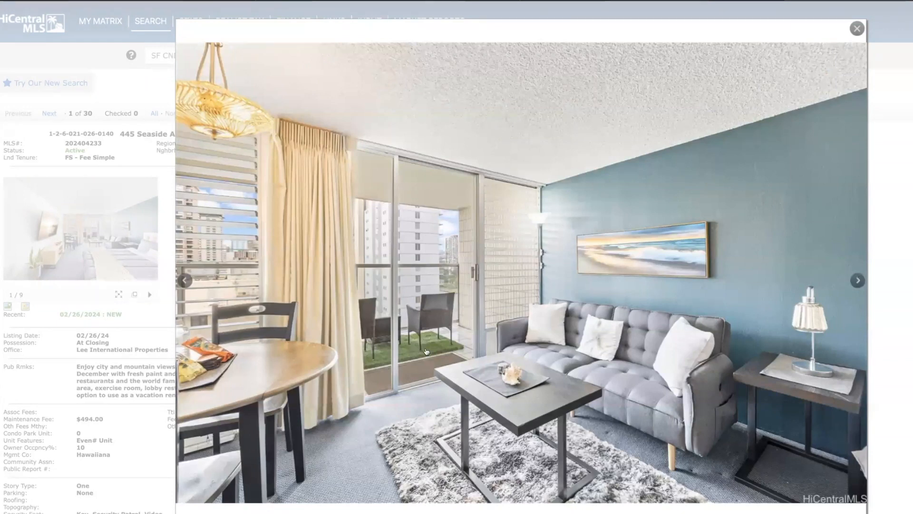
left_click(857, 280)
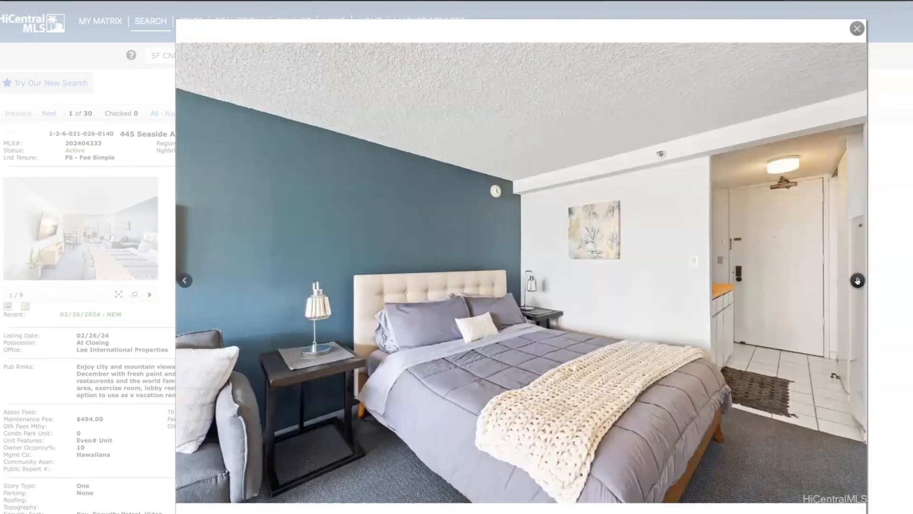
left_click(857, 280)
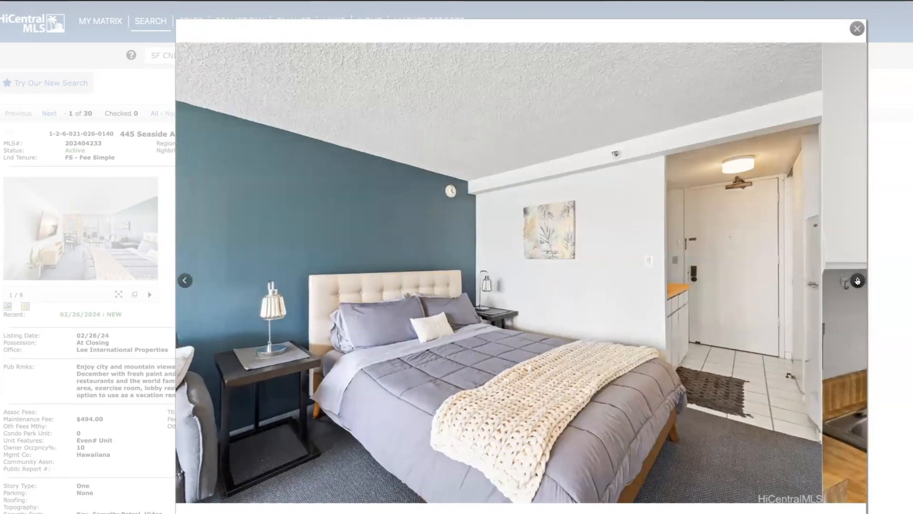
left_click(856, 280)
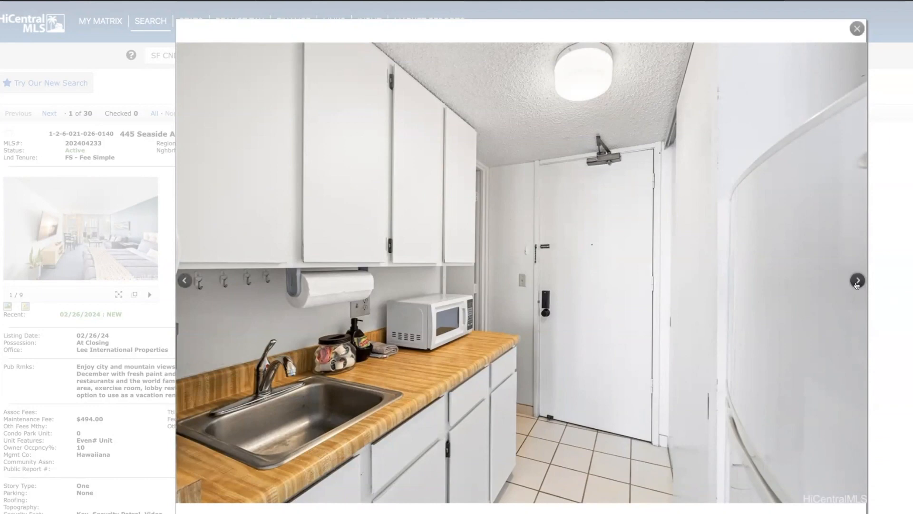
left_click(857, 280)
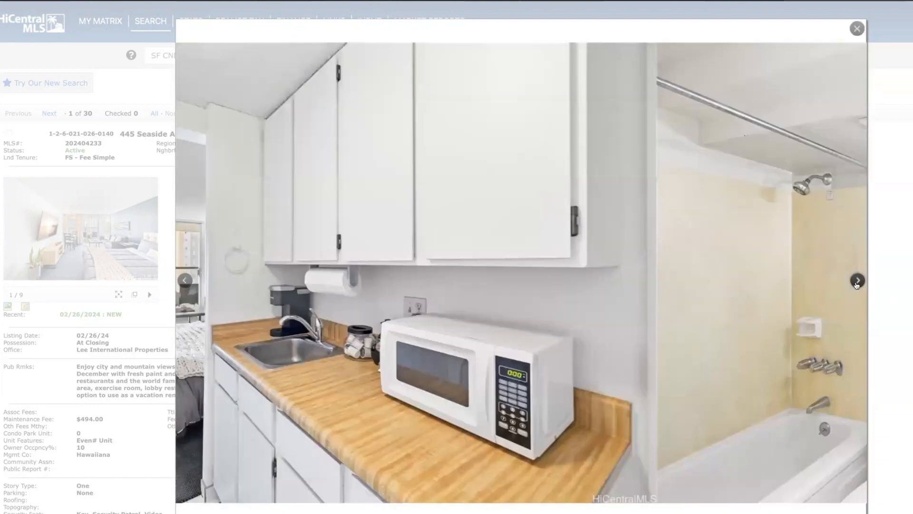
left_click(856, 280)
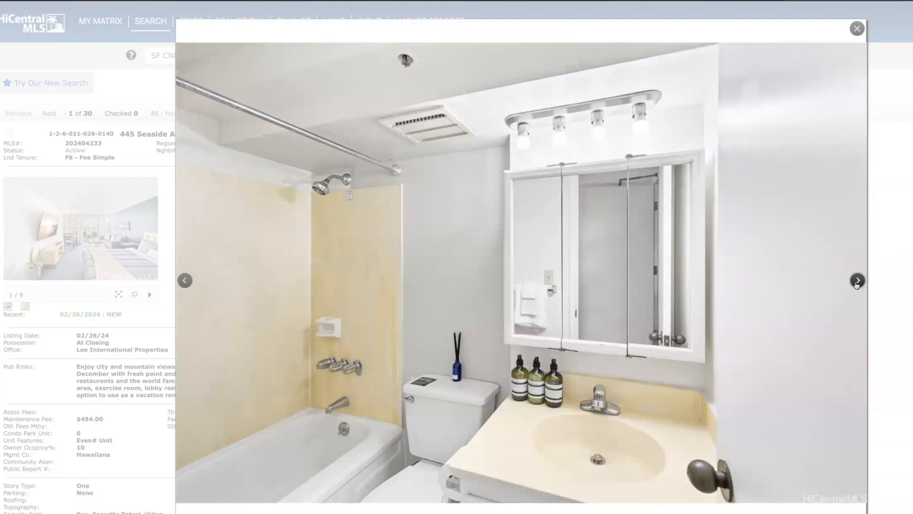
left_click(857, 281)
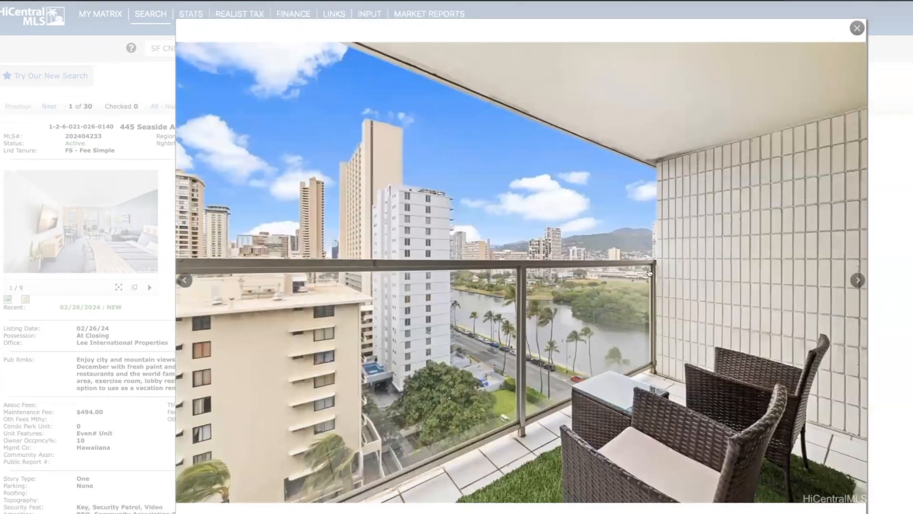
mouse_move(538, 412)
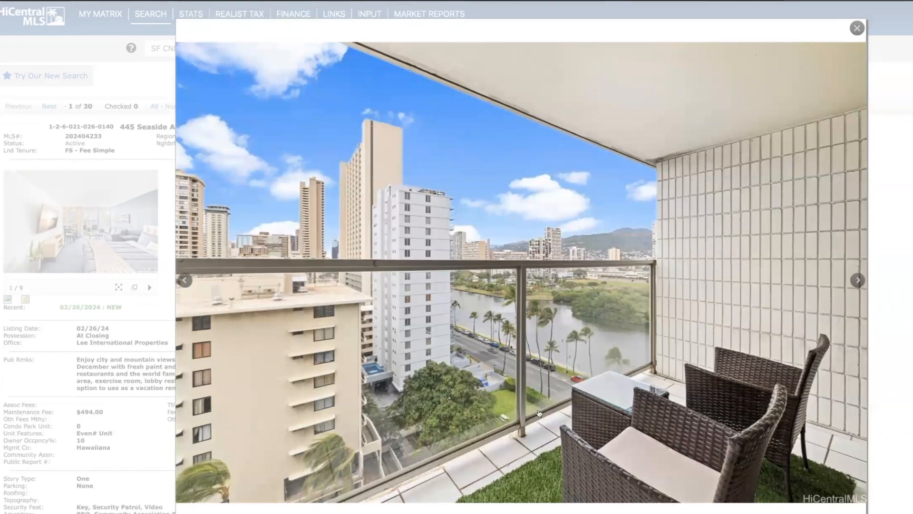
mouse_move(827, 10)
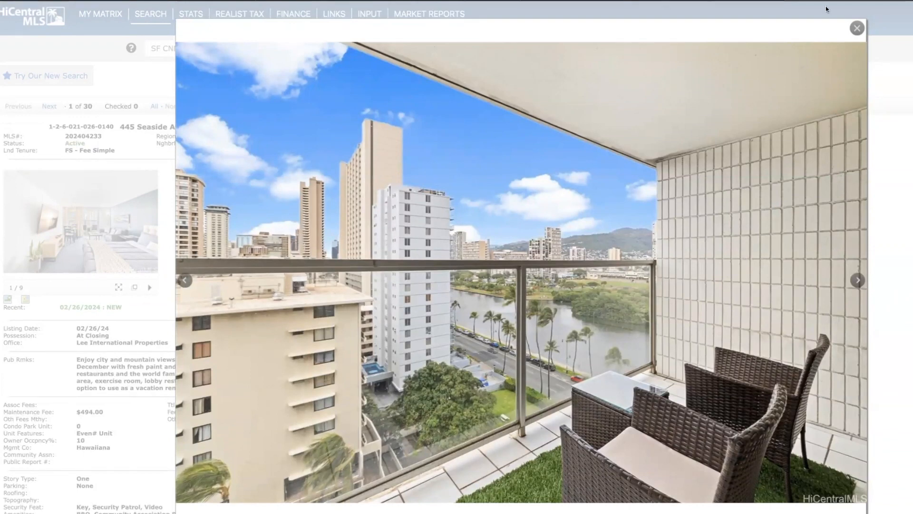
Close the first gallery, page the next listing's photos through bathroom and balcony, then close
left_click(856, 28)
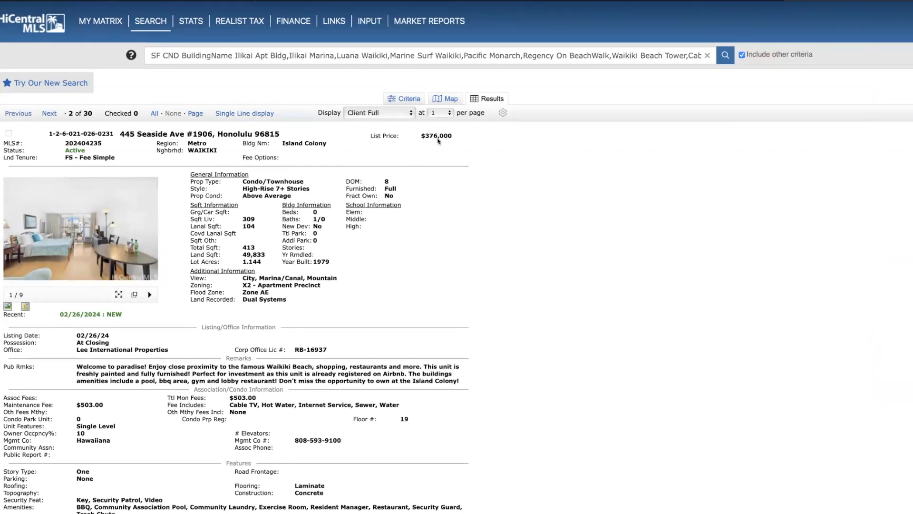
mouse_move(8, 306)
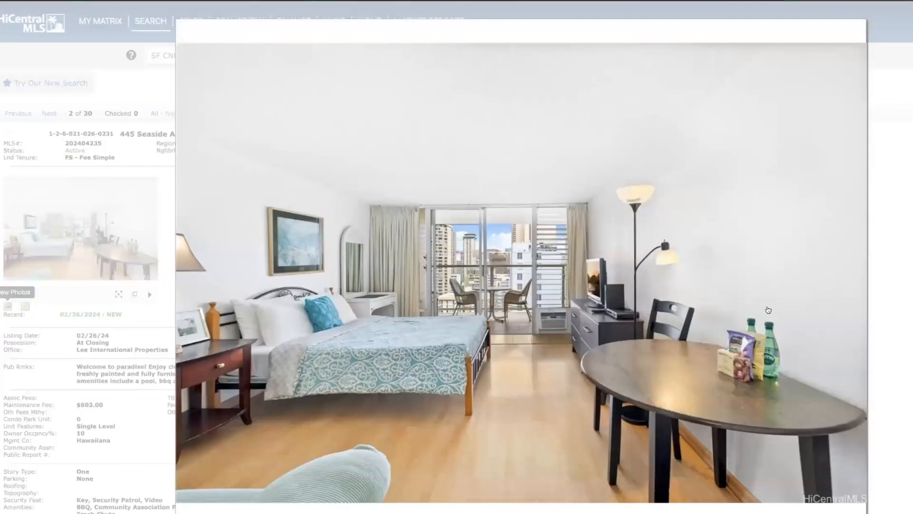
left_click(857, 280)
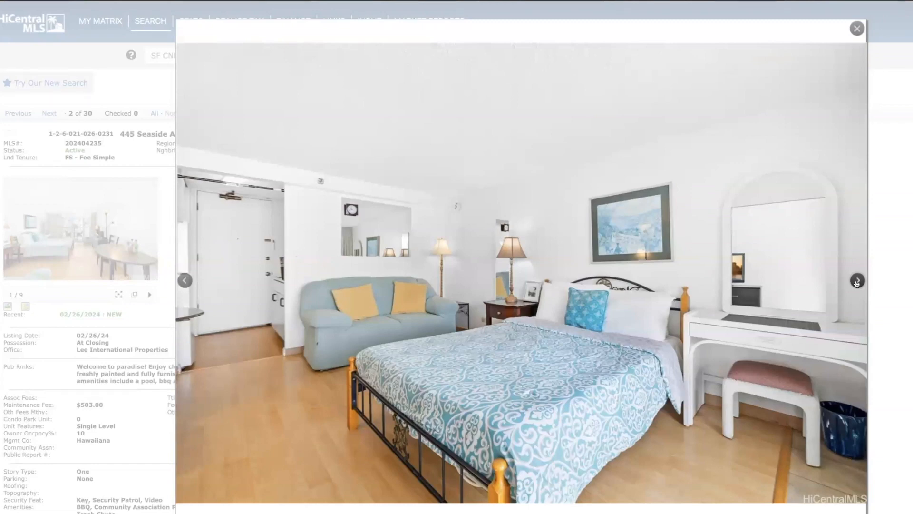
left_click(857, 280)
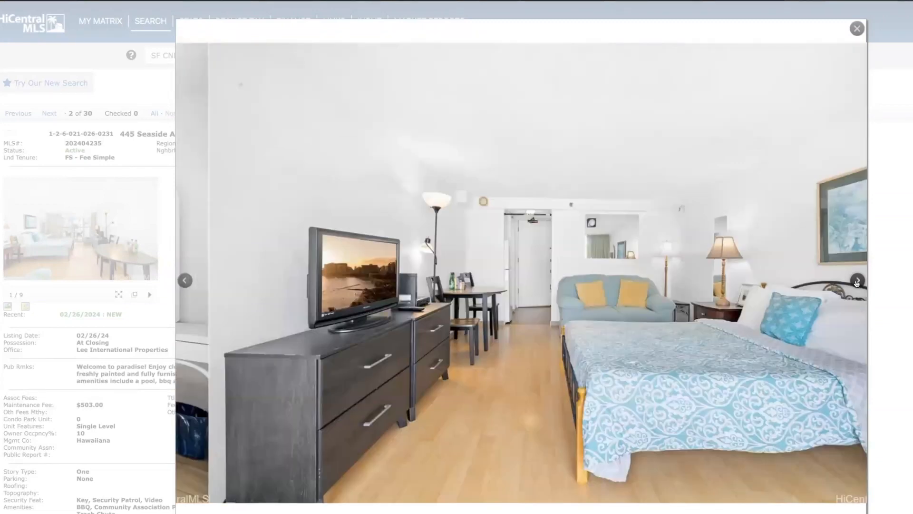
left_click(857, 281)
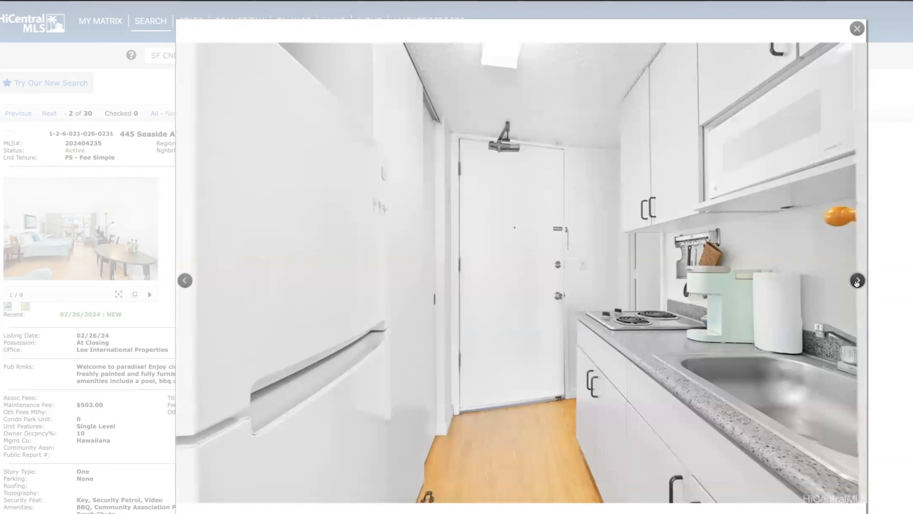
left_click(857, 279)
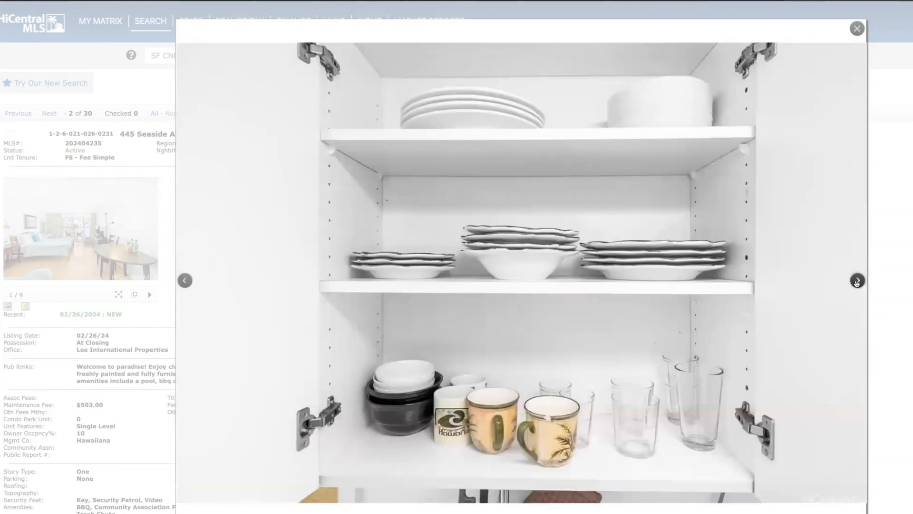
left_click(856, 280)
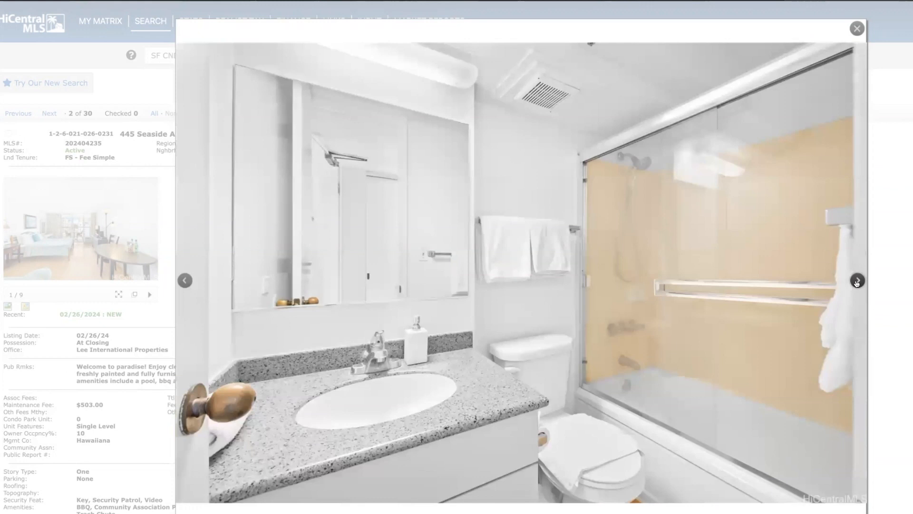
left_click(856, 280)
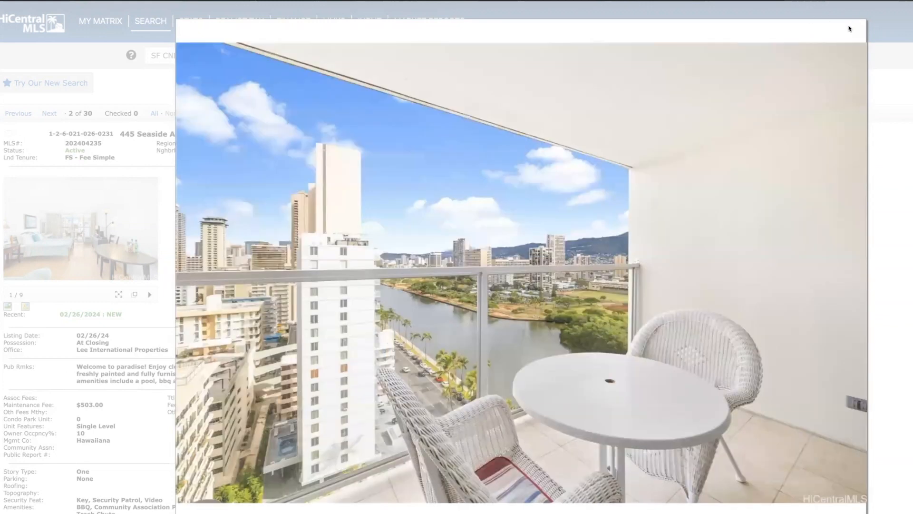
left_click(49, 113)
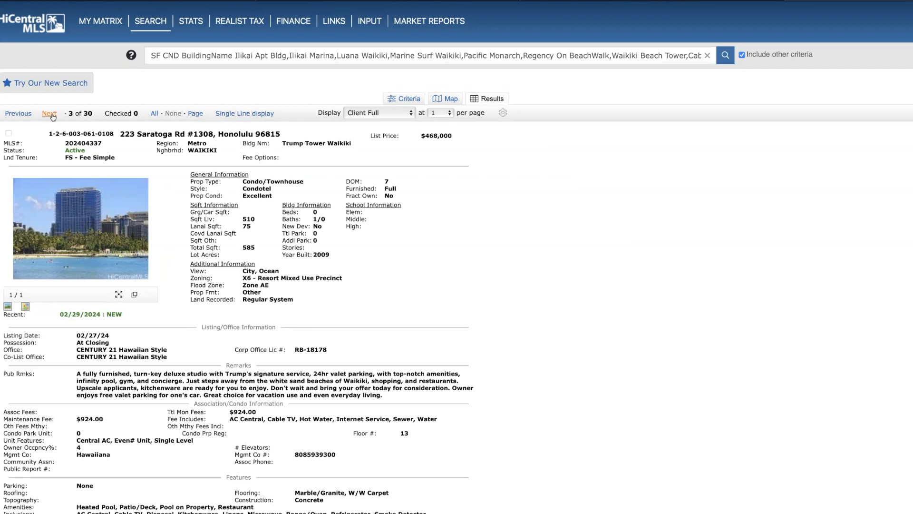
Advance past #1710 to listing 5 of 30, 223 Saratoga Rd #1914
left_click(49, 113)
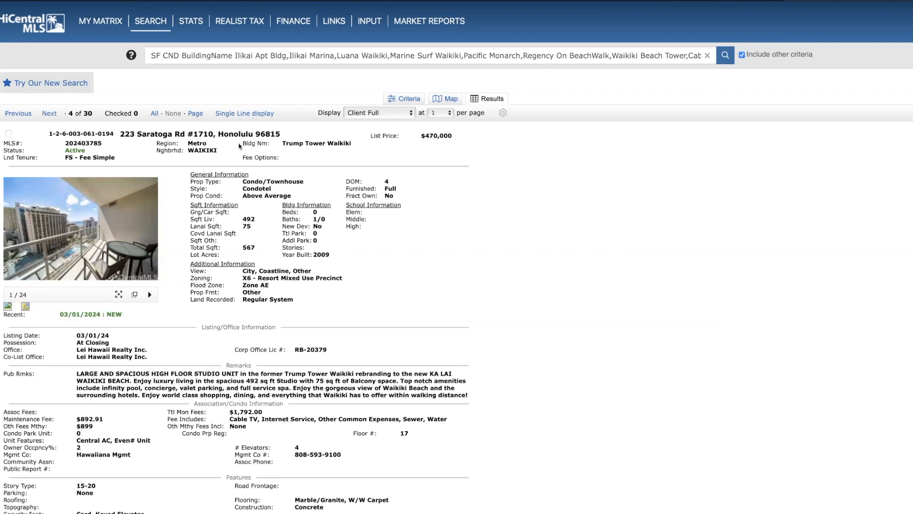
mouse_move(434, 140)
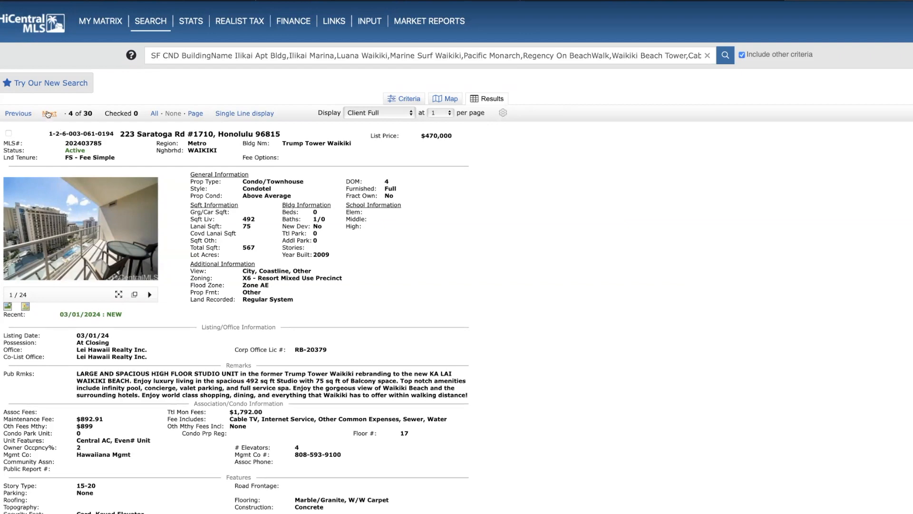
left_click(49, 114)
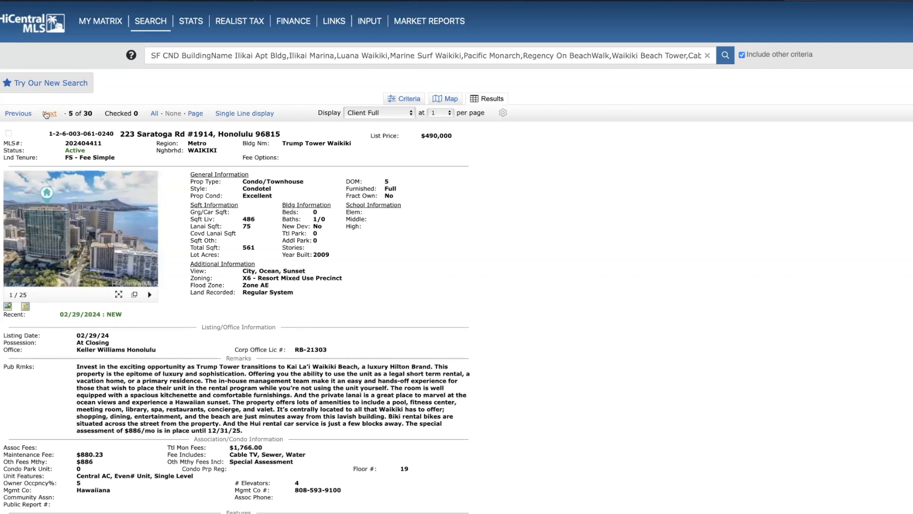
left_click(49, 113)
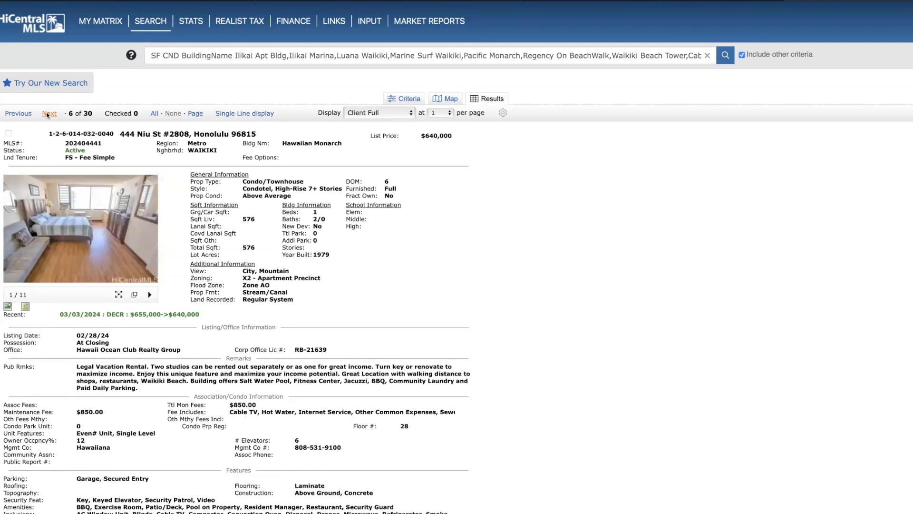
mouse_move(296, 213)
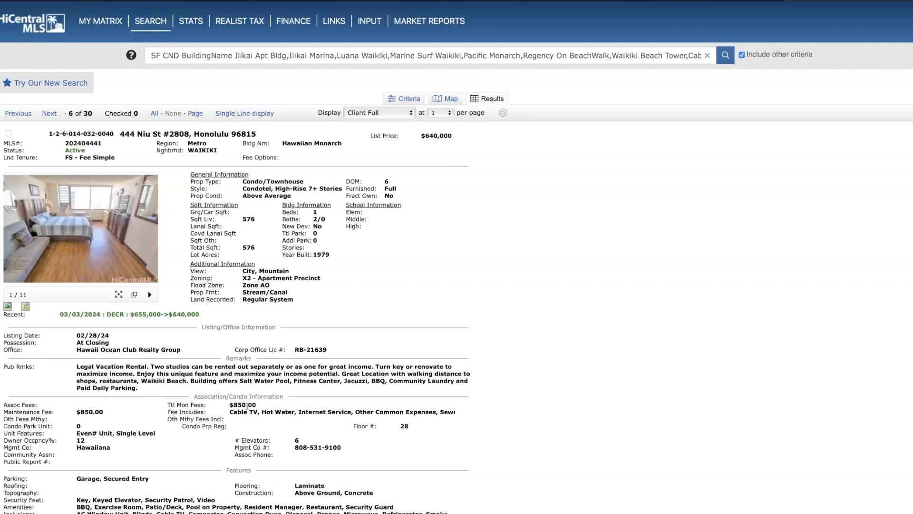
mouse_move(31, 296)
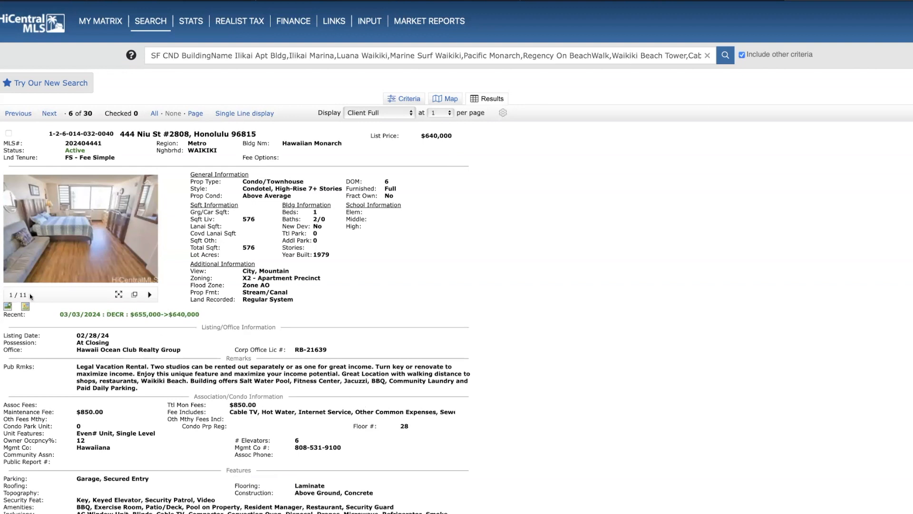
left_click(80, 228)
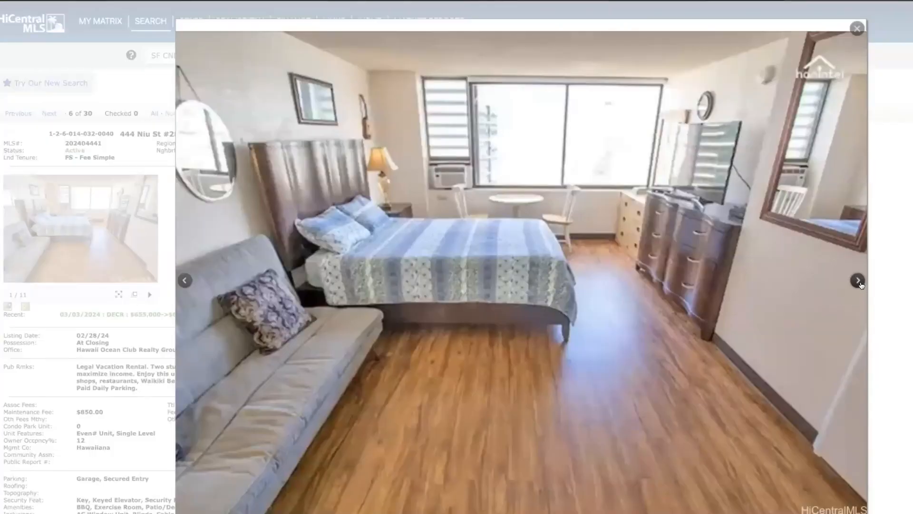
left_click(857, 280)
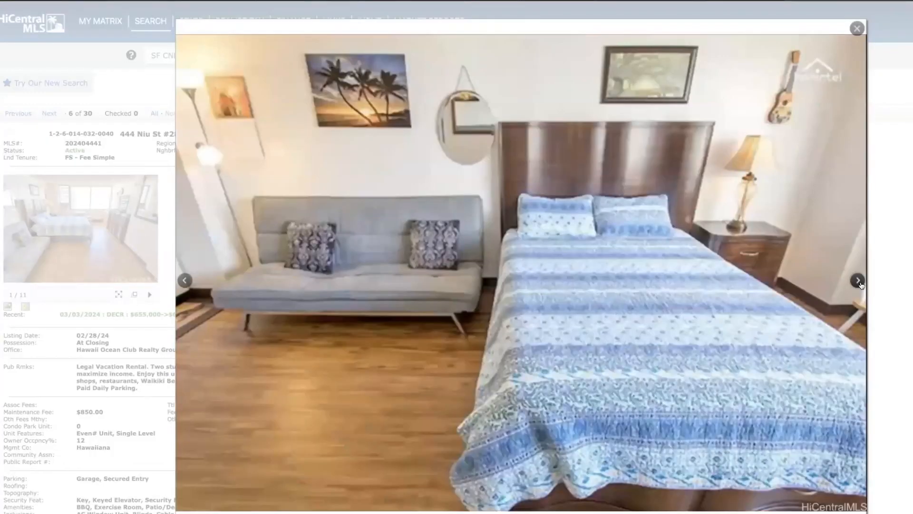
left_click(857, 281)
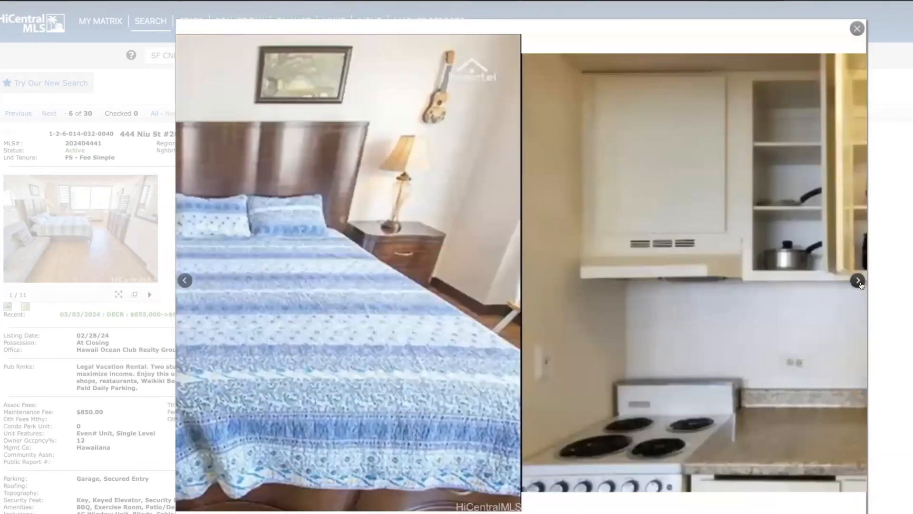
left_click(857, 280)
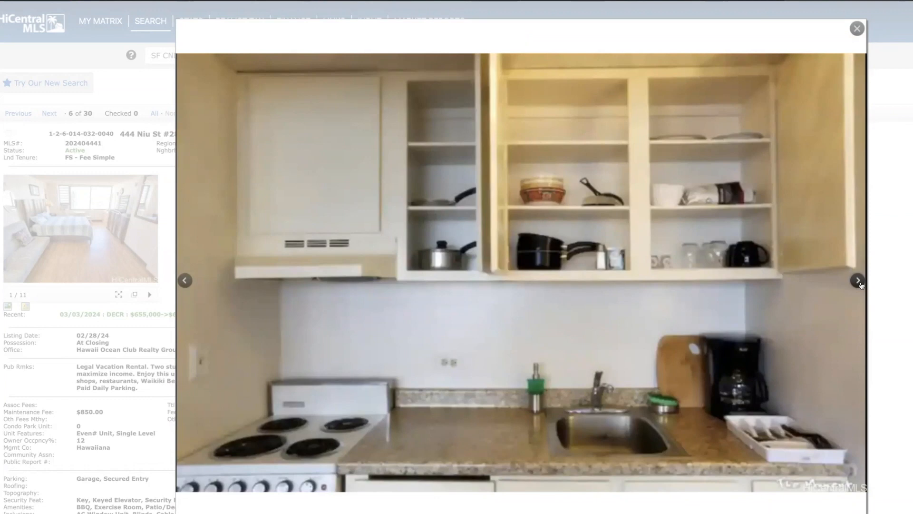
left_click(857, 280)
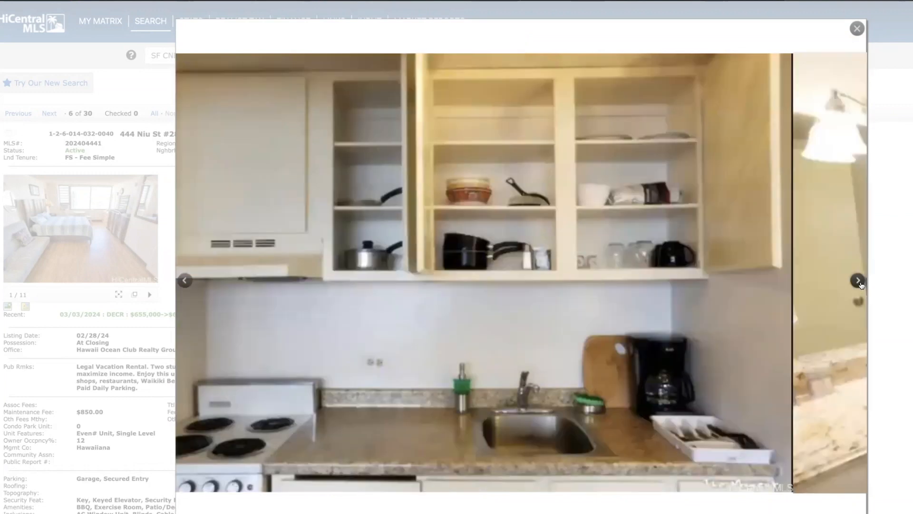
left_click(856, 280)
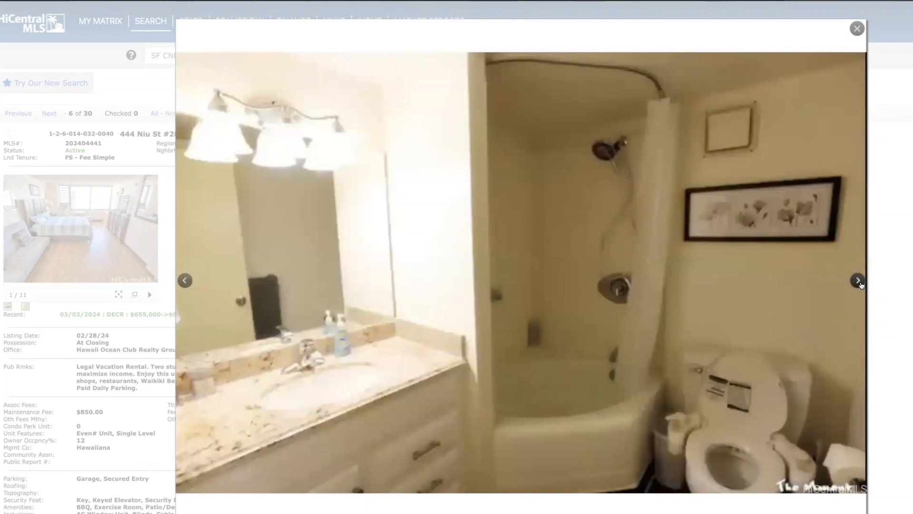
left_click(857, 281)
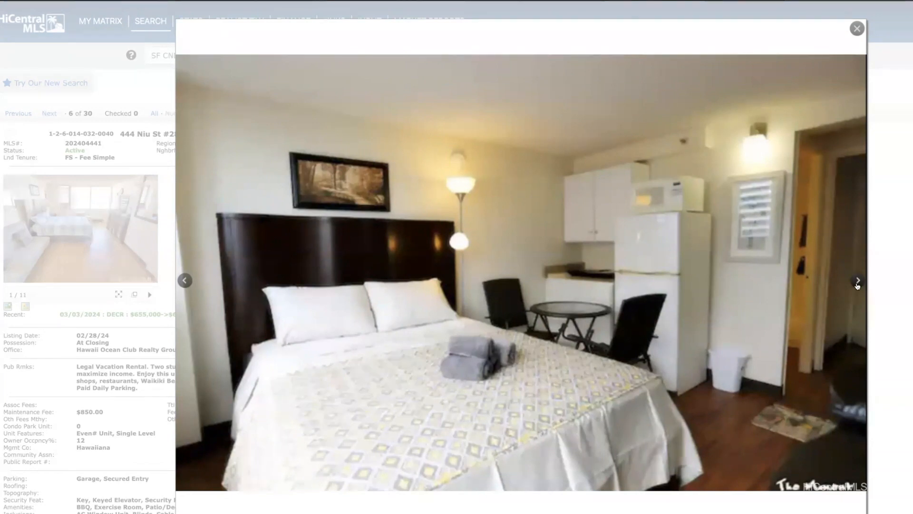
left_click(857, 280)
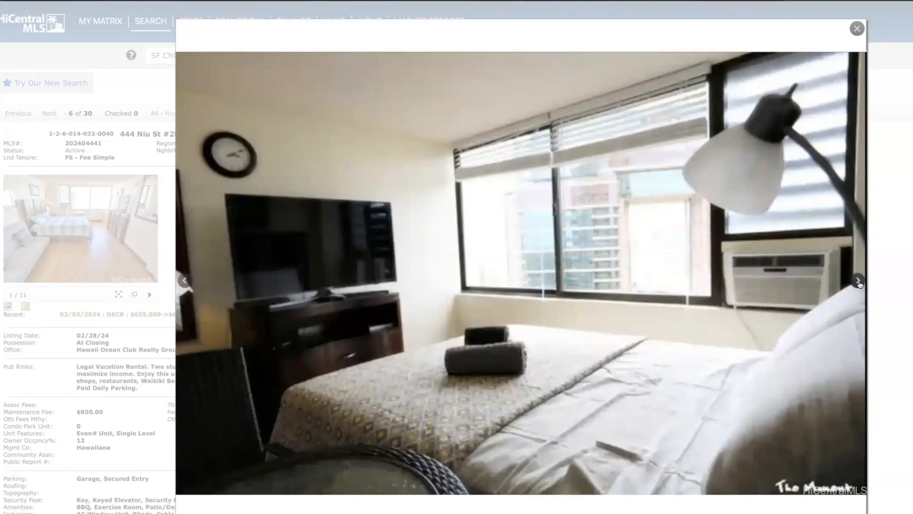
left_click(856, 280)
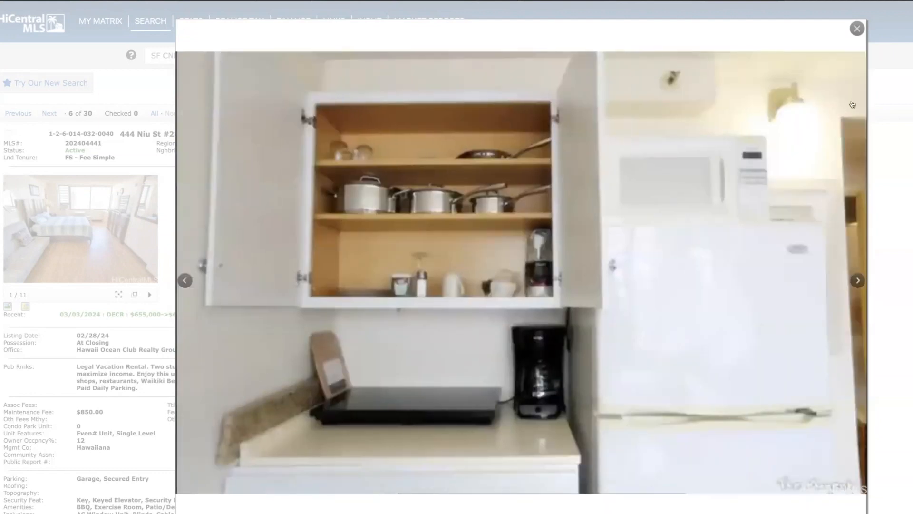
left_click(856, 28)
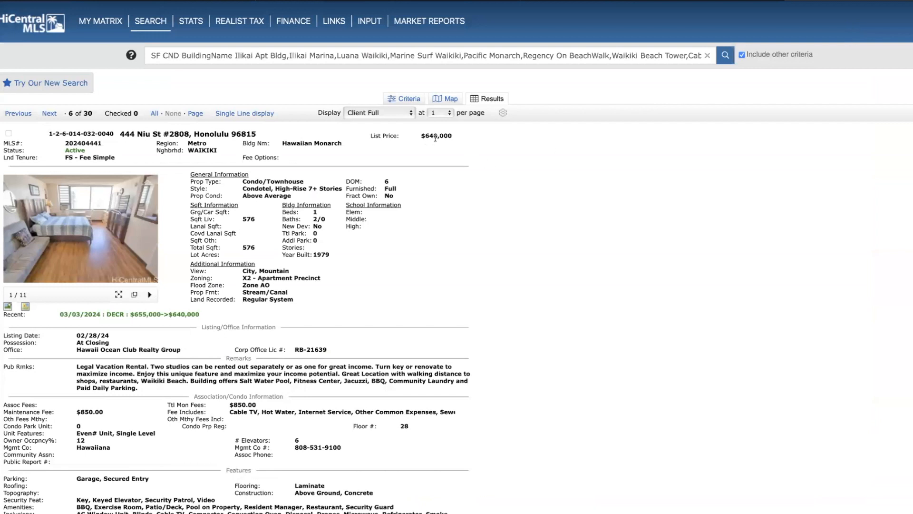
mouse_move(459, 150)
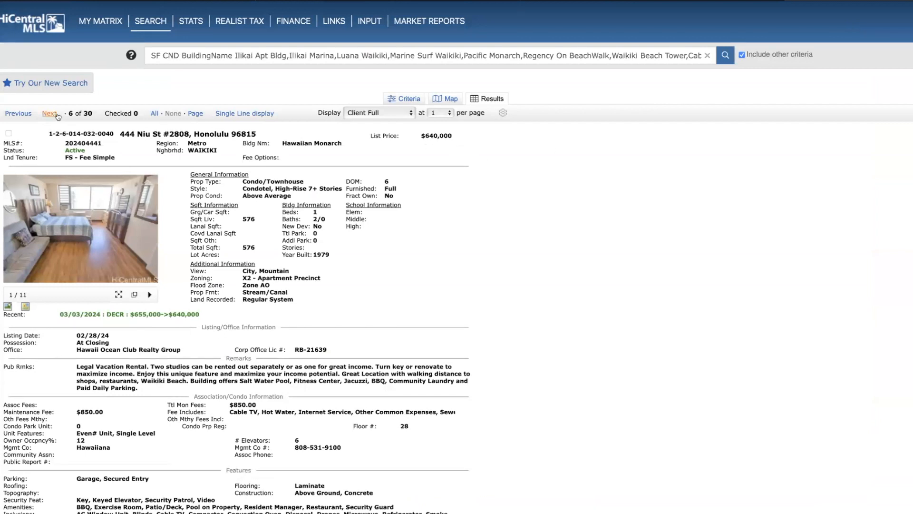
Go to listing 7, 1777 Ala Moana Blvd #1130, and browse photos toward the kitchen
left_click(50, 114)
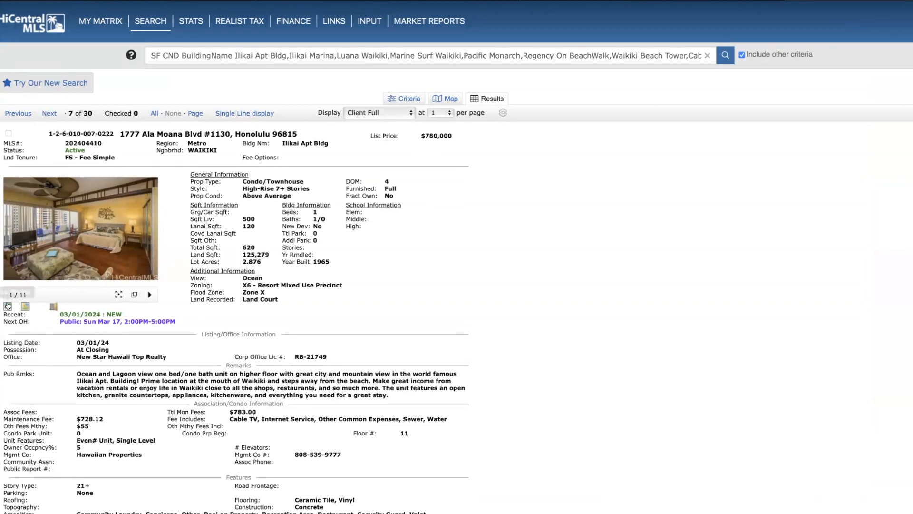
left_click(81, 228)
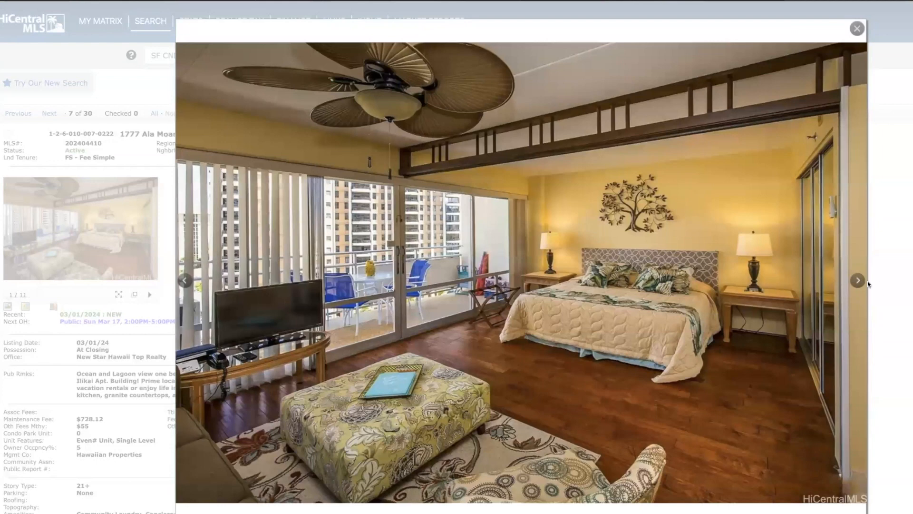
mouse_move(857, 280)
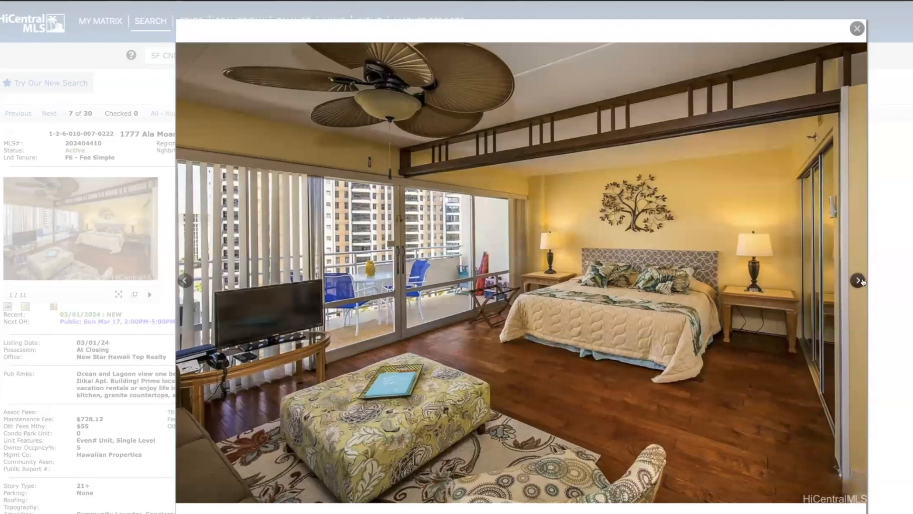
left_click(857, 280)
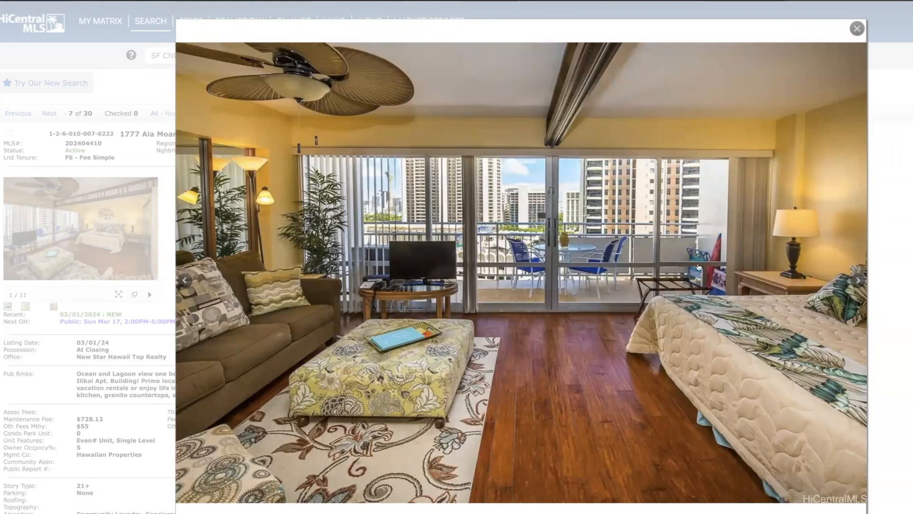
mouse_move(513, 258)
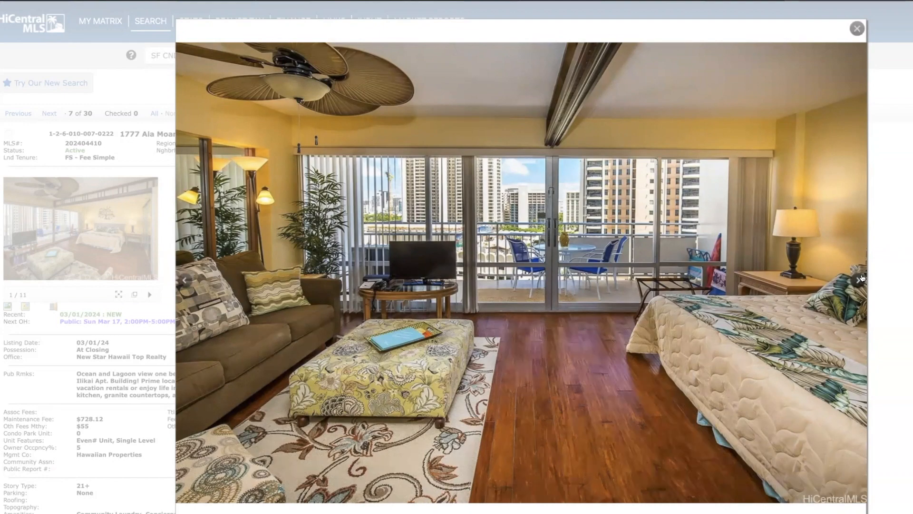
left_click(861, 278)
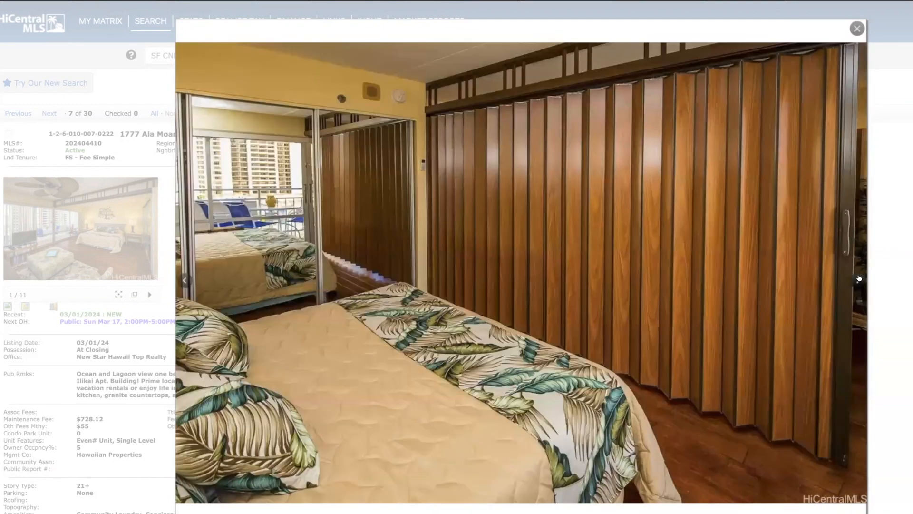
left_click(858, 278)
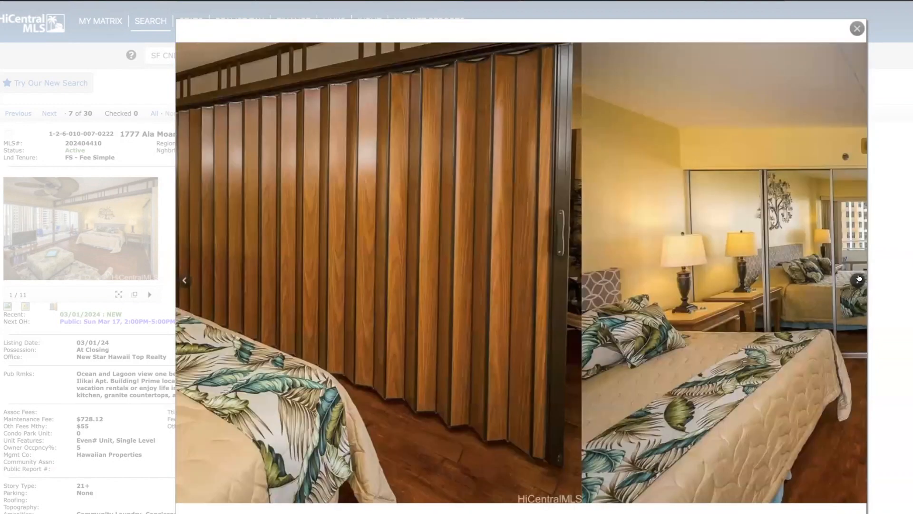
left_click(857, 279)
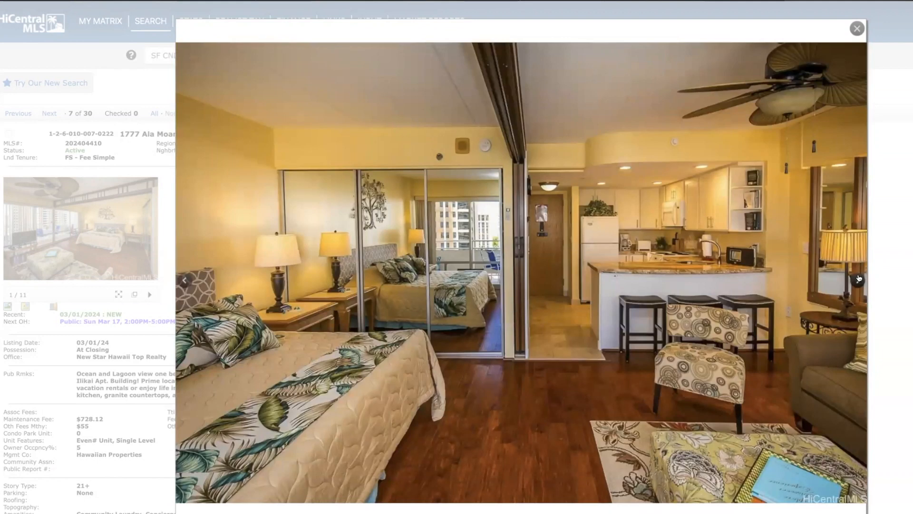
Continue from the kitchen counter photo to the lagoon view, then close the gallery
left_click(858, 278)
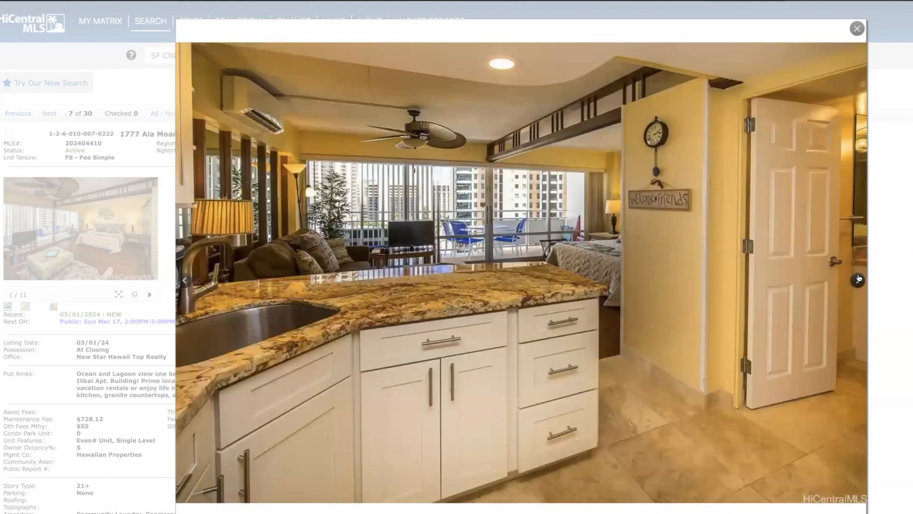
left_click(857, 278)
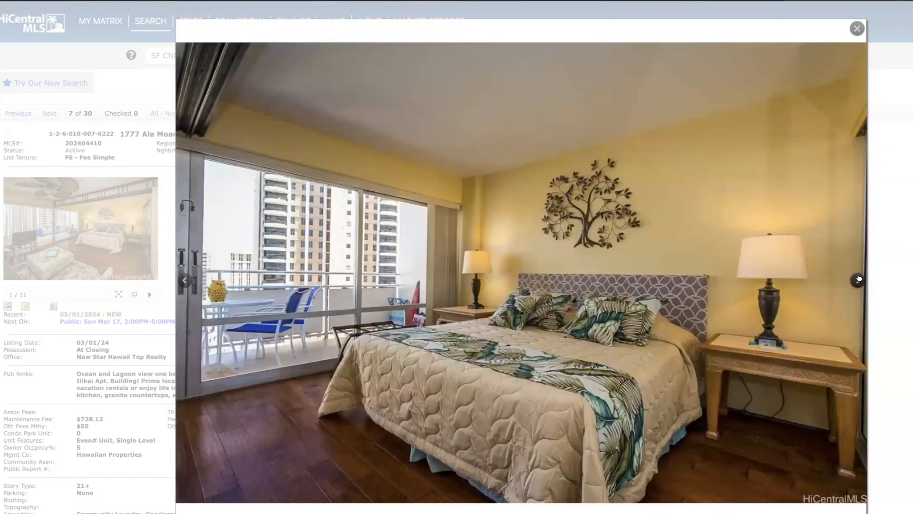
left_click(850, 281)
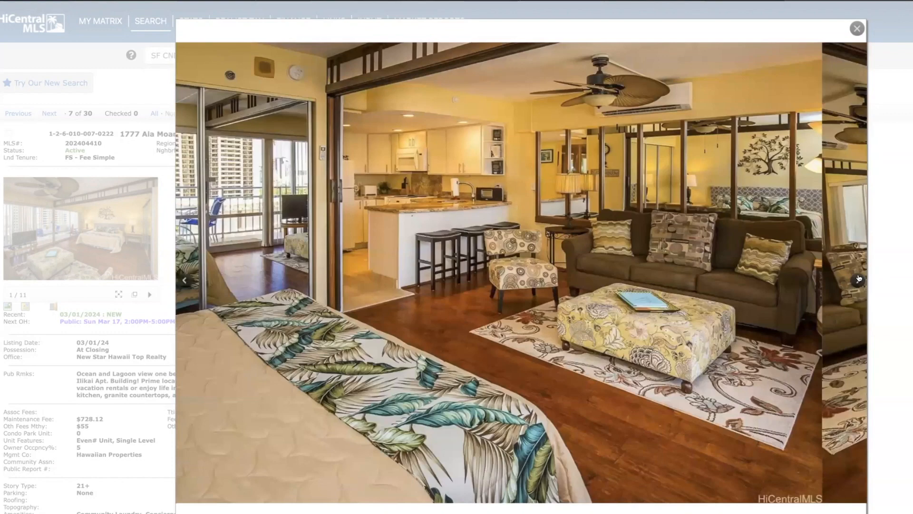
left_click(858, 280)
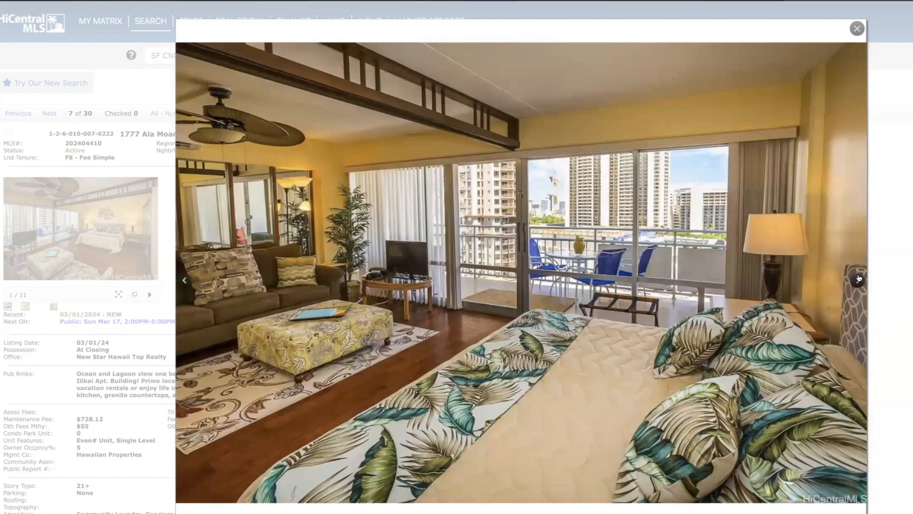
left_click(857, 280)
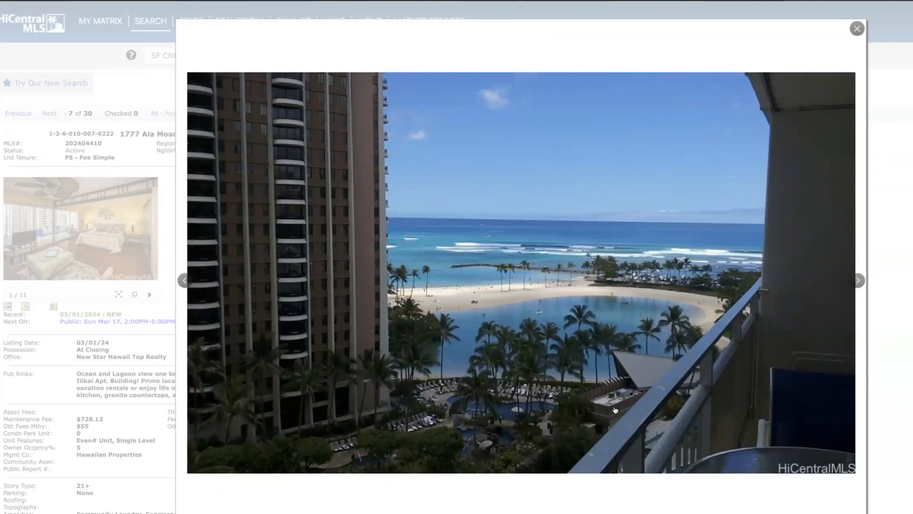
mouse_move(523, 374)
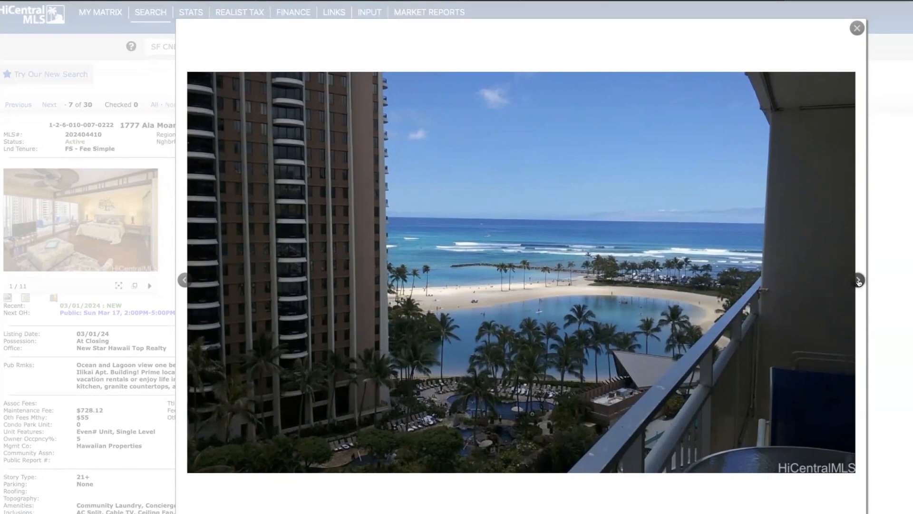
left_click(856, 28)
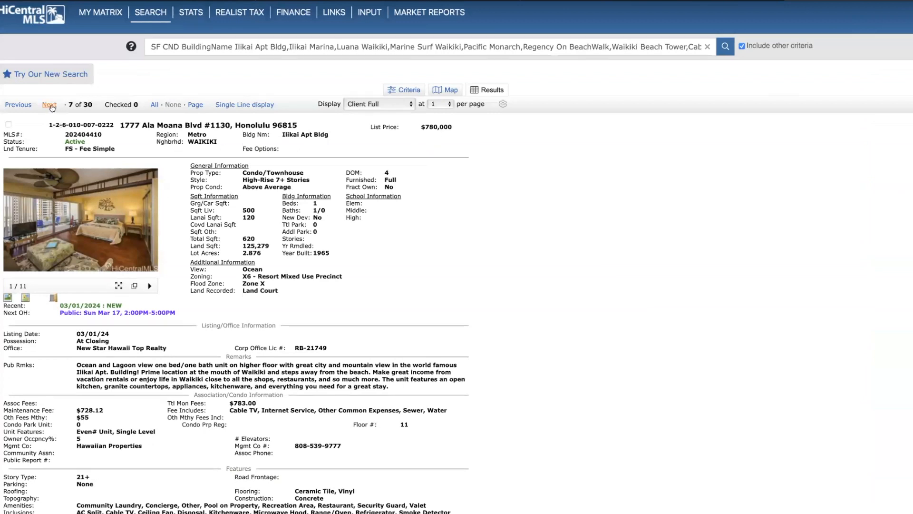
Advance to result 8 of 30, the Ritz-Carlton studio at 2139 Kuhio Ave #1212
left_click(49, 105)
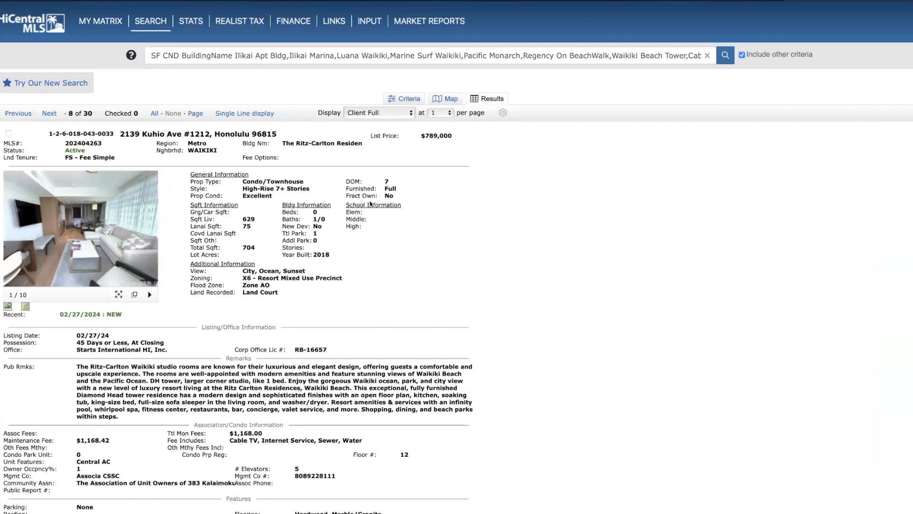
mouse_move(270, 440)
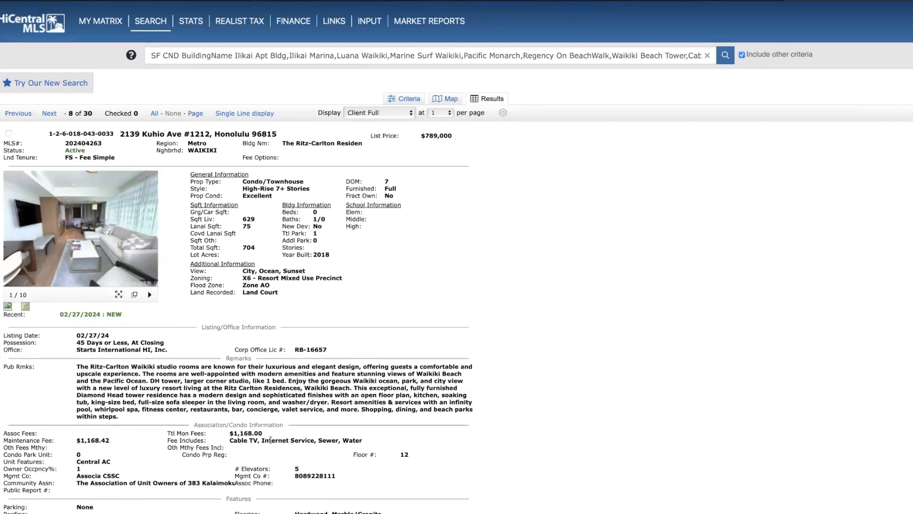
Advance to listing 9, 1777 Ala Moana Blvd #1114, and page through its first room photos
left_click(49, 113)
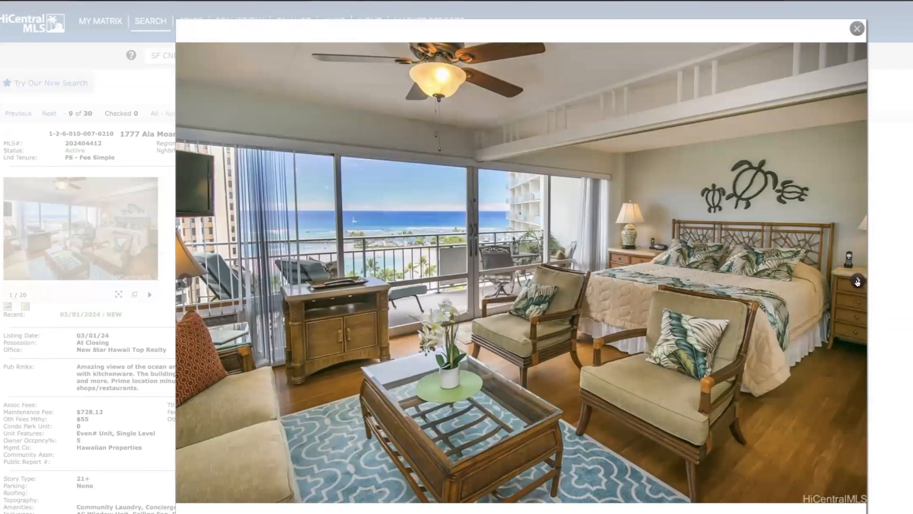
left_click(856, 281)
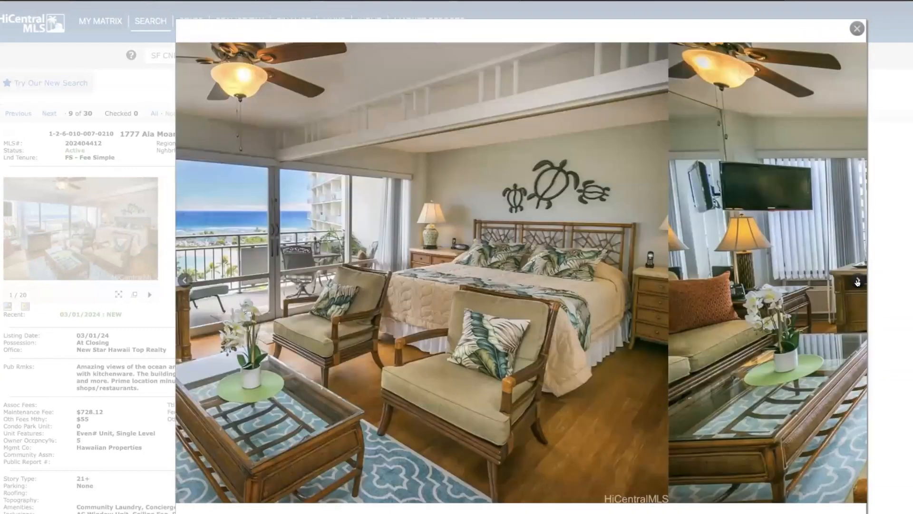
left_click(856, 281)
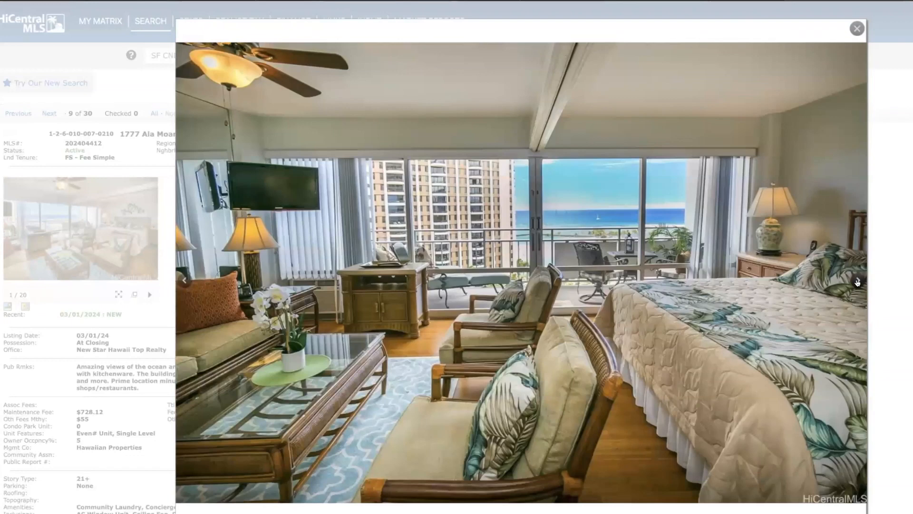
left_click(856, 282)
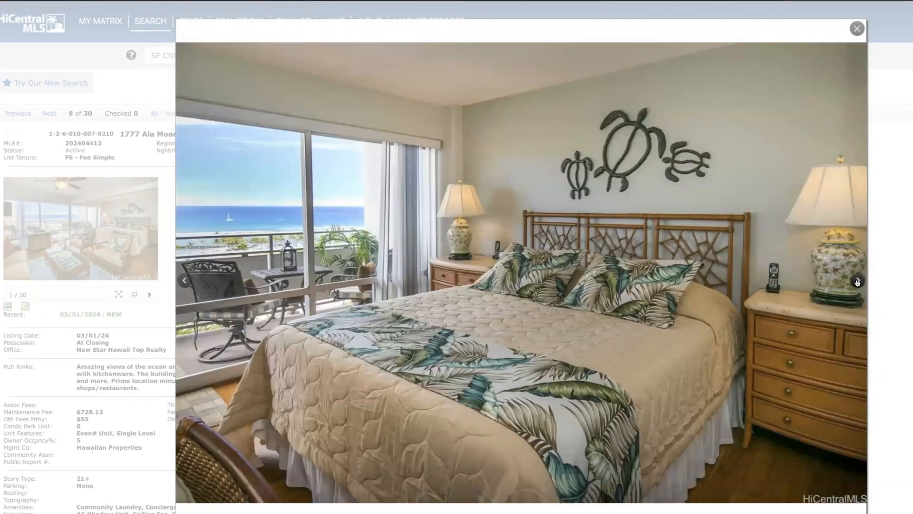
left_click(856, 280)
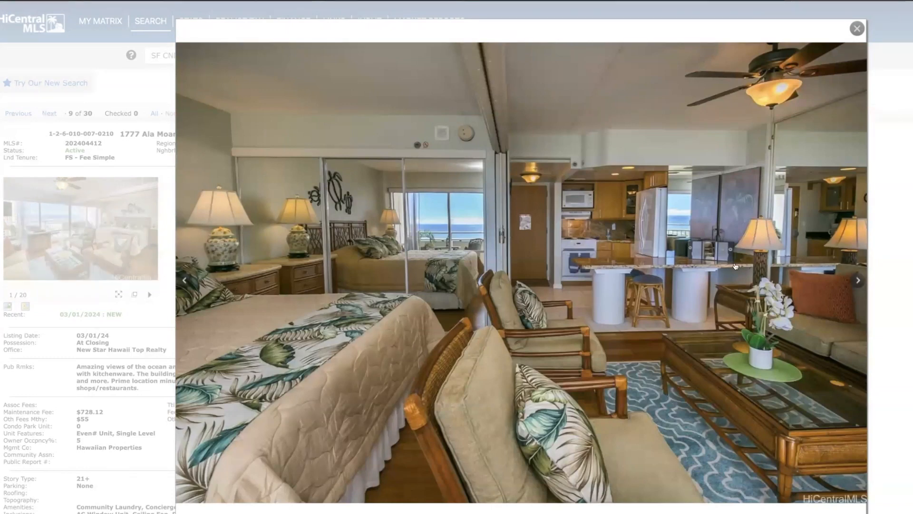
mouse_move(614, 270)
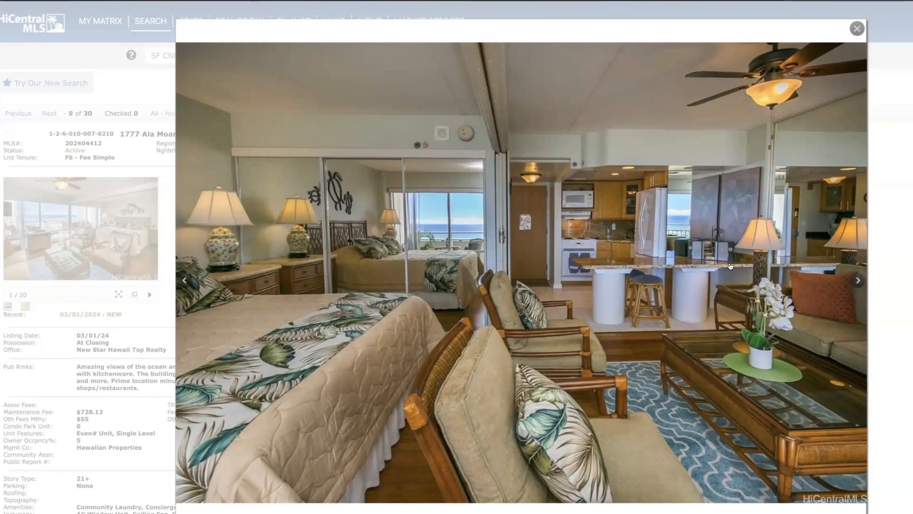
mouse_move(629, 287)
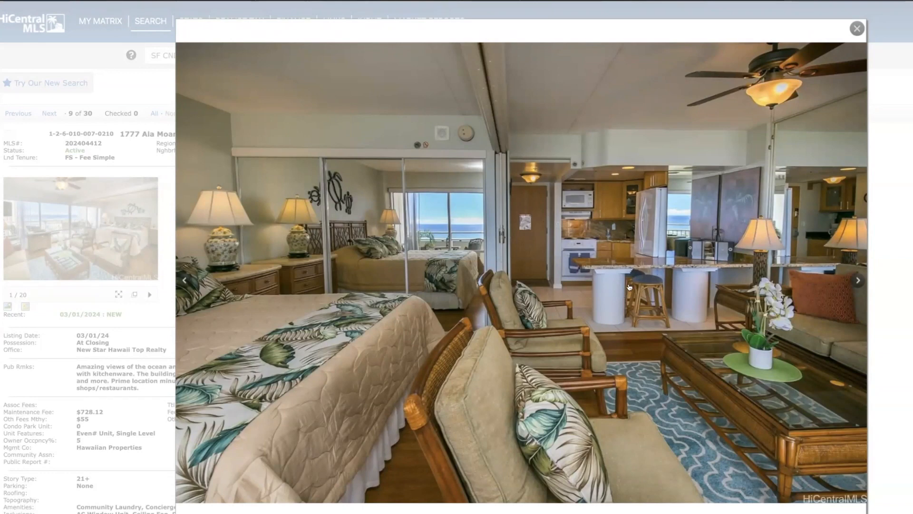
left_click(857, 280)
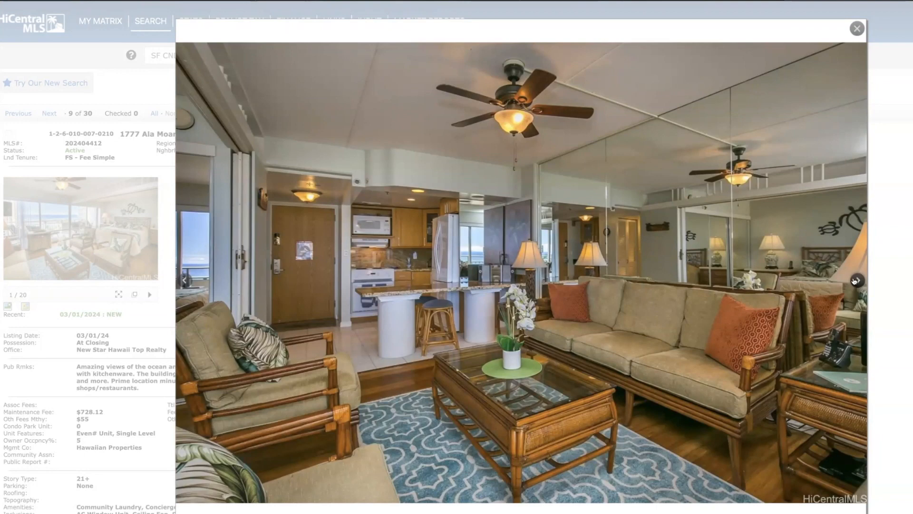
mouse_move(795, 318)
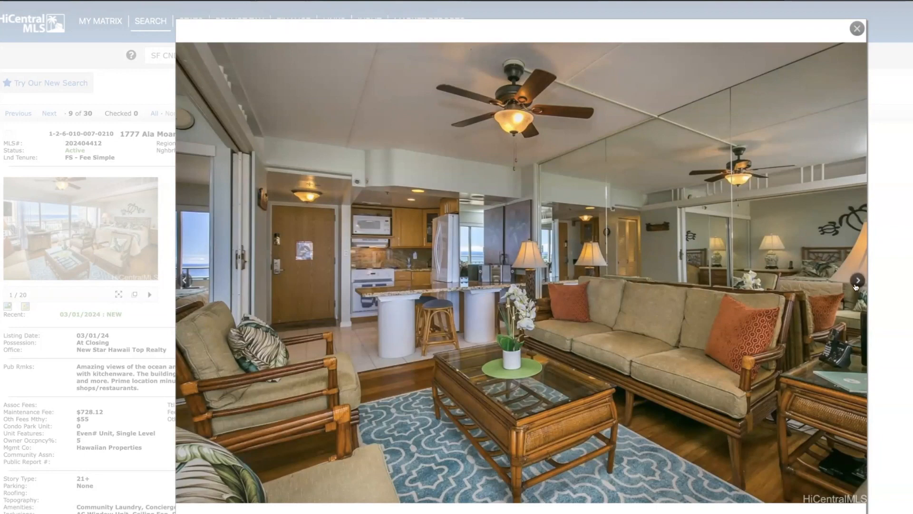
Page on through the bathroom and kitchen photos, then close the gallery
left_click(856, 280)
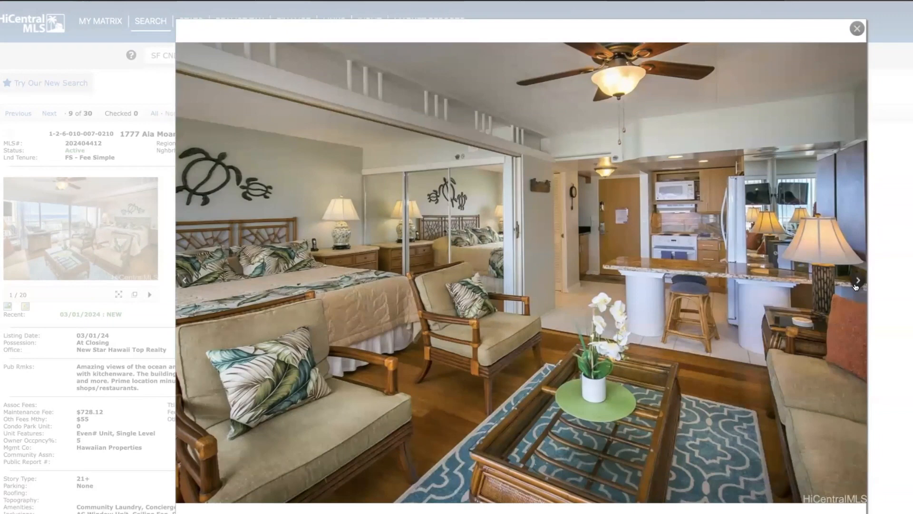
left_click(857, 280)
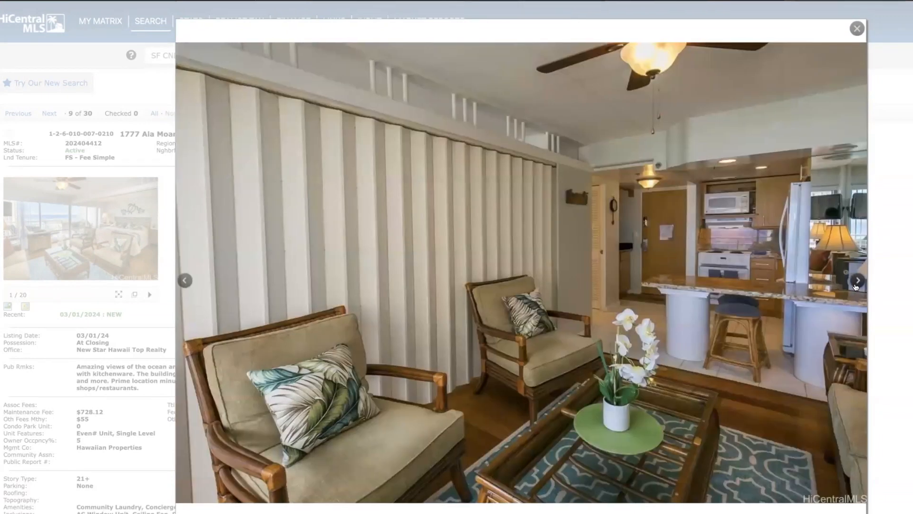
left_click(857, 280)
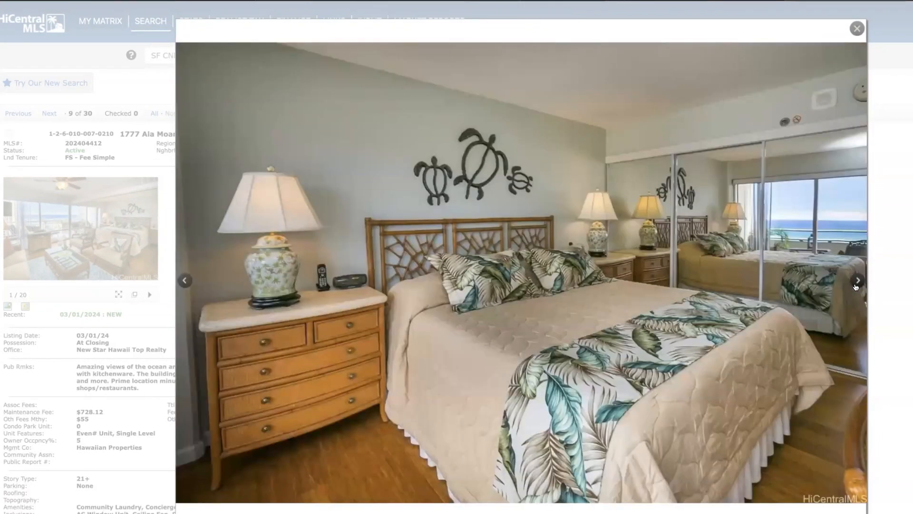
left_click(857, 280)
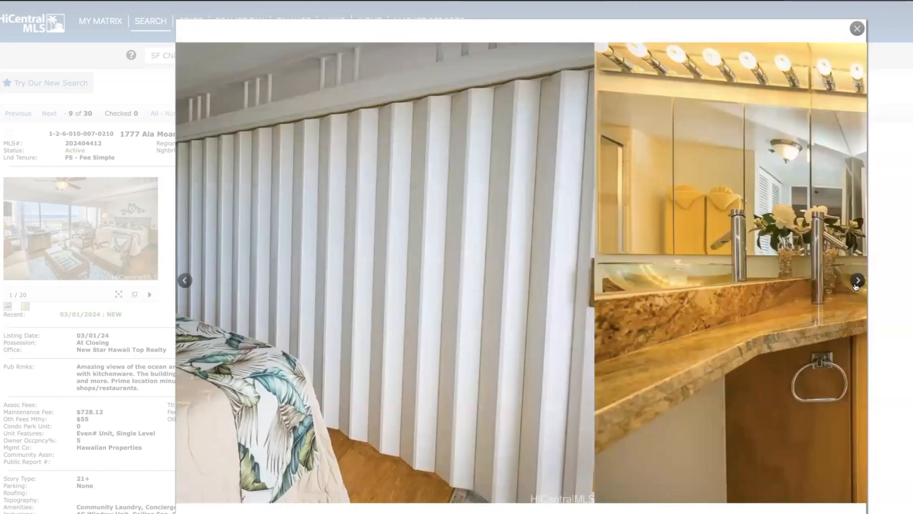
left_click(856, 280)
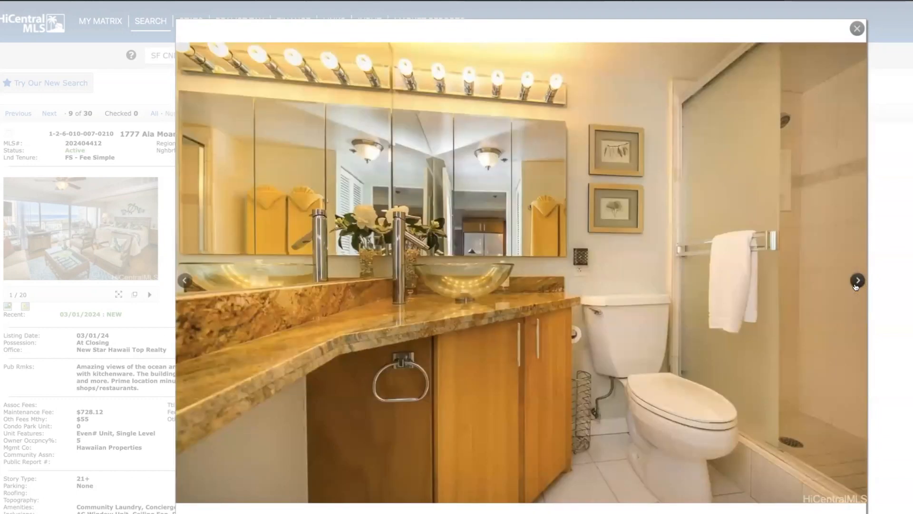
left_click(857, 279)
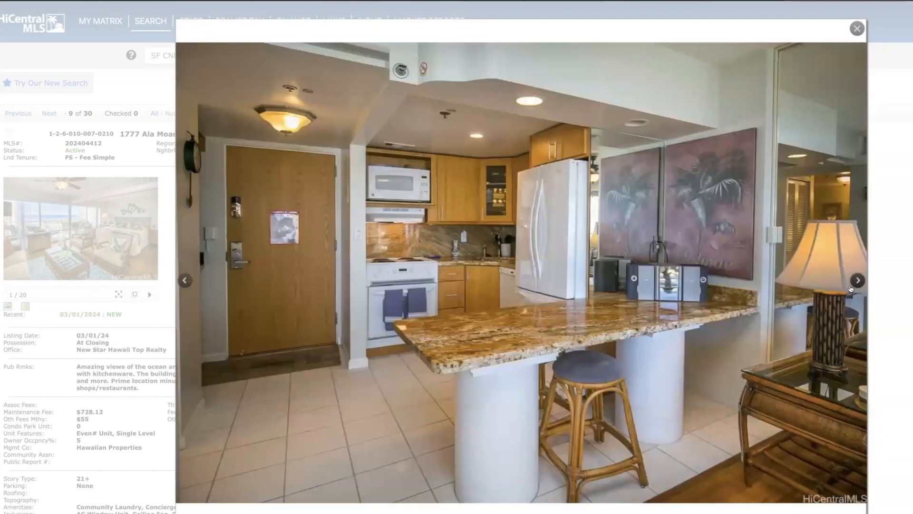
left_click(856, 28)
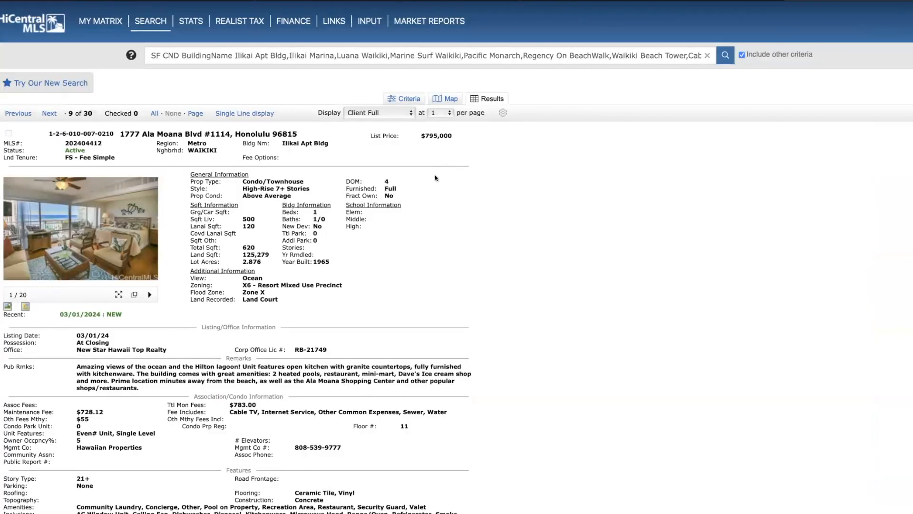
mouse_move(148, 157)
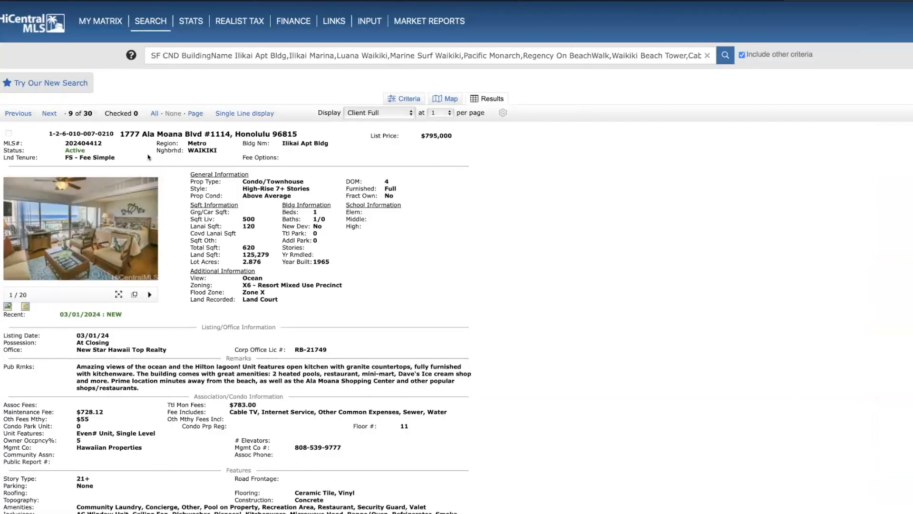
left_click(49, 114)
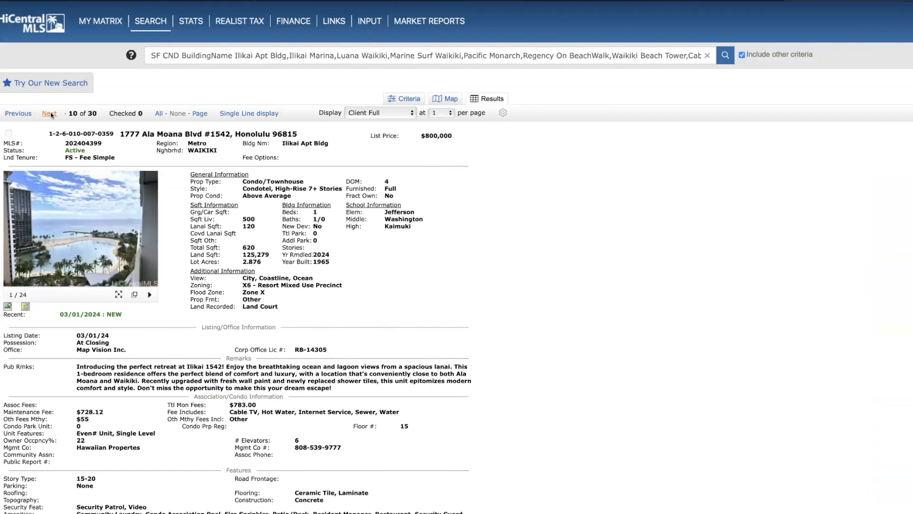
mouse_move(101, 265)
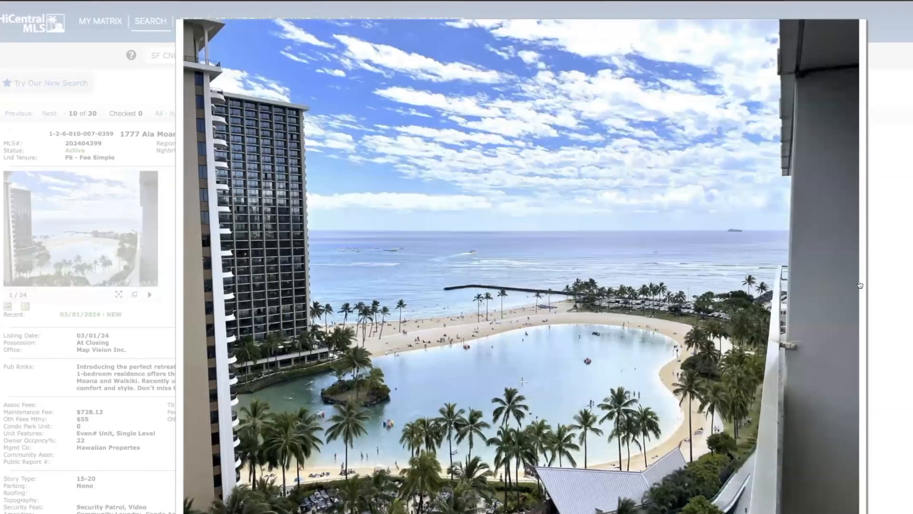
left_click(857, 280)
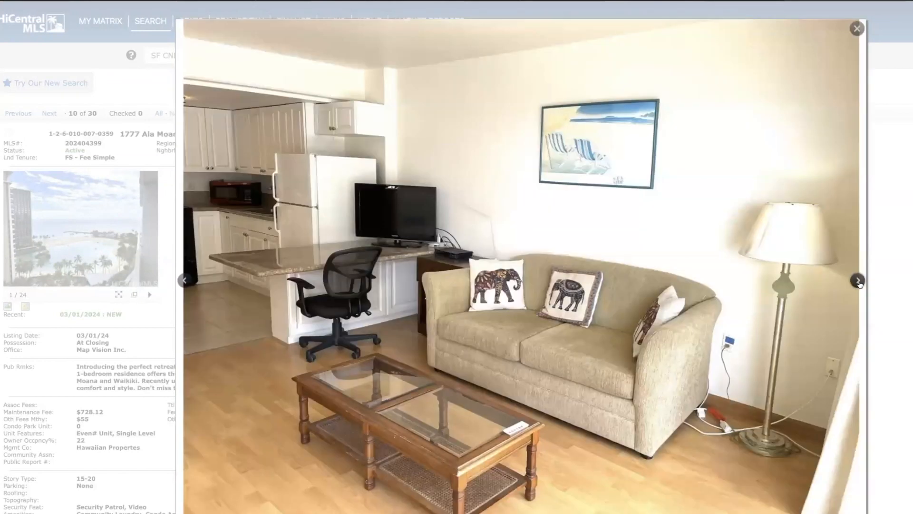
left_click(857, 280)
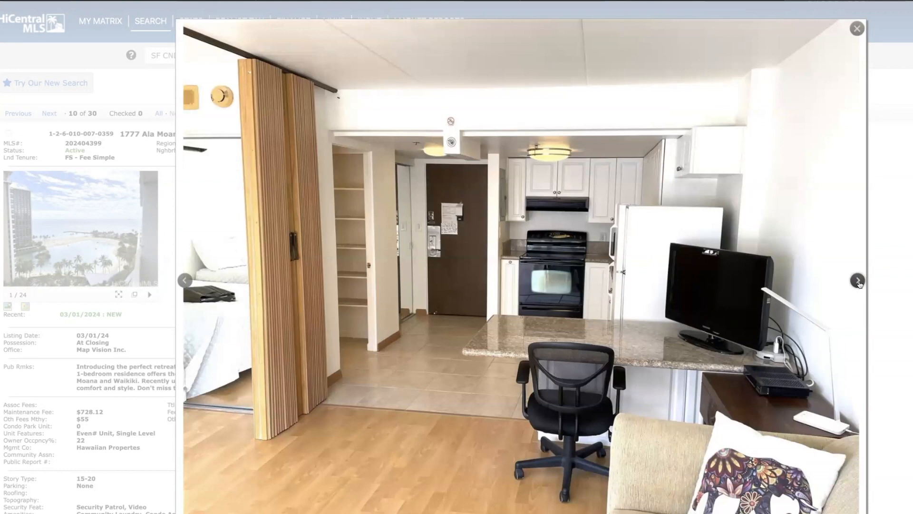
left_click(857, 281)
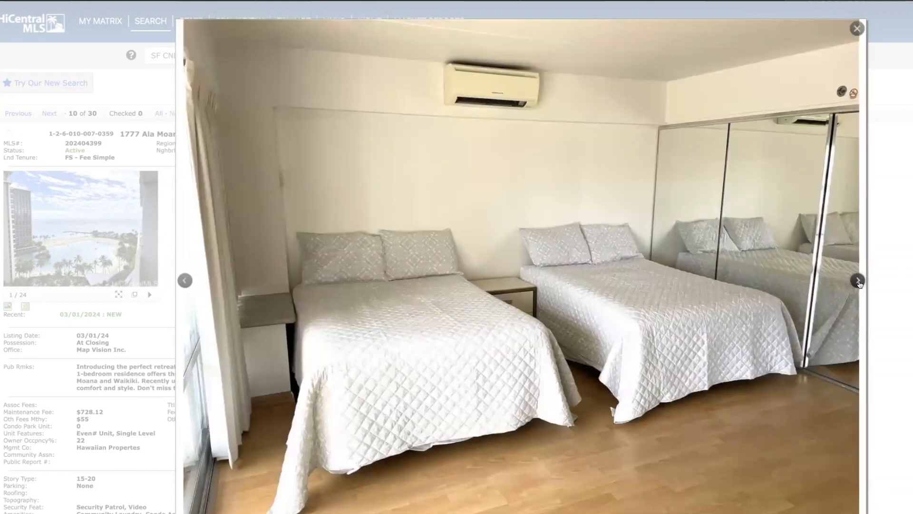
left_click(857, 280)
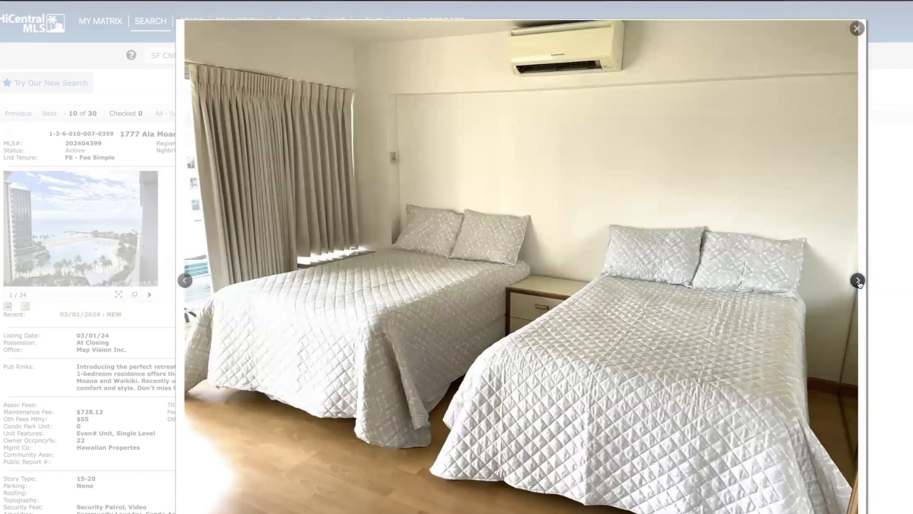
left_click(856, 280)
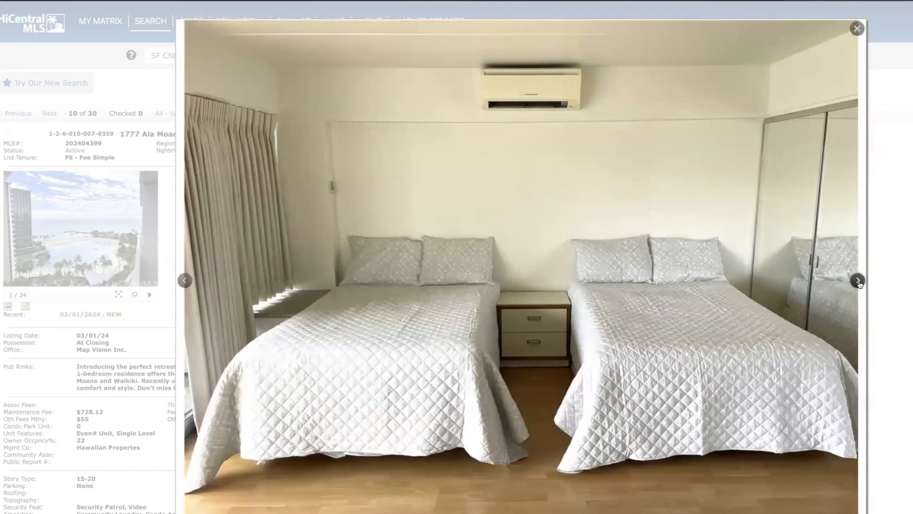
Page through the remaining #1542 photos and close the gallery
left_click(856, 281)
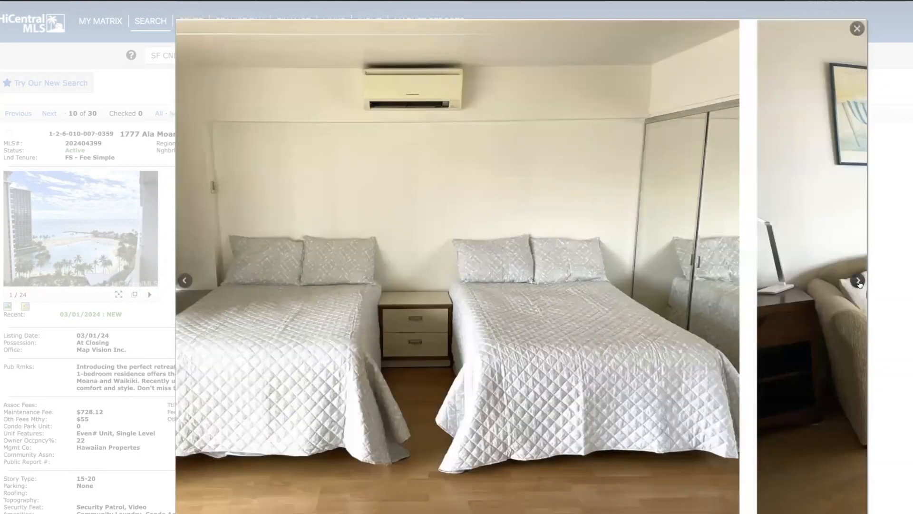
left_click(857, 280)
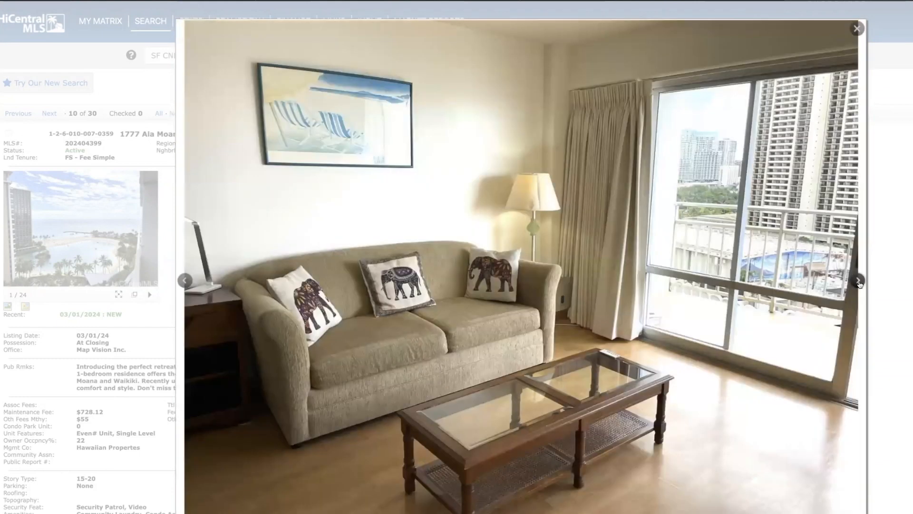
left_click(859, 280)
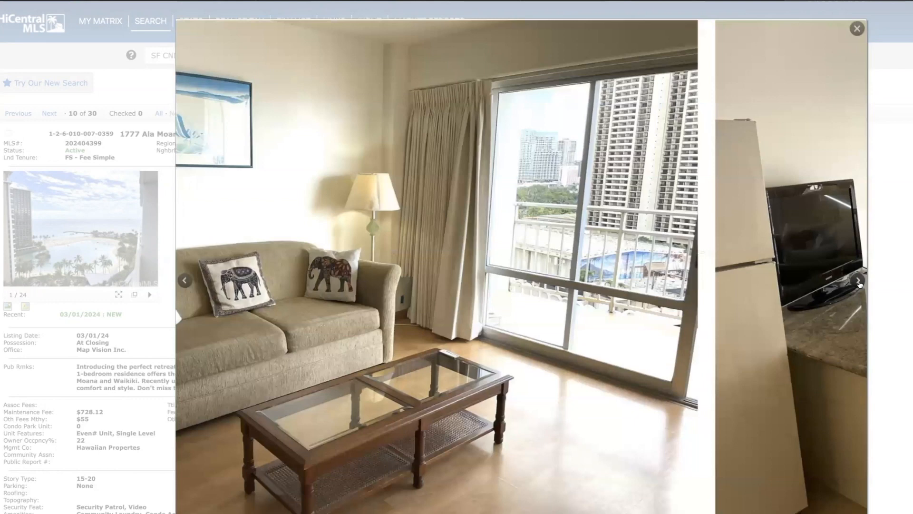
left_click(856, 281)
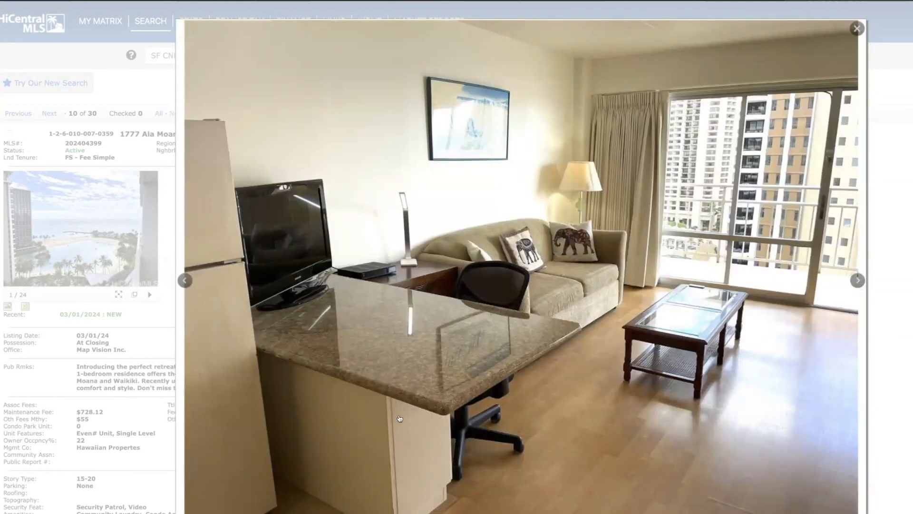
left_click(857, 279)
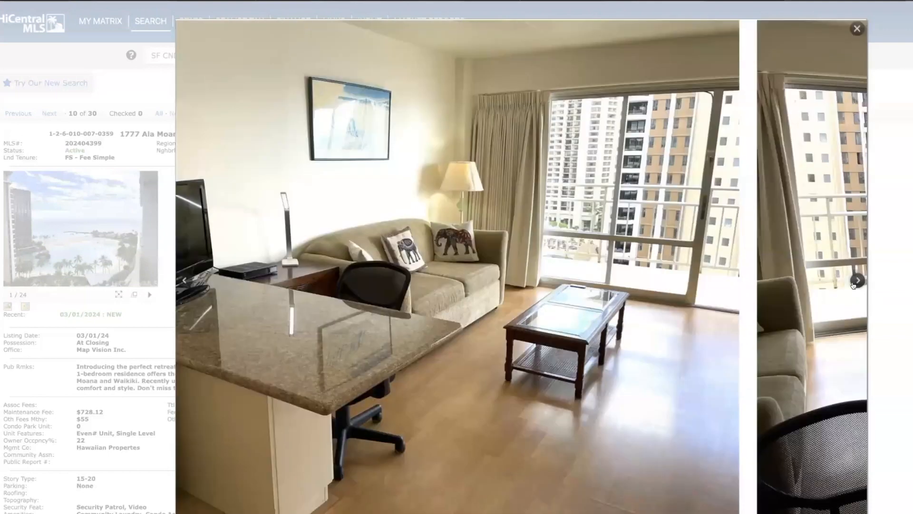
left_click(857, 280)
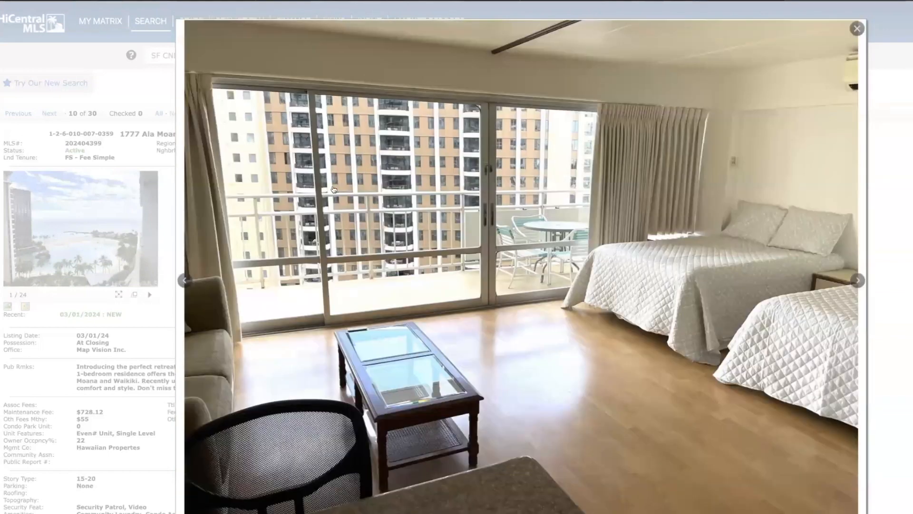
mouse_move(453, 220)
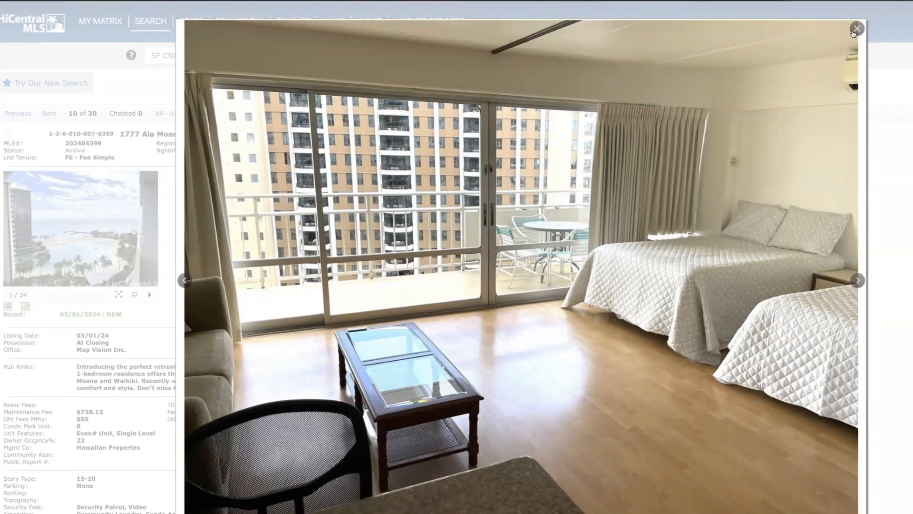
left_click(856, 28)
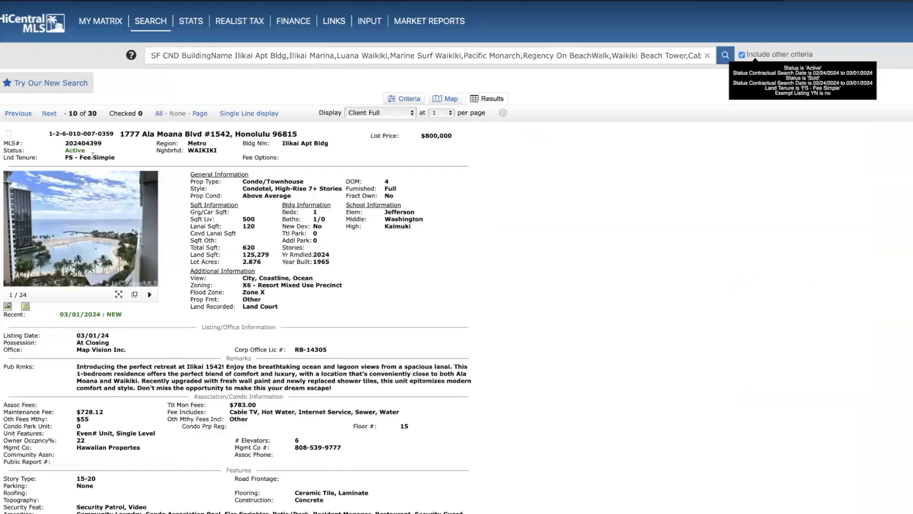
Go to listing 11, 1777 Ala Moana Blvd #2431, and open its gallery on the marina view
left_click(49, 113)
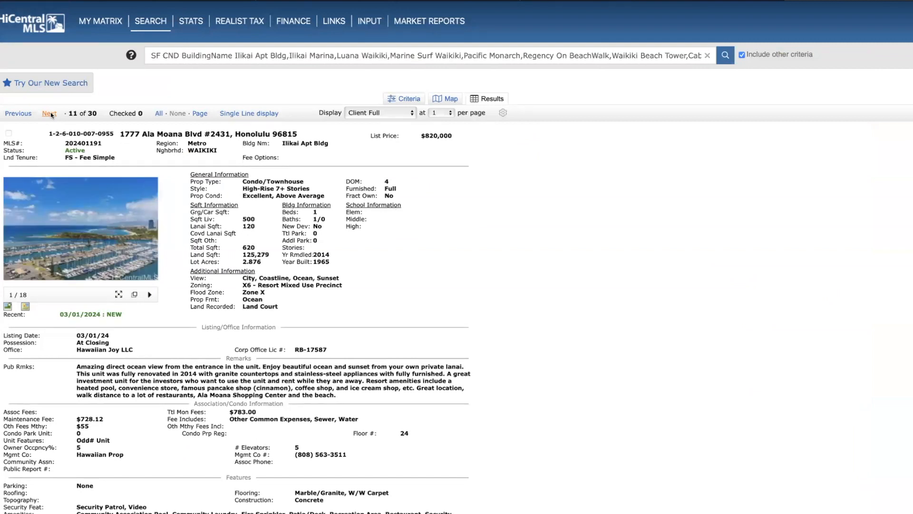
mouse_move(141, 234)
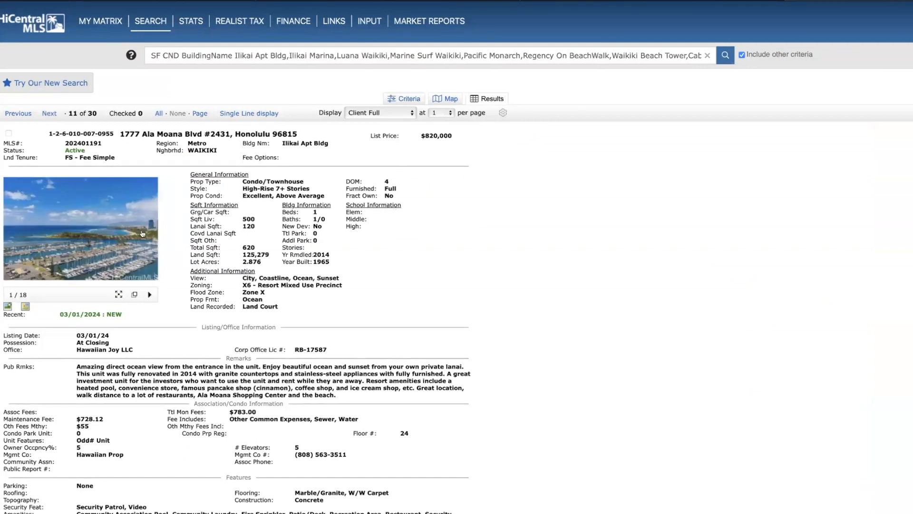
left_click(81, 228)
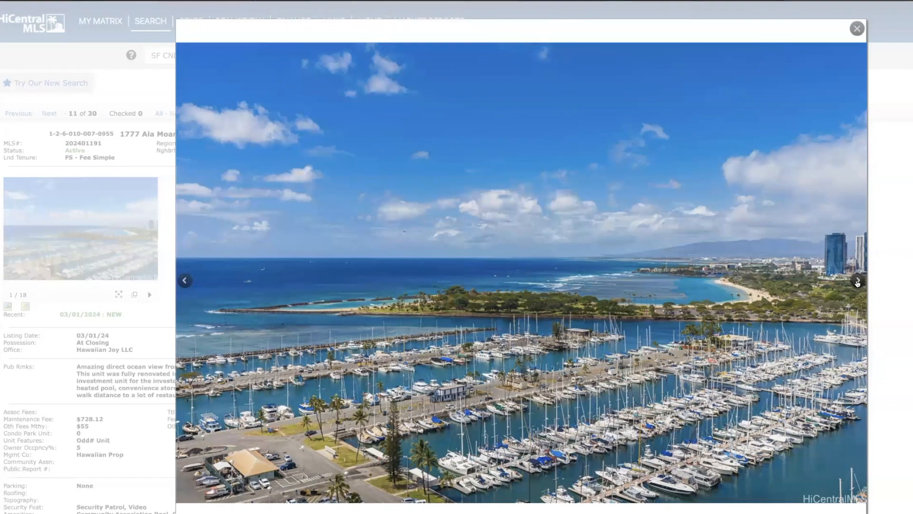
Step through five more photos of unit #2431, then close the gallery
left_click(856, 281)
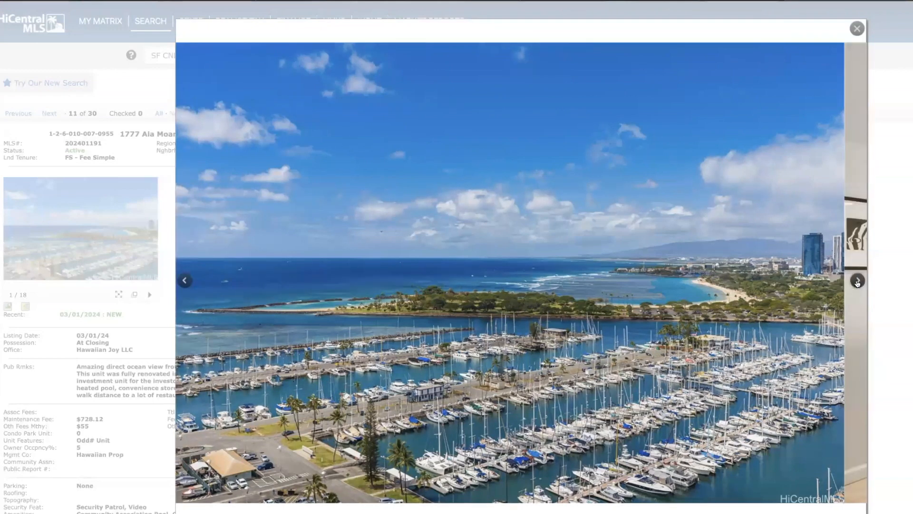
left_click(856, 280)
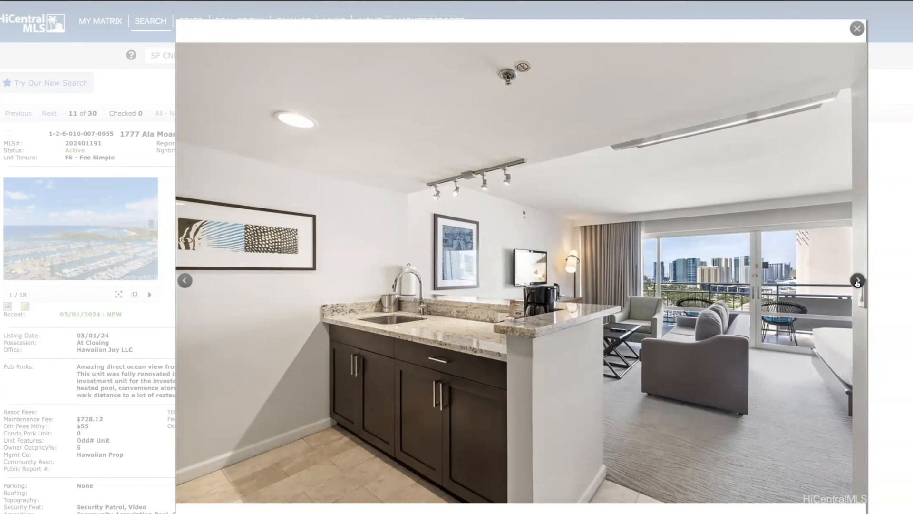
left_click(856, 281)
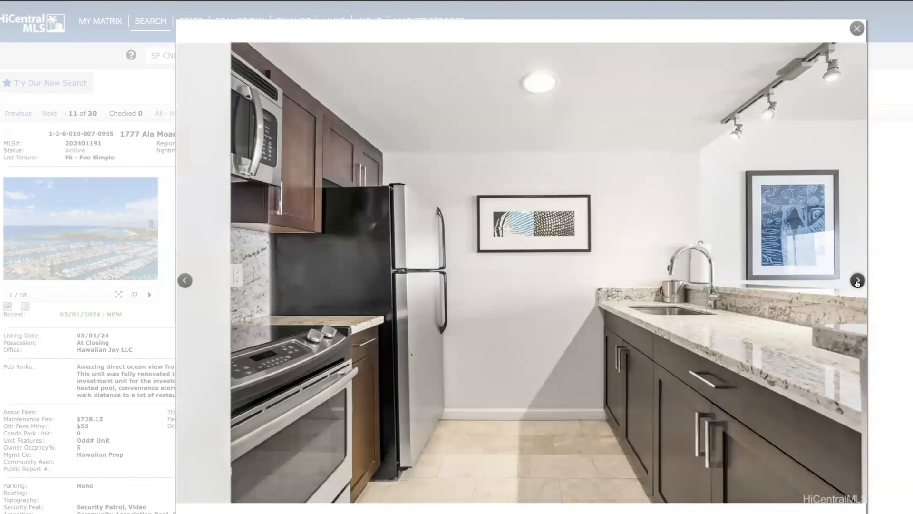
left_click(857, 280)
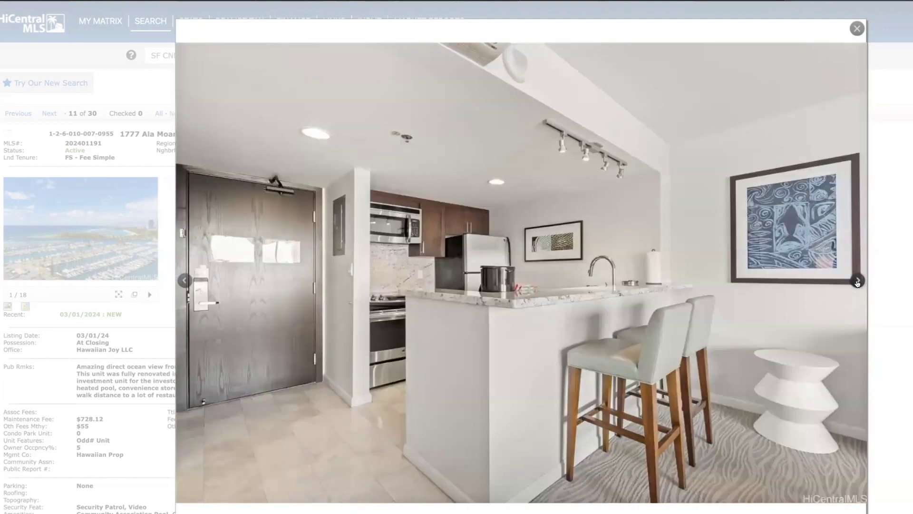
mouse_move(581, 433)
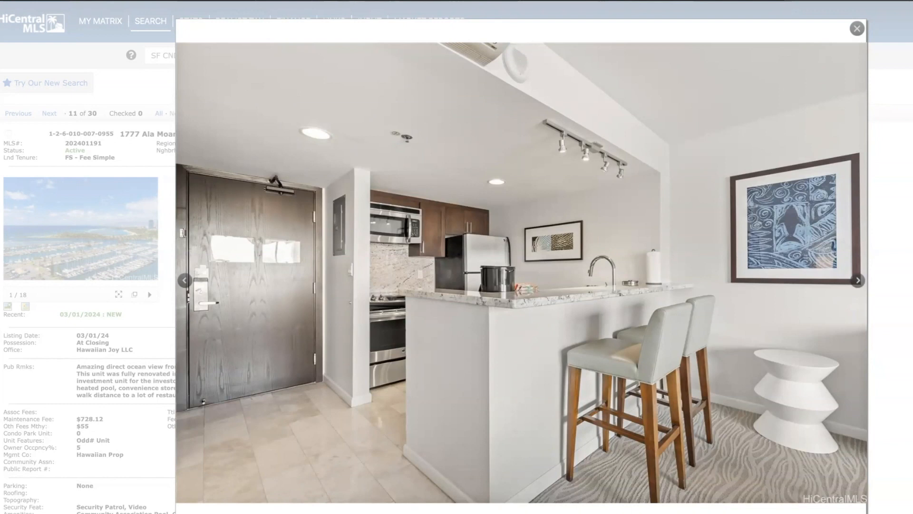
mouse_move(712, 430)
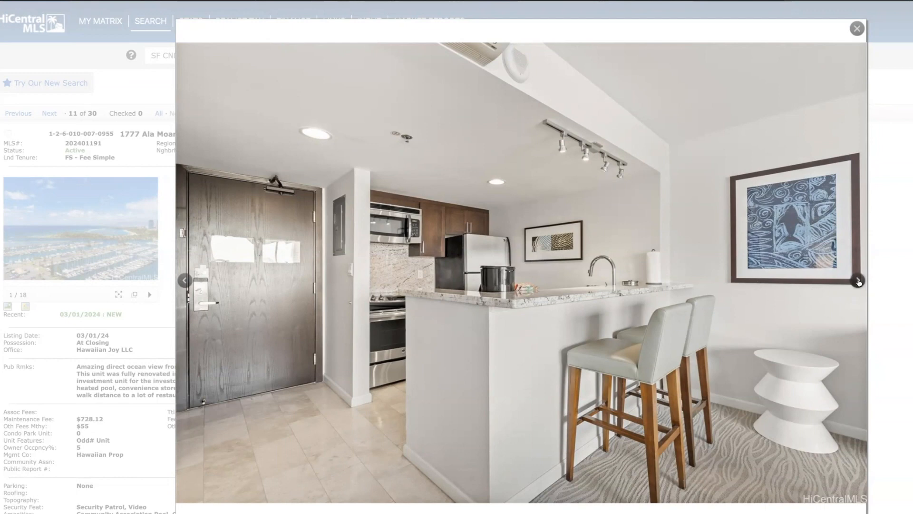
left_click(858, 280)
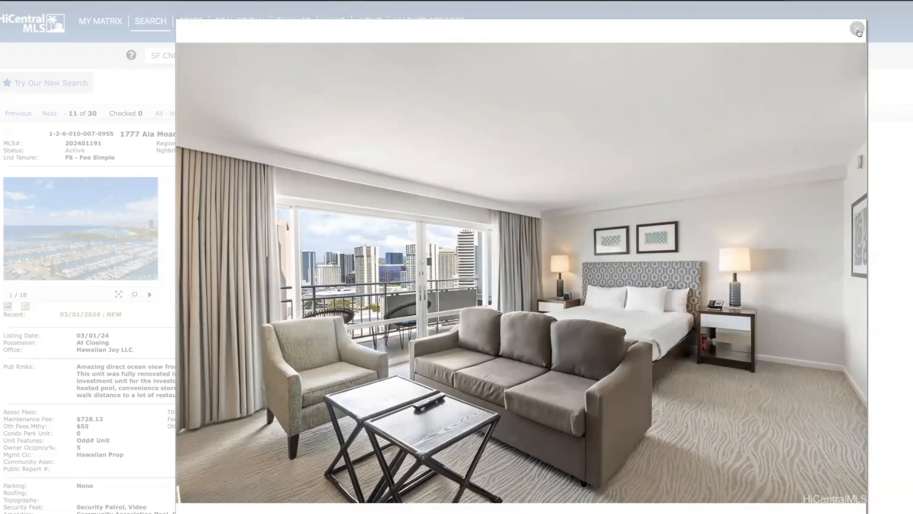
left_click(857, 31)
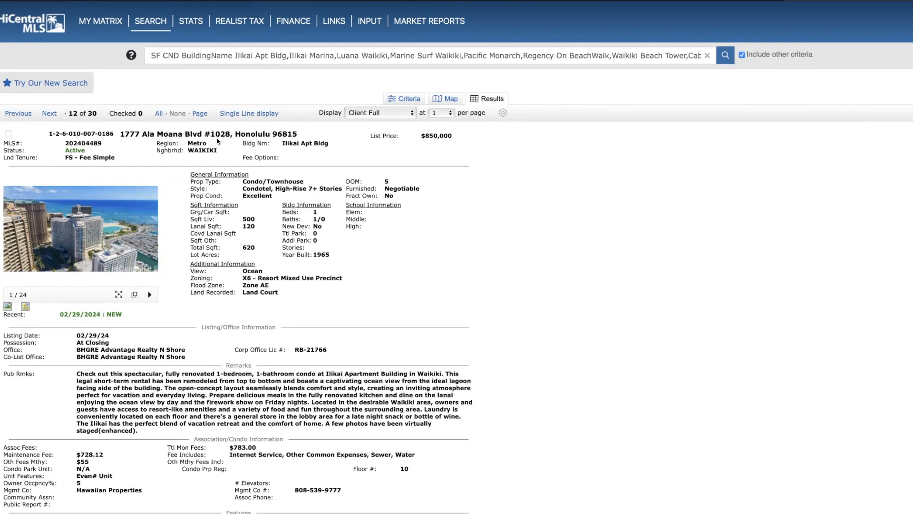
mouse_move(246, 171)
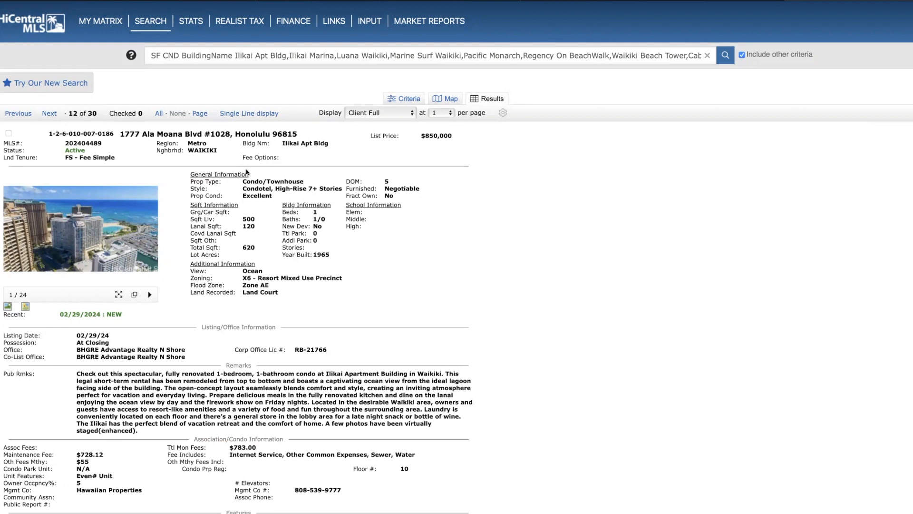
mouse_move(426, 157)
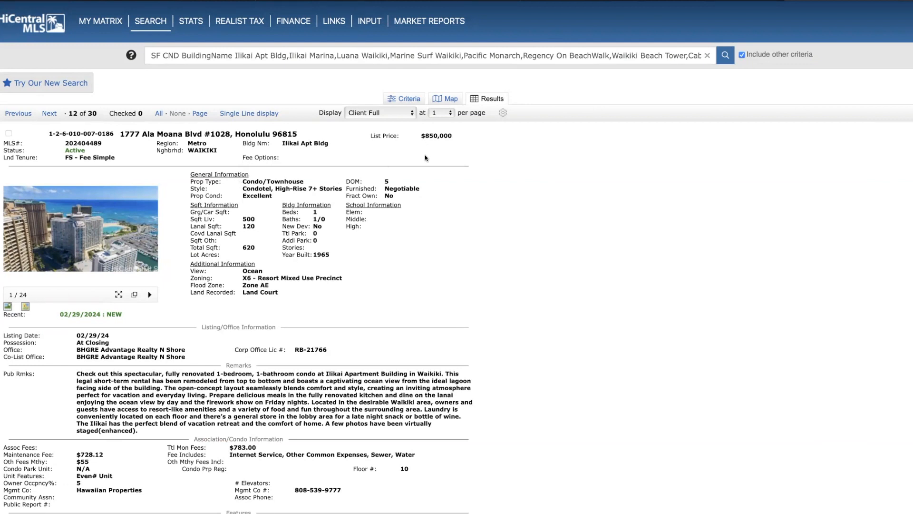
mouse_move(438, 154)
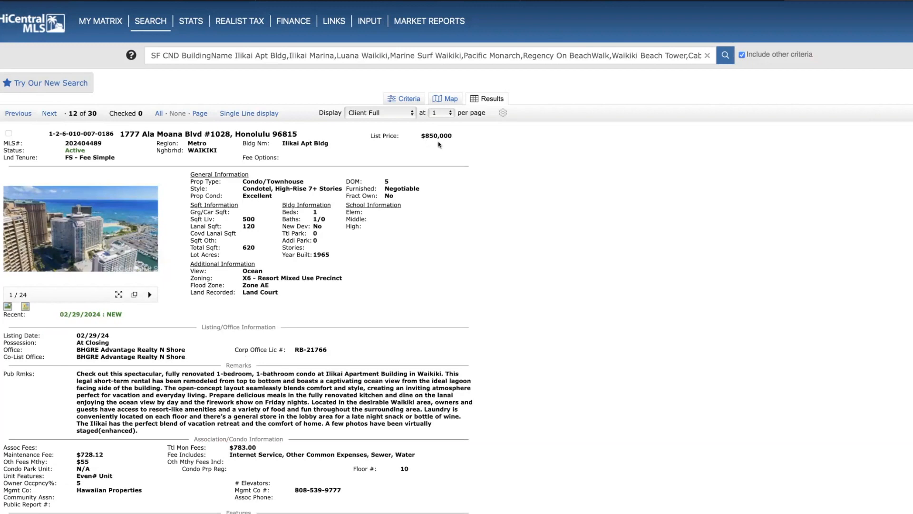
mouse_move(434, 145)
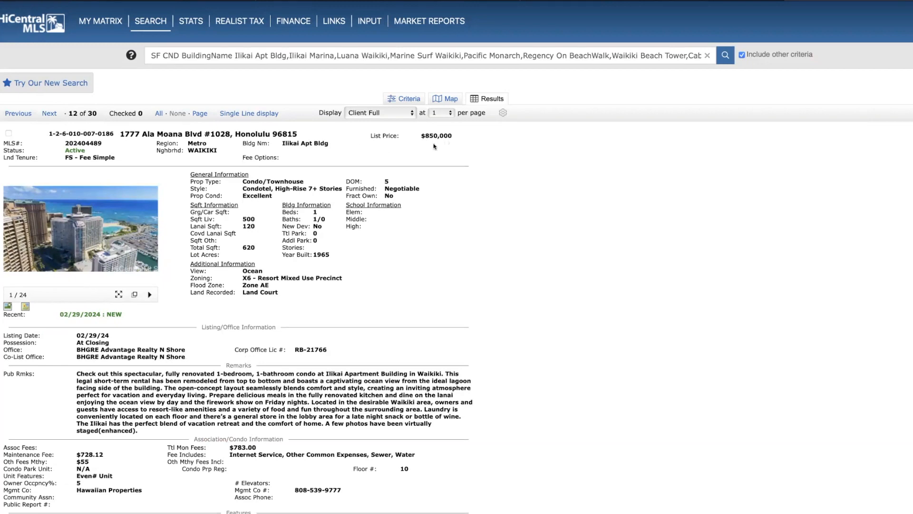
Browse the #1028 photo gallery through its kitchen and living-room shots, then close it
left_click(80, 228)
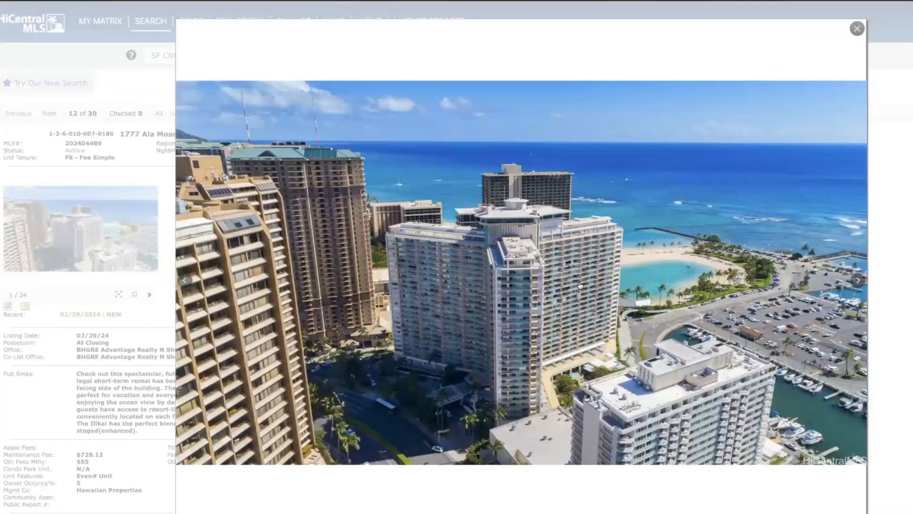
left_click(857, 280)
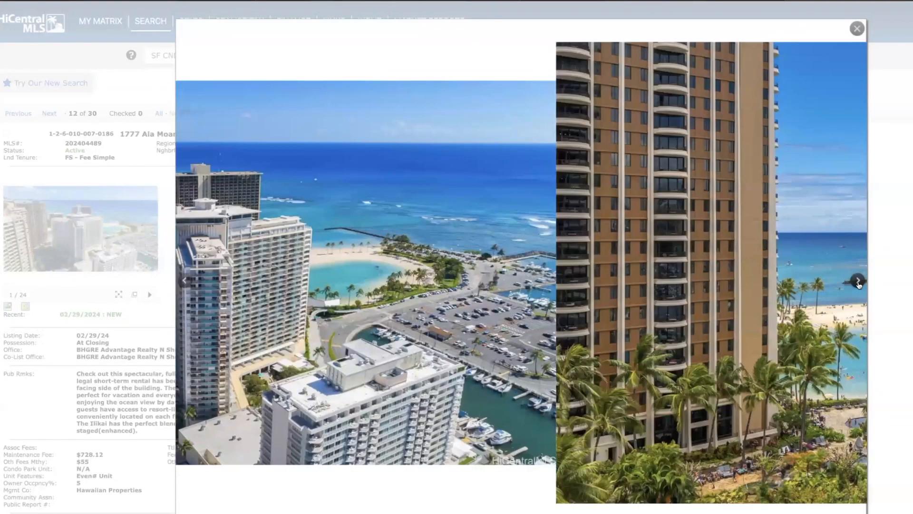
left_click(856, 280)
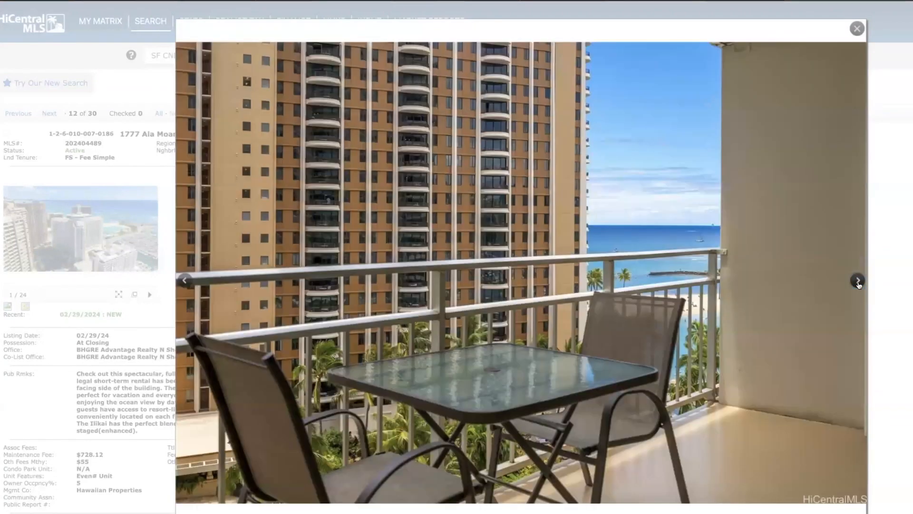
left_click(857, 280)
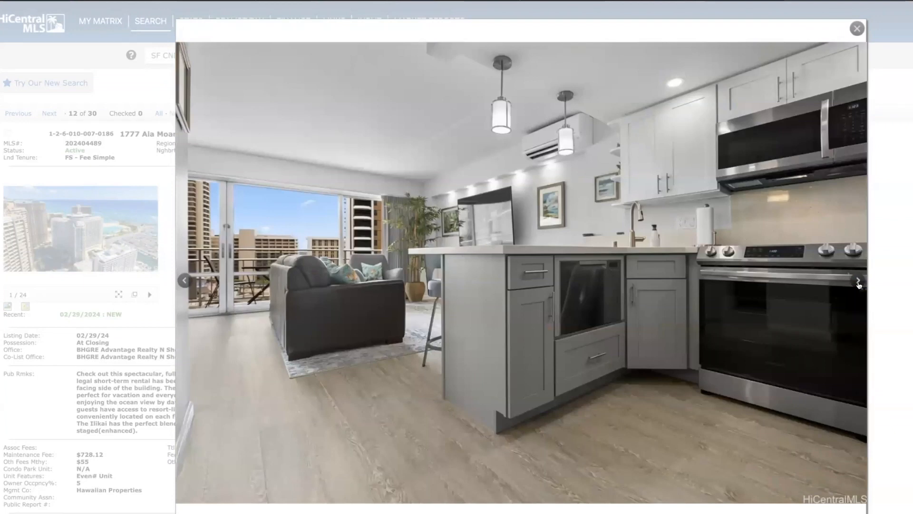
left_click(856, 280)
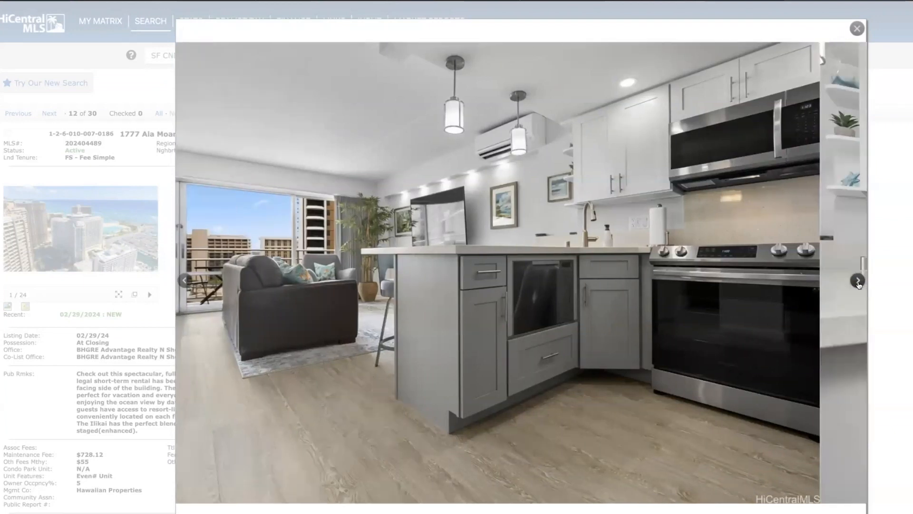
left_click(857, 280)
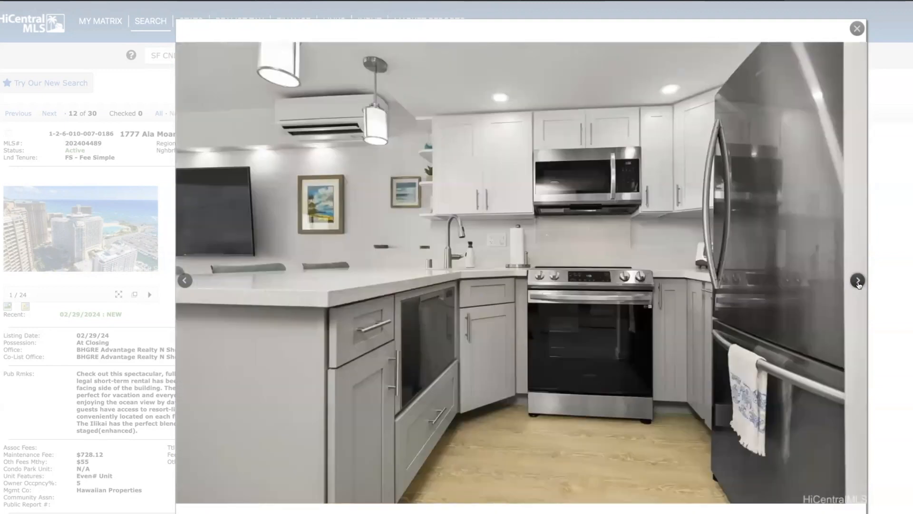
left_click(857, 280)
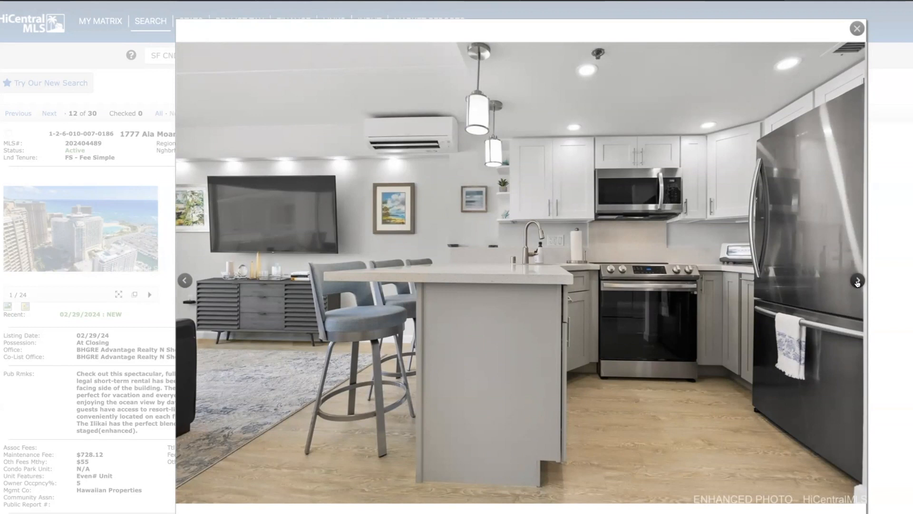
mouse_move(729, 286)
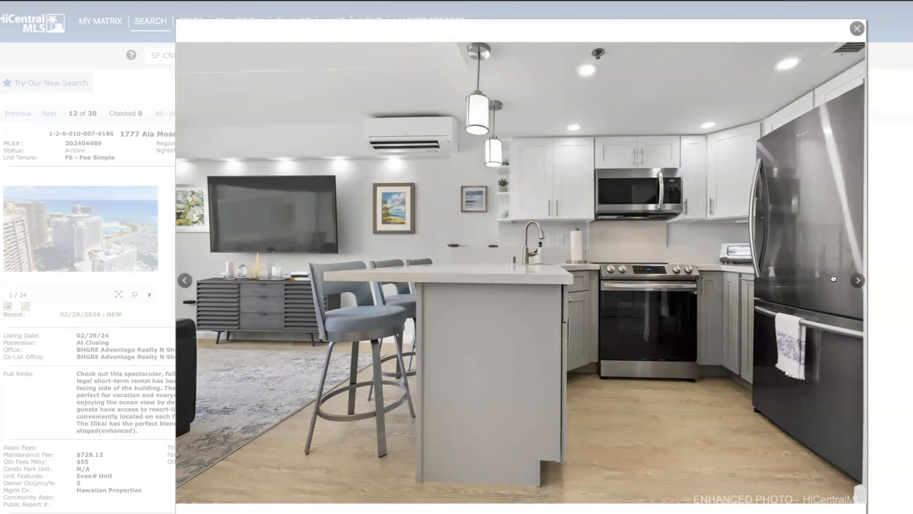
left_click(856, 280)
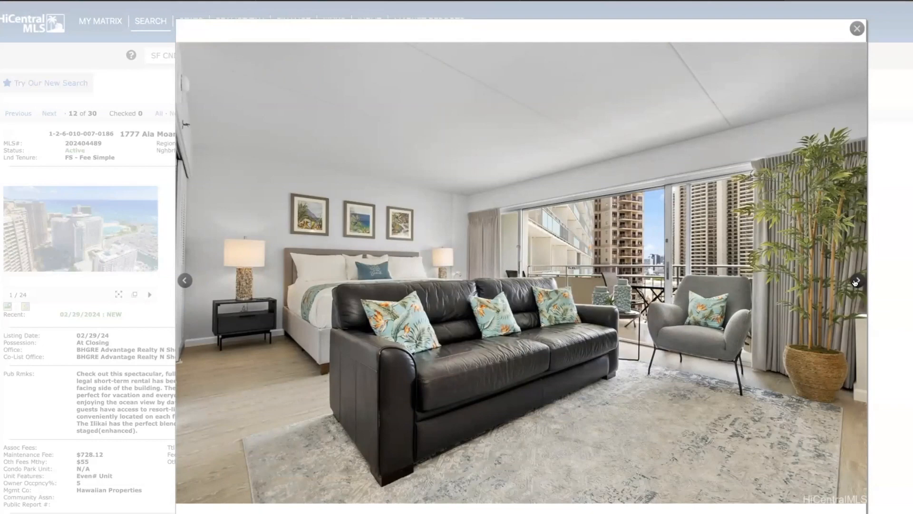
left_click(856, 280)
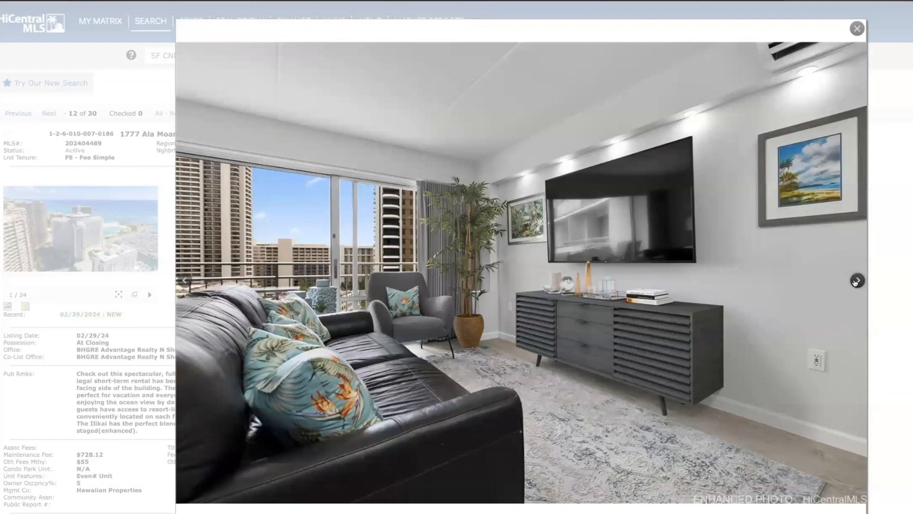
mouse_move(774, 279)
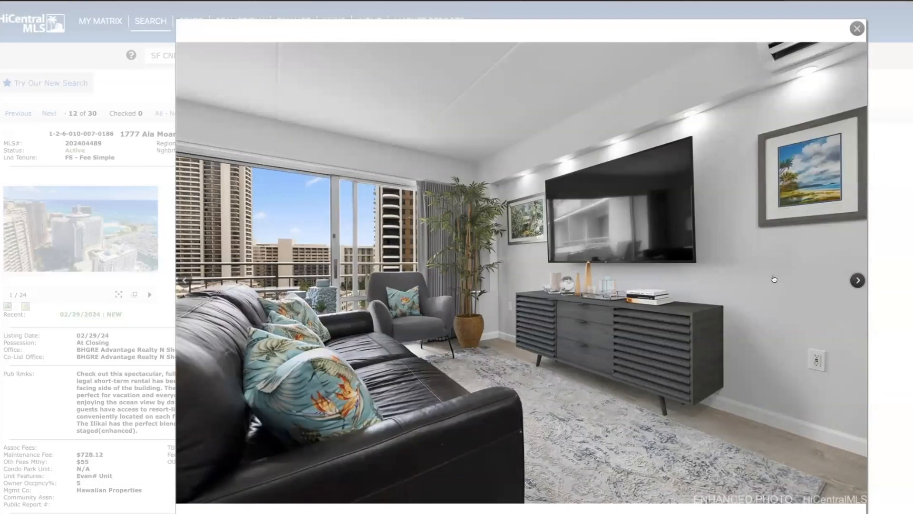
mouse_move(750, 314)
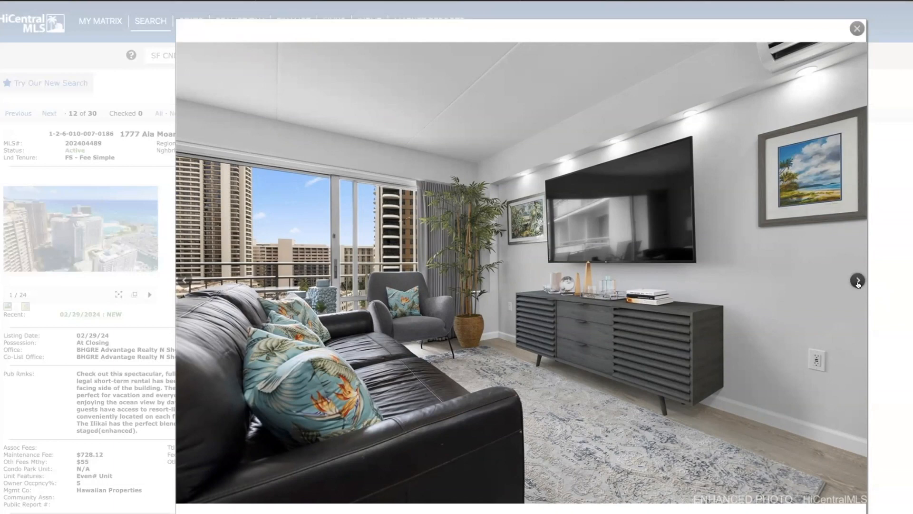
left_click(856, 280)
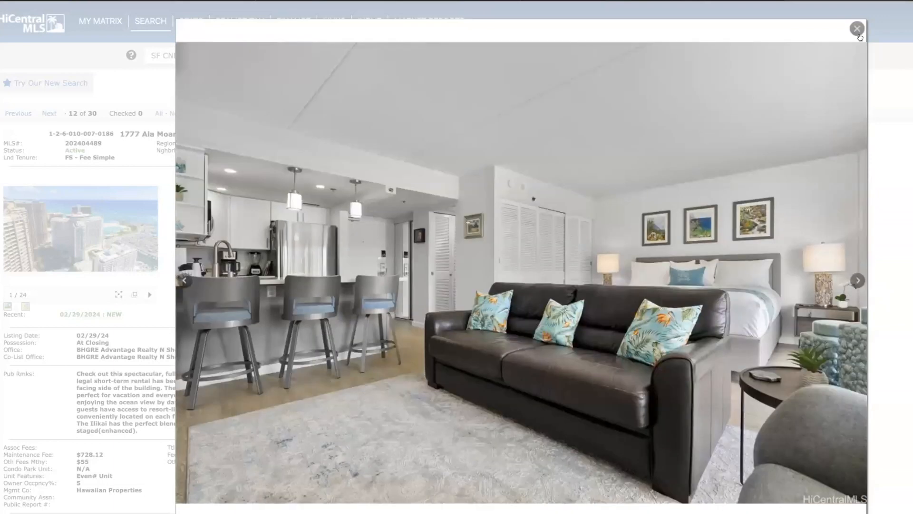
left_click(857, 28)
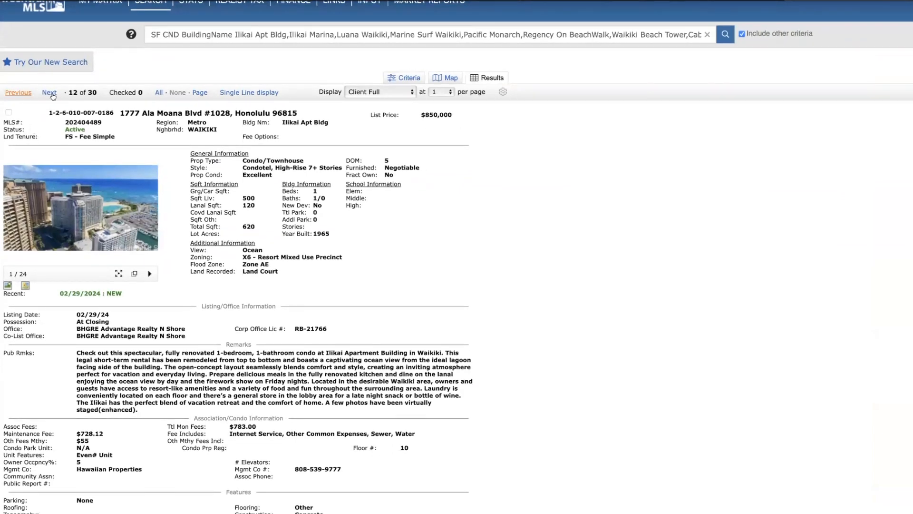
Advance to result 13 of 30, Waikiki Banyan 201 Ohua Ave #3508-T2 at $858,000
left_click(49, 92)
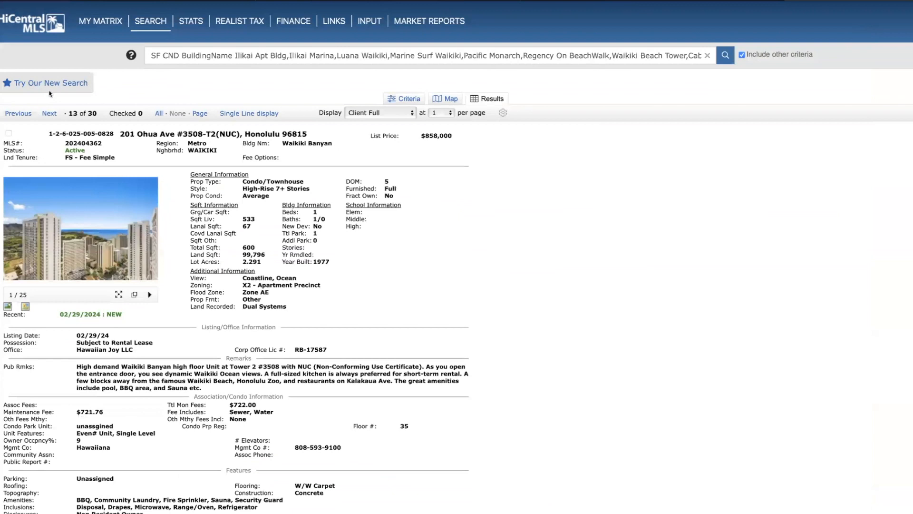
mouse_move(195, 141)
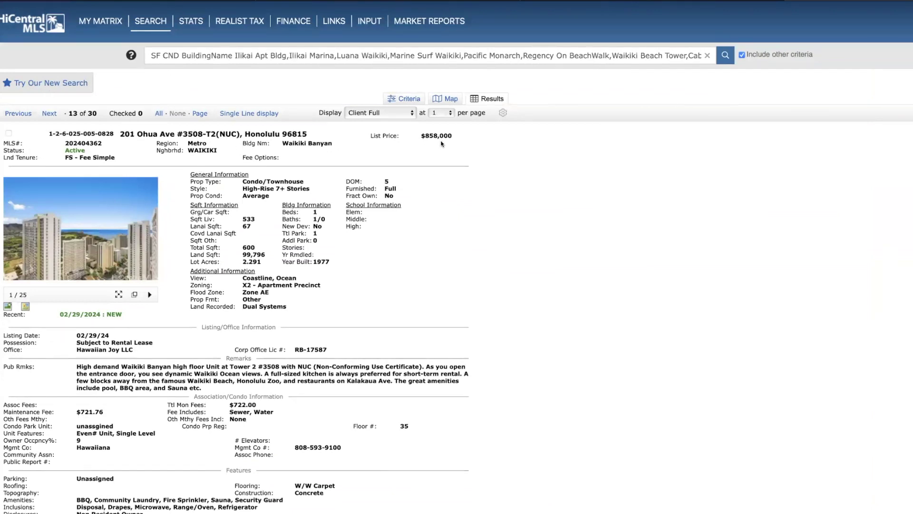
mouse_move(436, 142)
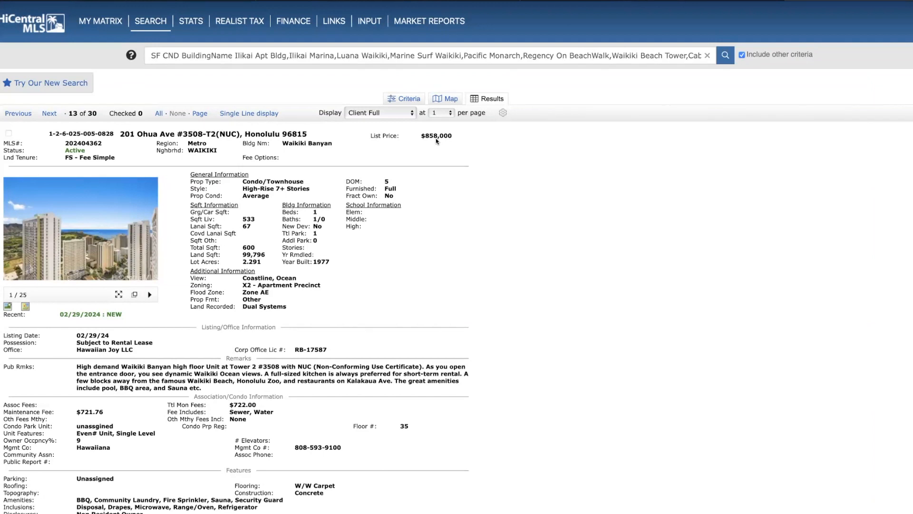
mouse_move(436, 140)
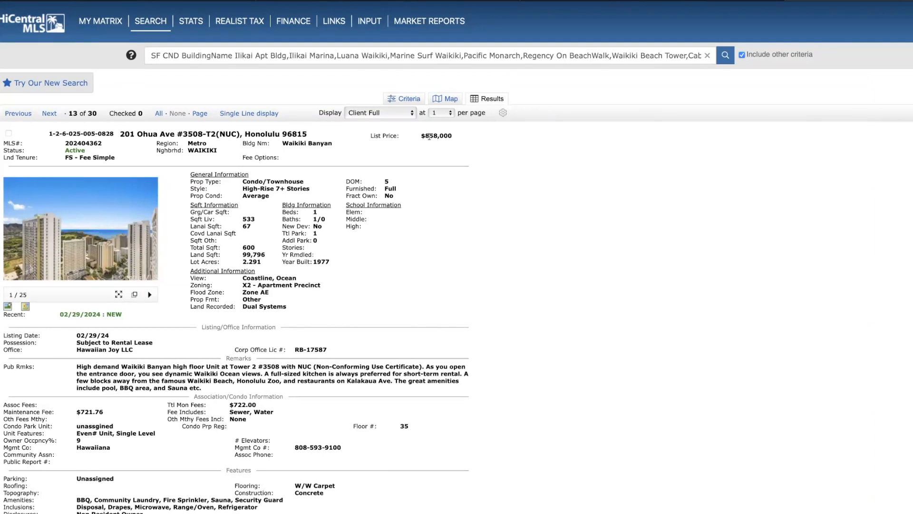
mouse_move(407, 237)
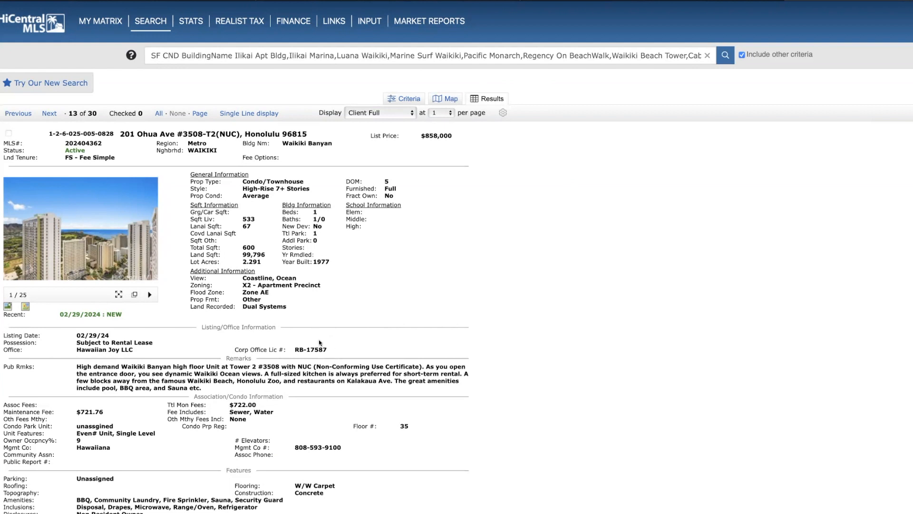
mouse_move(423, 168)
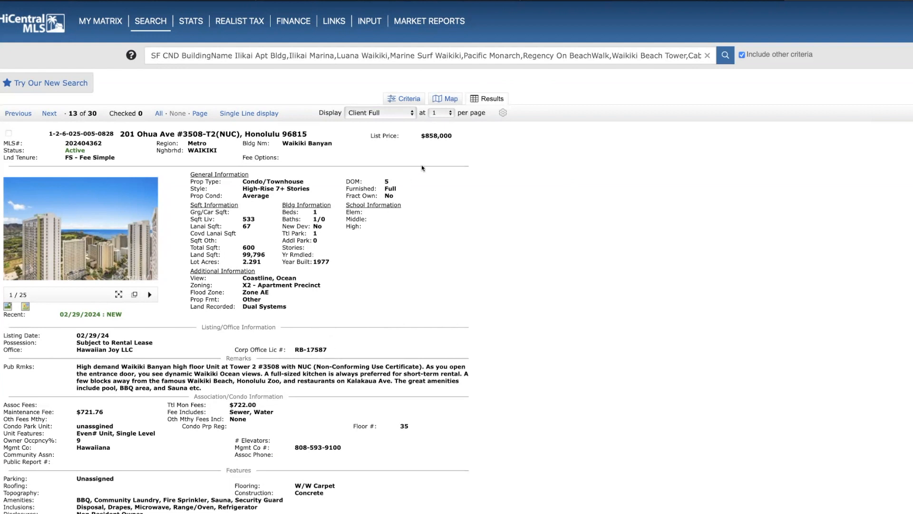
mouse_move(40, 263)
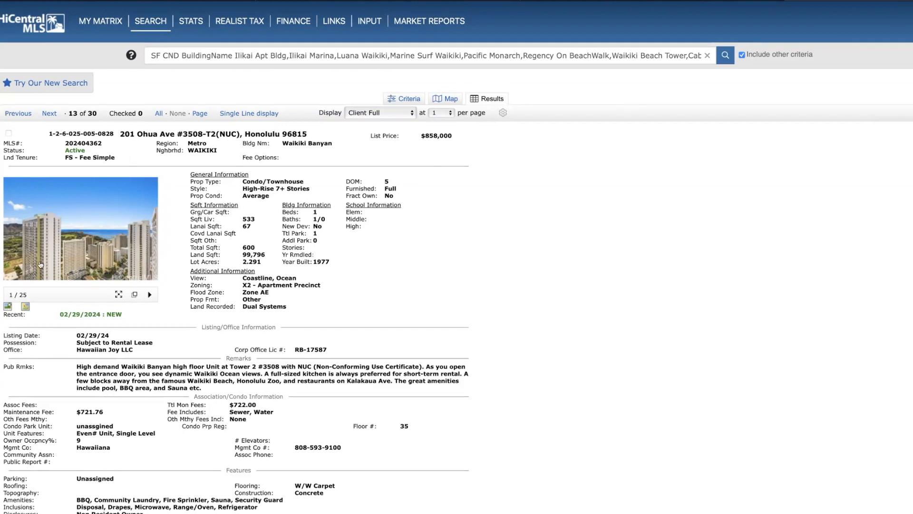
mouse_move(8, 307)
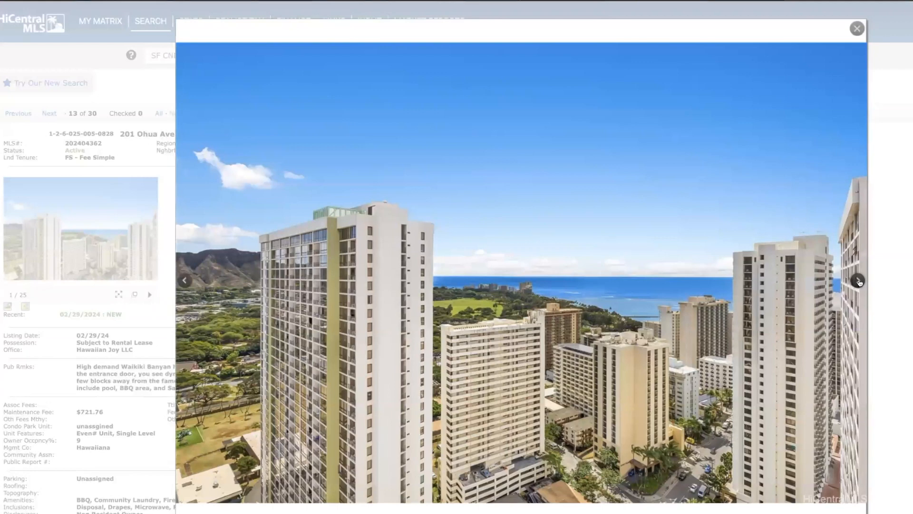
mouse_move(377, 324)
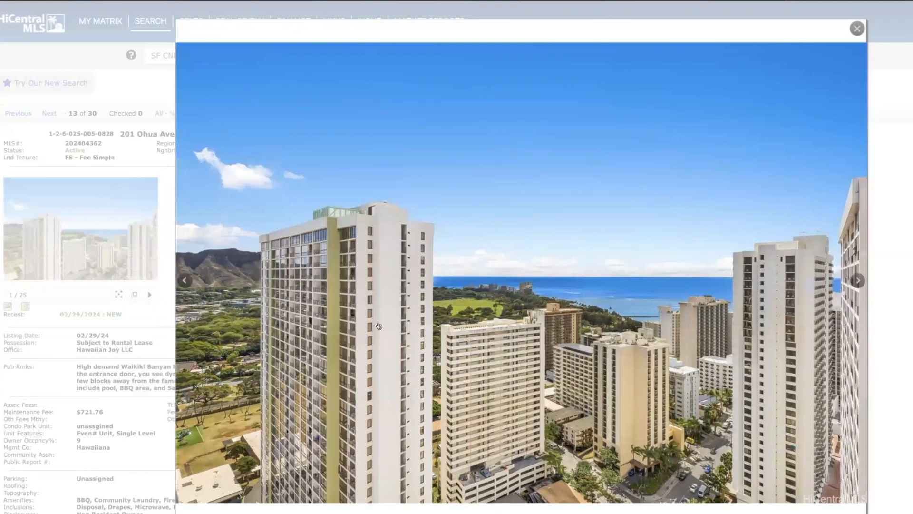
mouse_move(843, 302)
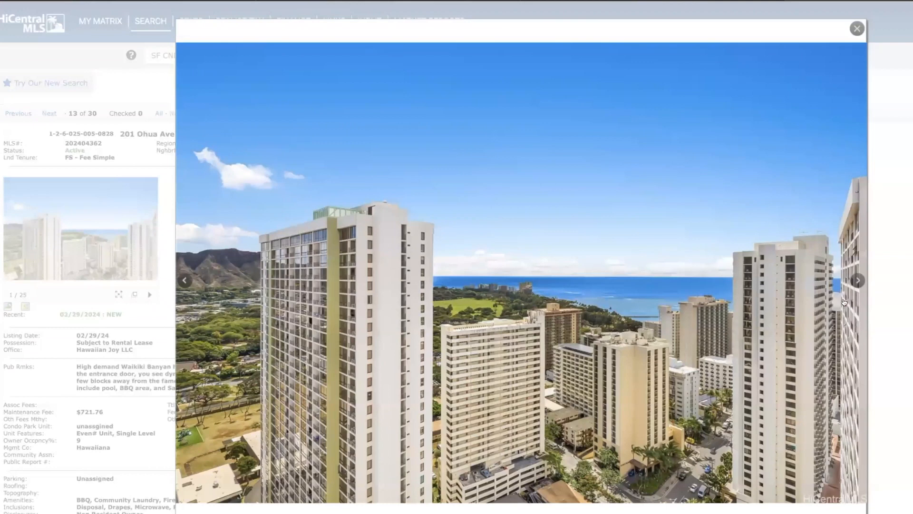
Step through the #3508-T2 living, kitchen and bedroom photos, then close the gallery
left_click(857, 280)
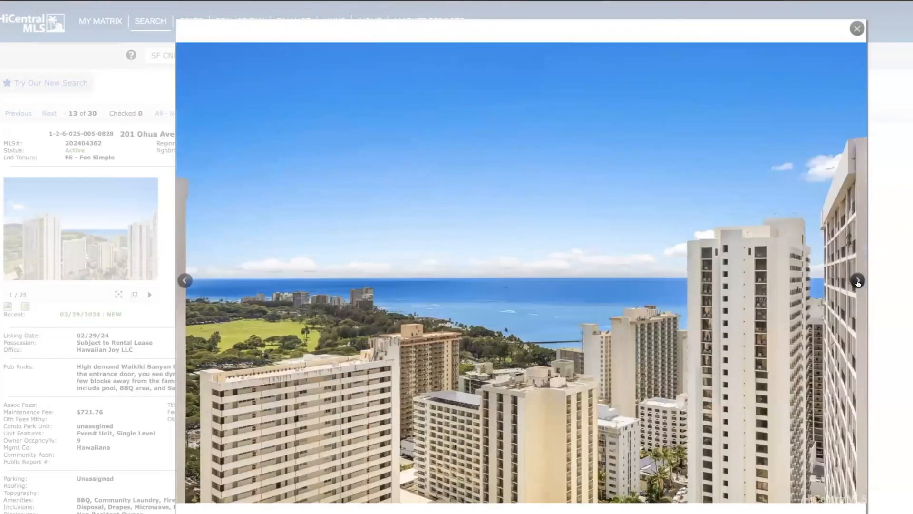
left_click(856, 280)
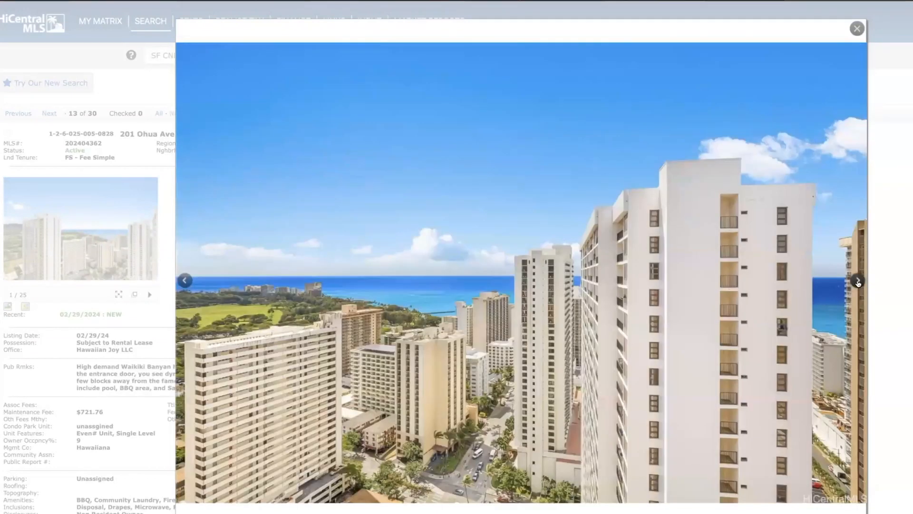
left_click(857, 280)
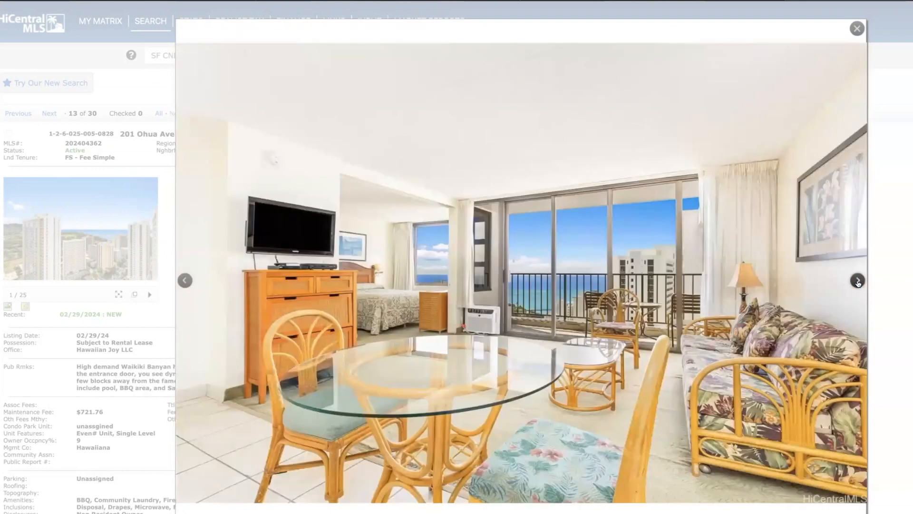
left_click(856, 280)
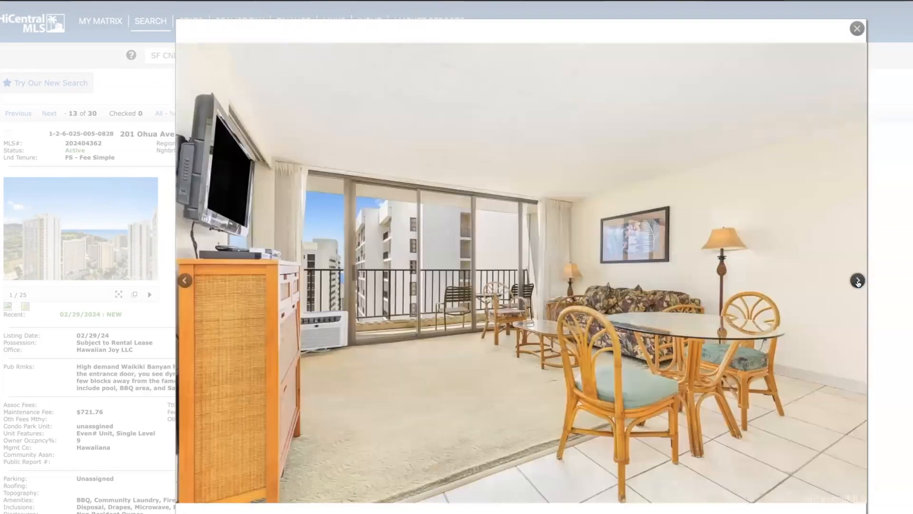
left_click(856, 280)
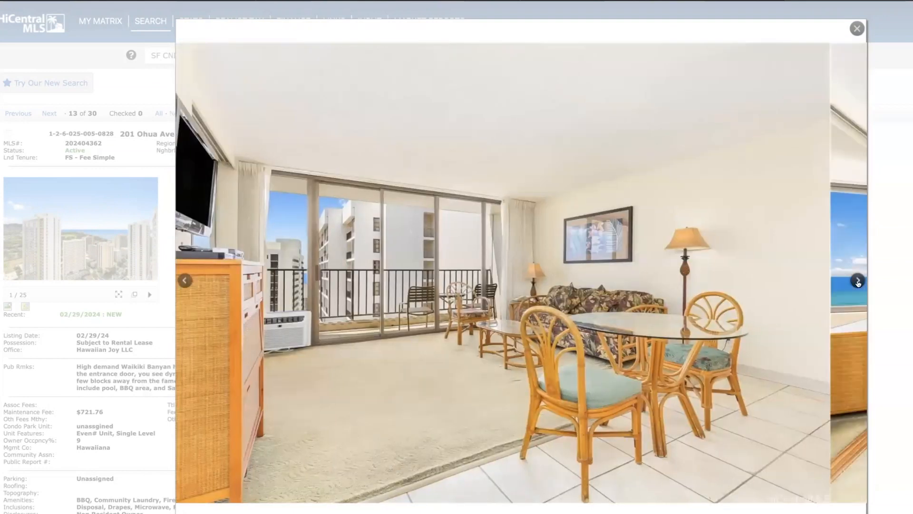
left_click(856, 280)
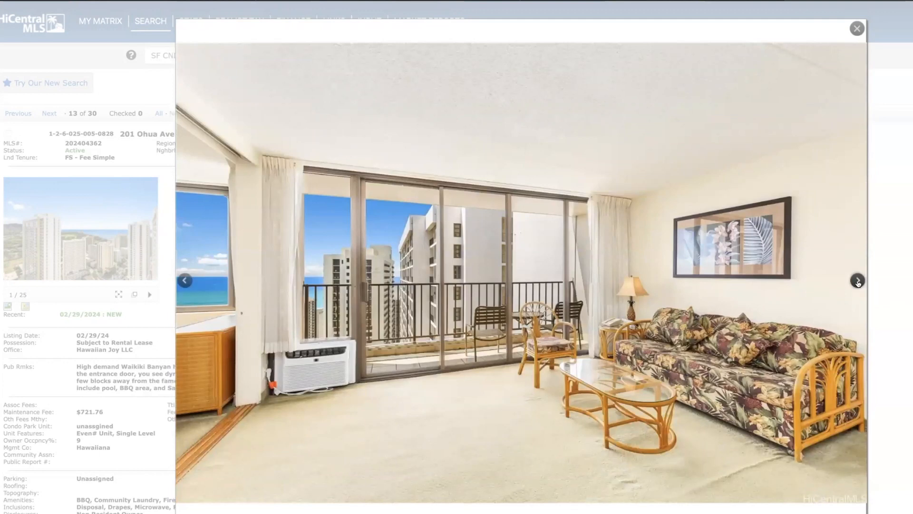
left_click(857, 280)
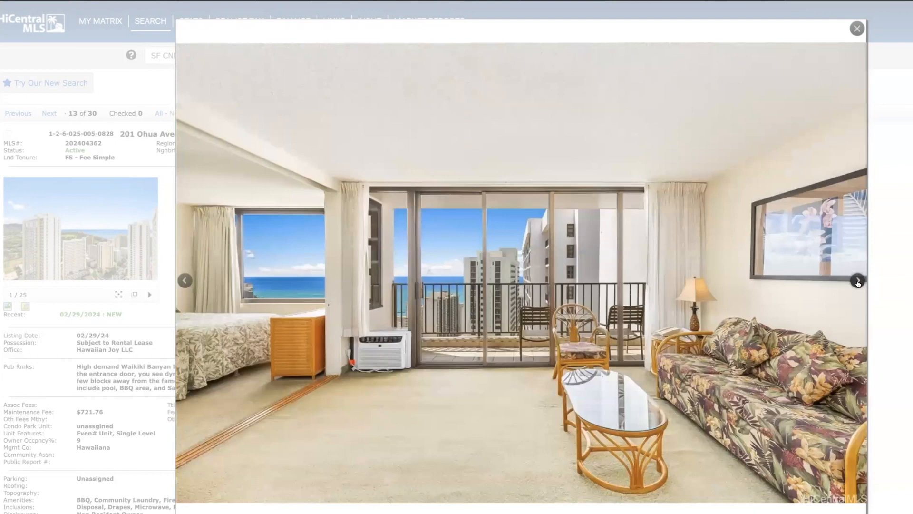
left_click(857, 280)
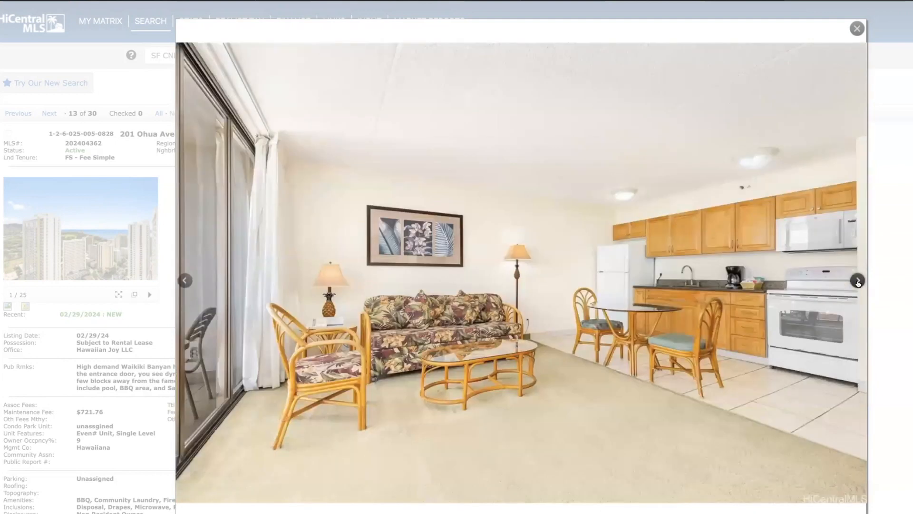
left_click(856, 280)
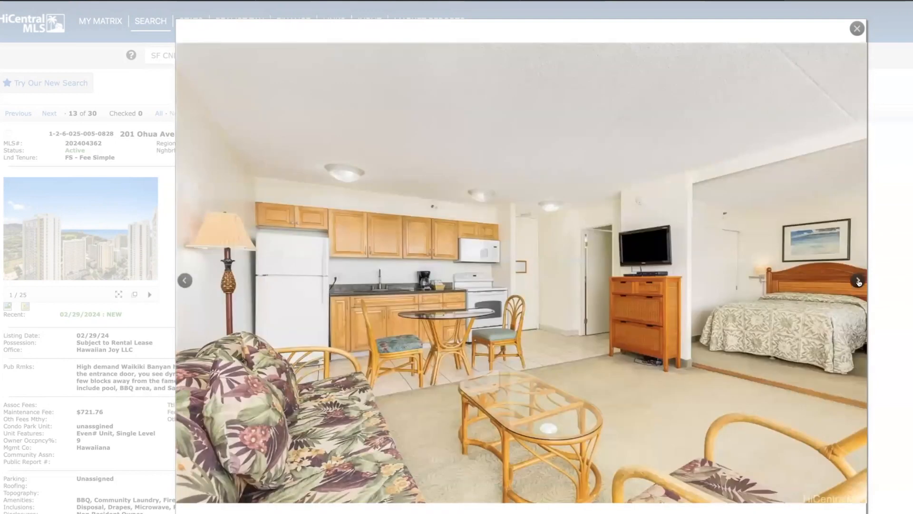
left_click(857, 280)
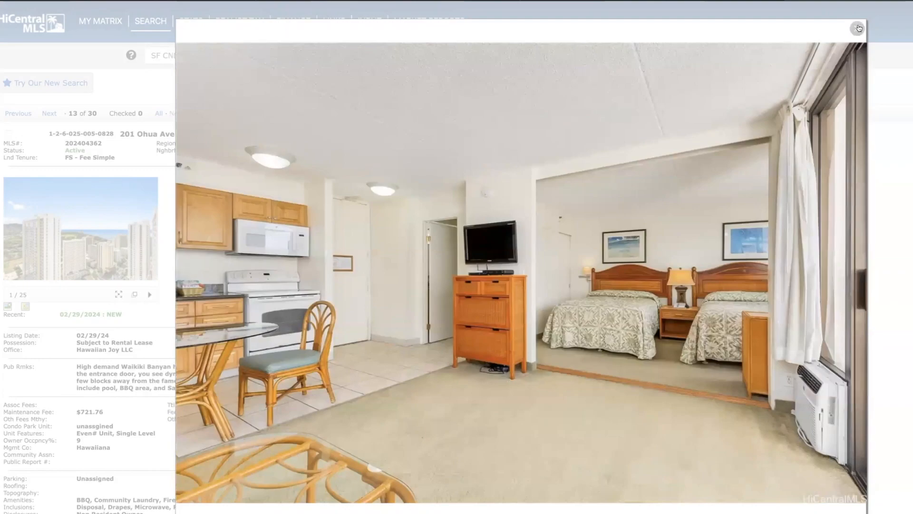
left_click(858, 28)
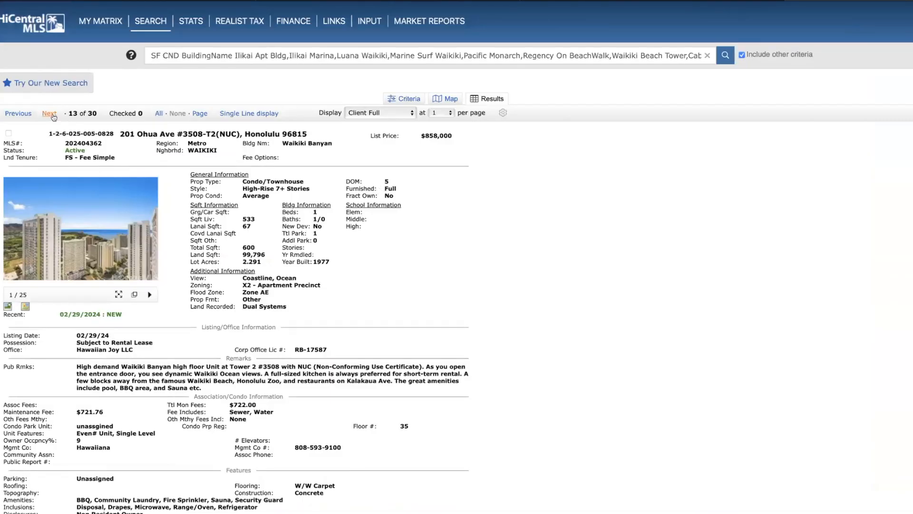
Advance through results 14 to 17 to listing 18 of 30, Ilikai #2309
left_click(49, 114)
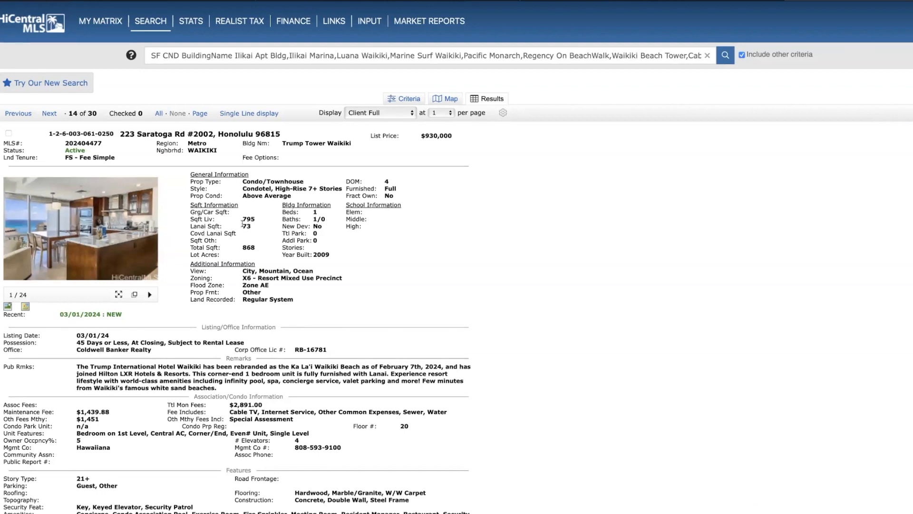
mouse_move(7, 307)
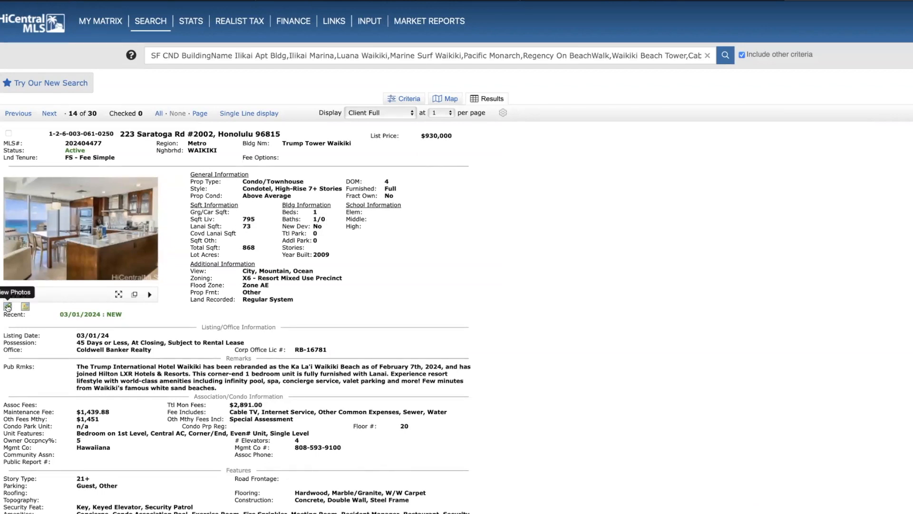
left_click(80, 229)
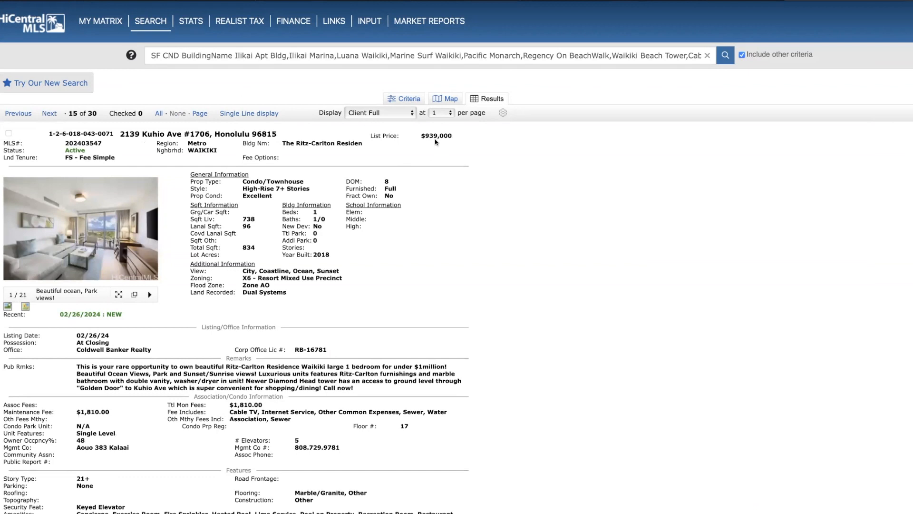
mouse_move(108, 192)
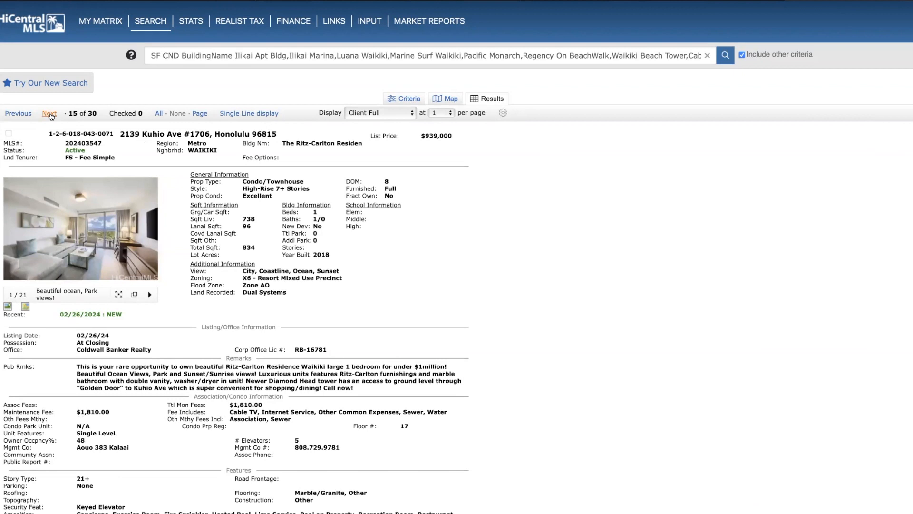
left_click(50, 113)
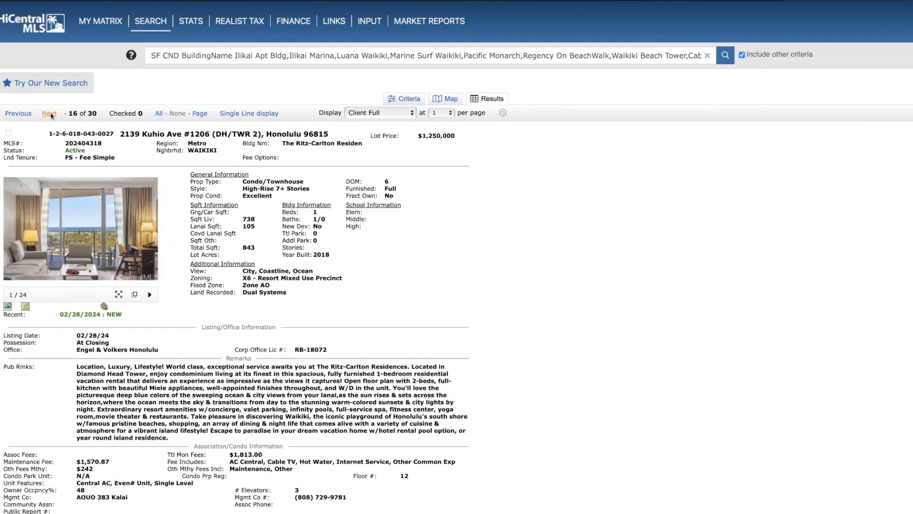
mouse_move(282, 214)
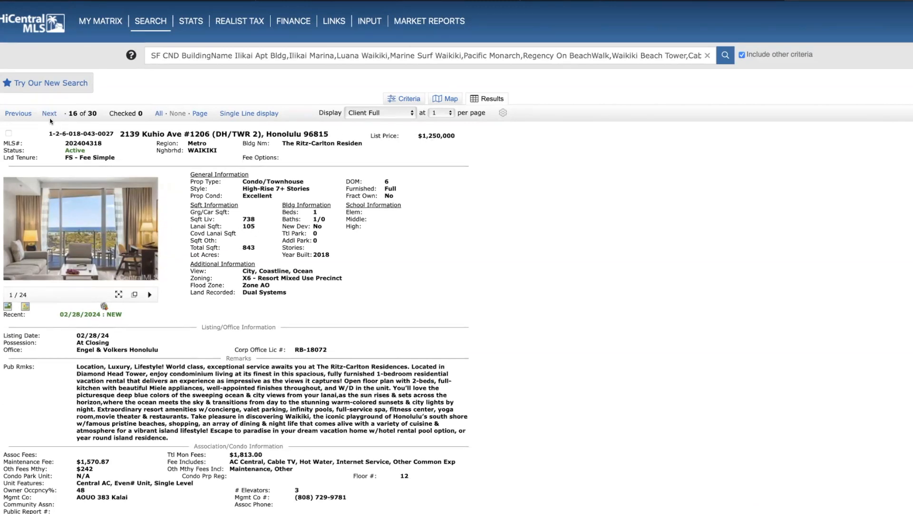
left_click(49, 113)
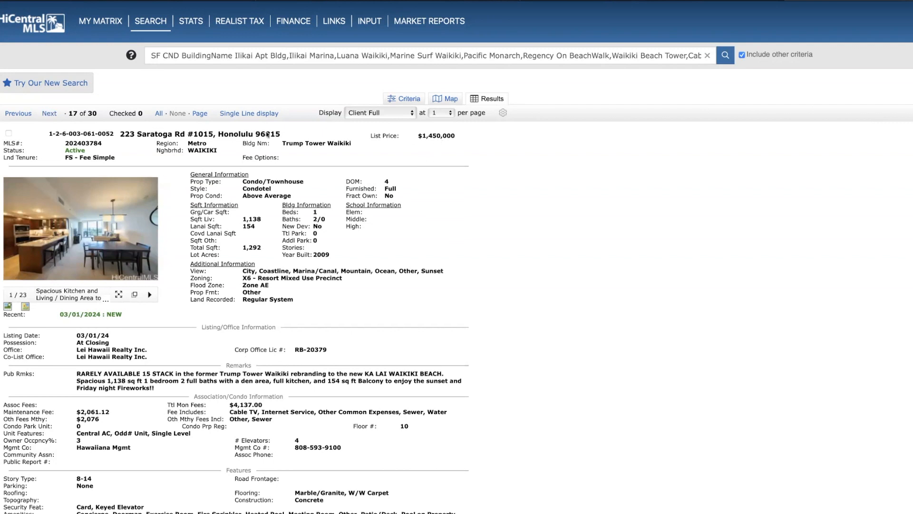
left_click(49, 113)
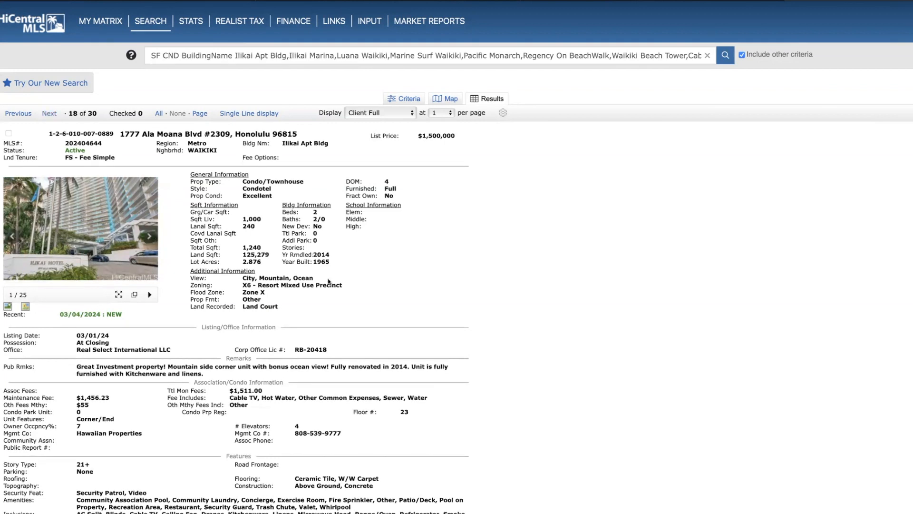
mouse_move(389, 210)
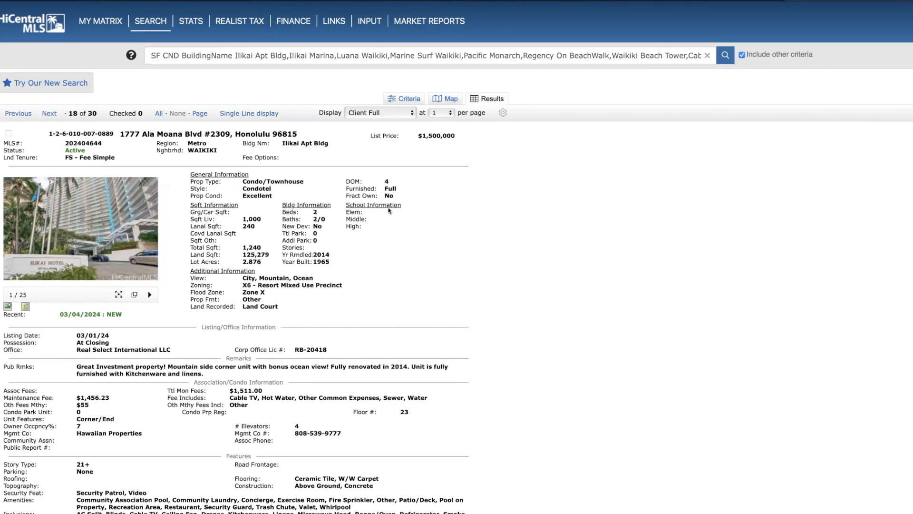
mouse_move(370, 160)
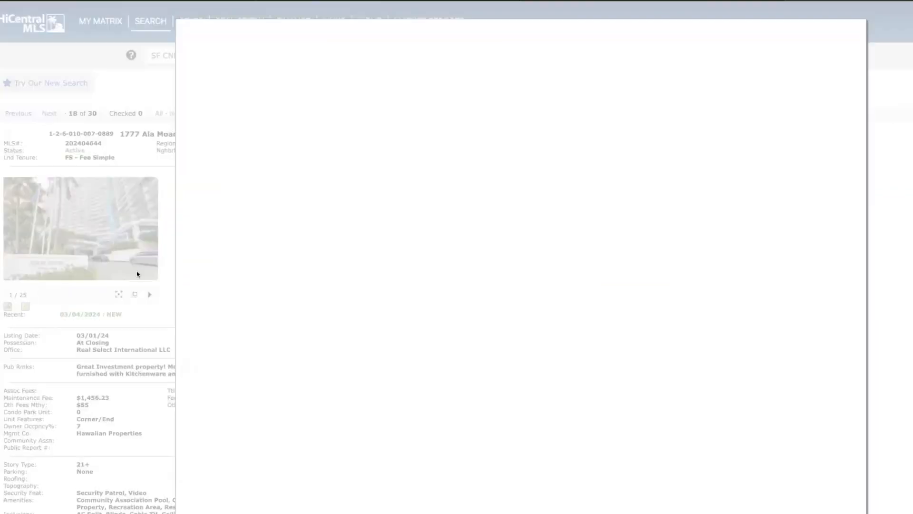
Open the Ilikai #2309 photo gallery, step through its photos, and close it
left_click(79, 228)
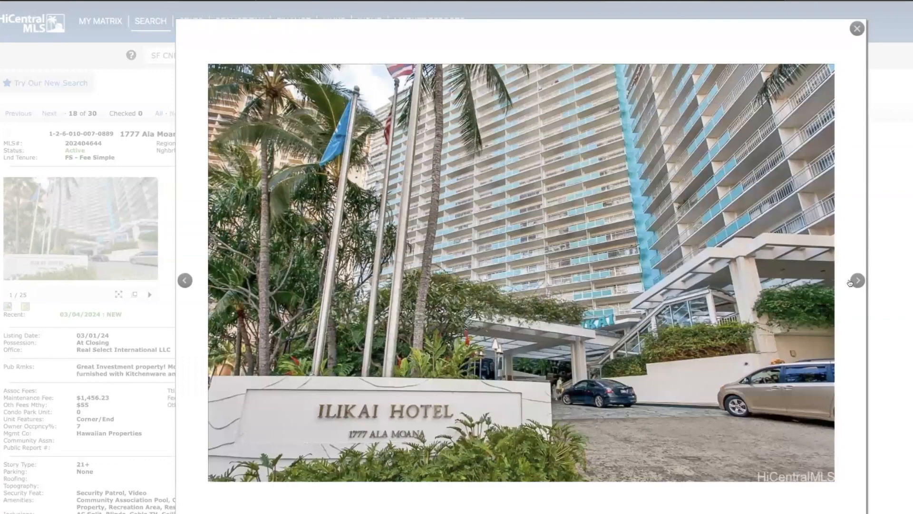
left_click(857, 279)
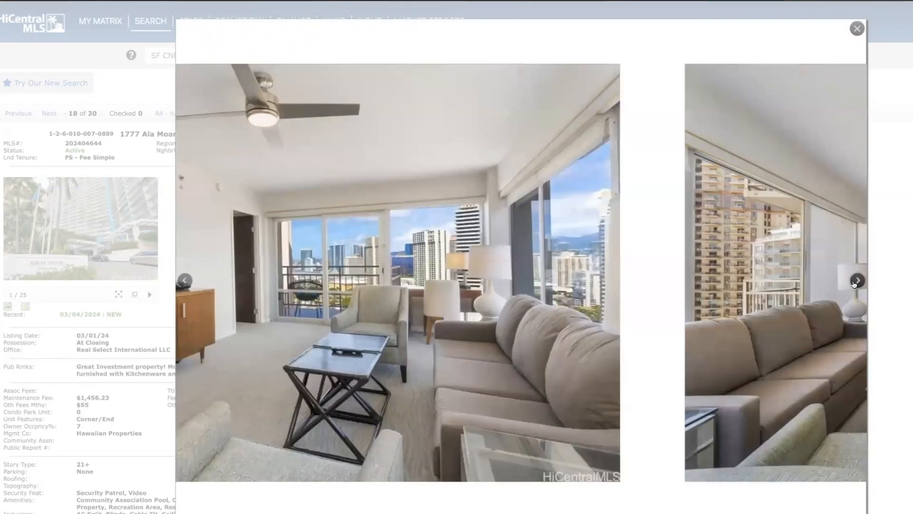
left_click(857, 279)
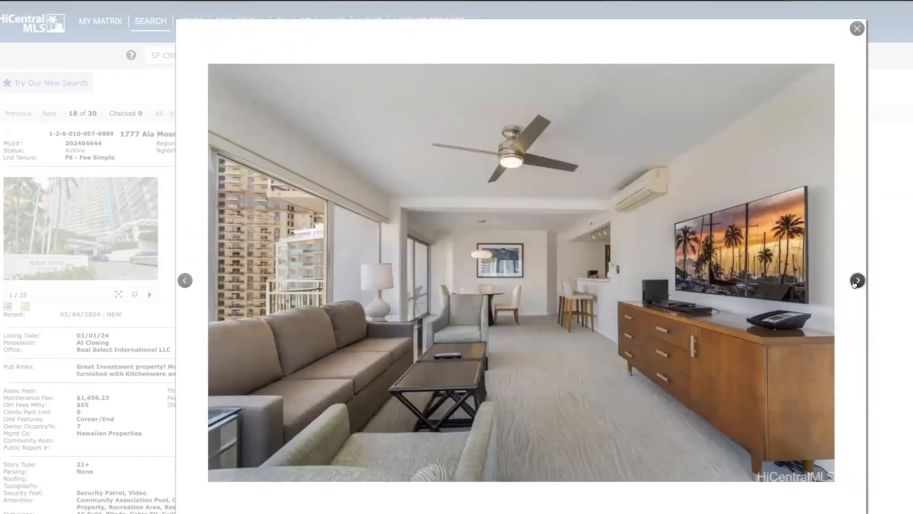
left_click(856, 280)
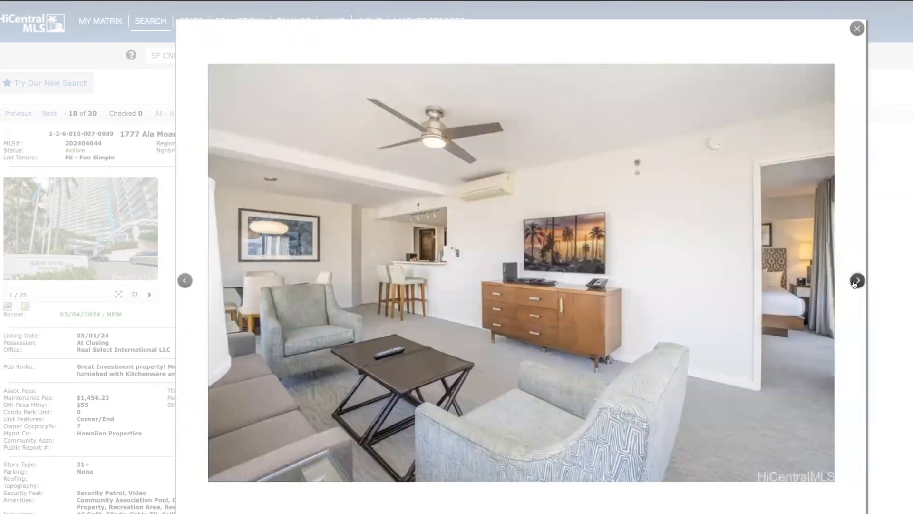
left_click(857, 280)
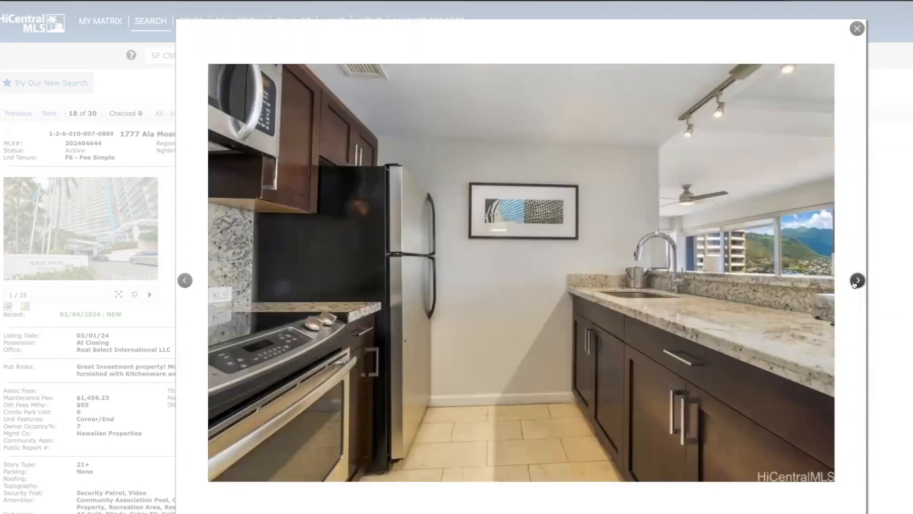
left_click(856, 280)
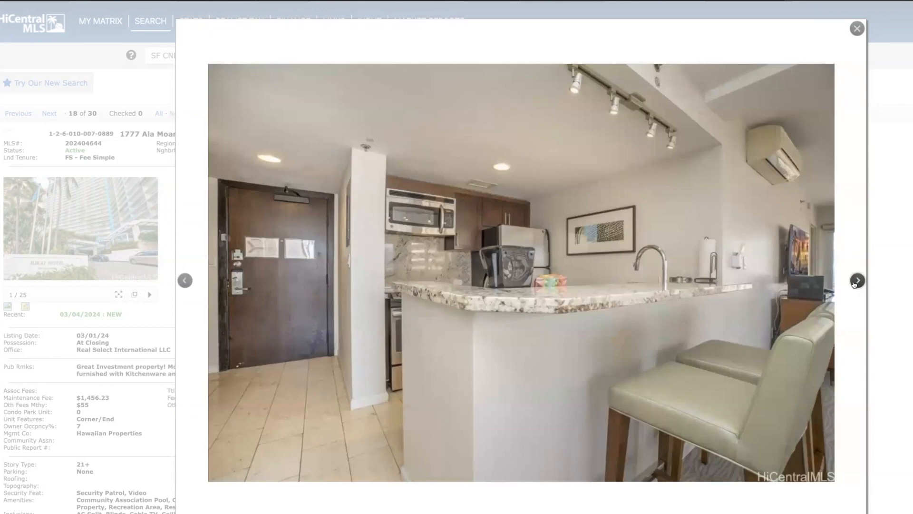
left_click(856, 280)
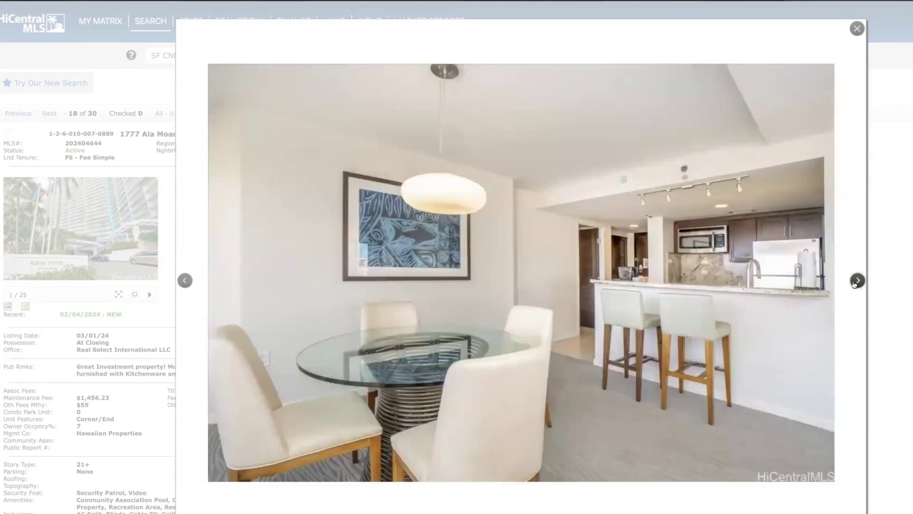
left_click(857, 280)
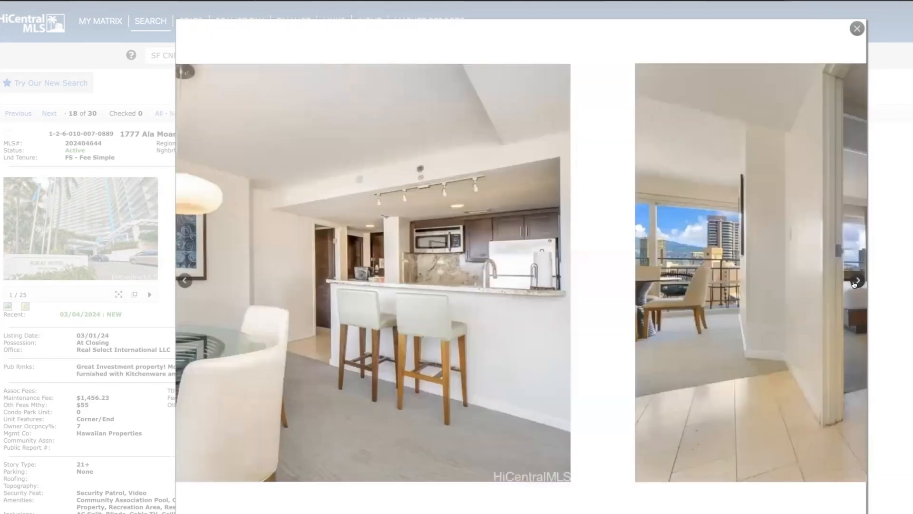
left_click(857, 28)
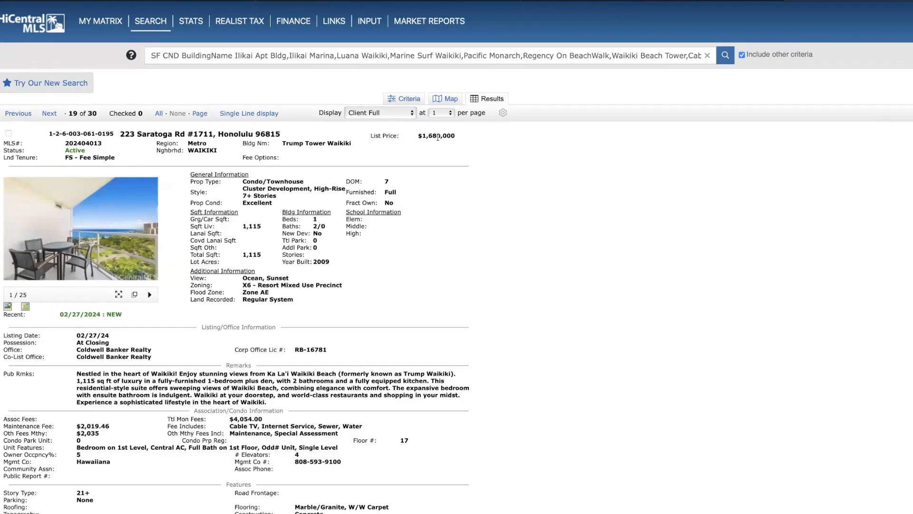
Move to listing 20 of 30, Ilikai #243, and open its photo gallery
left_click(49, 113)
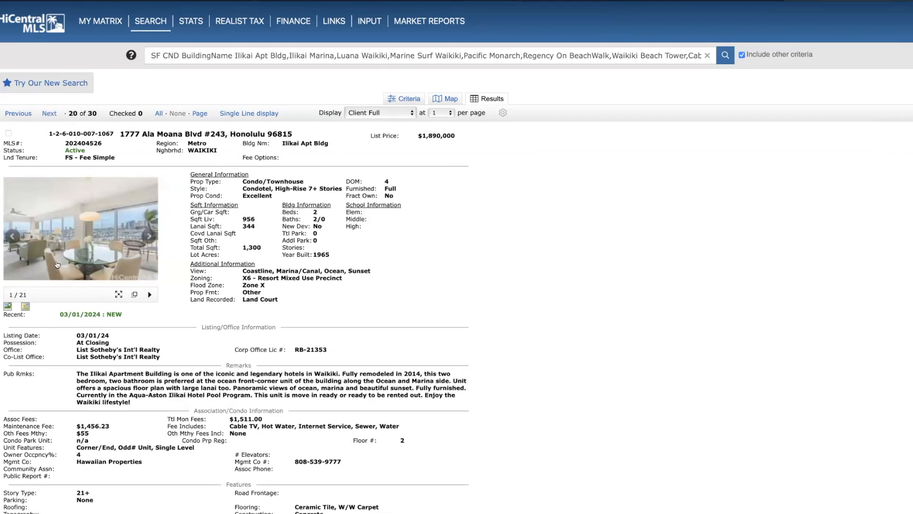
mouse_move(434, 144)
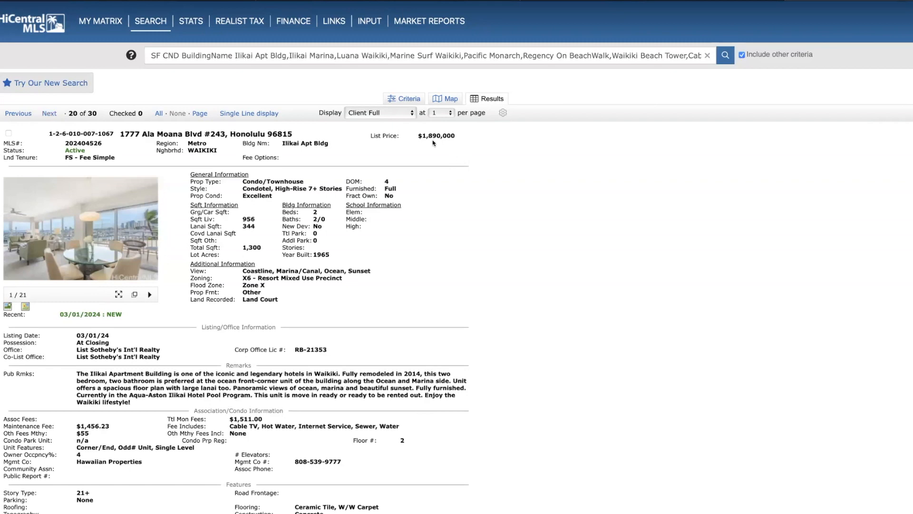
left_click(80, 228)
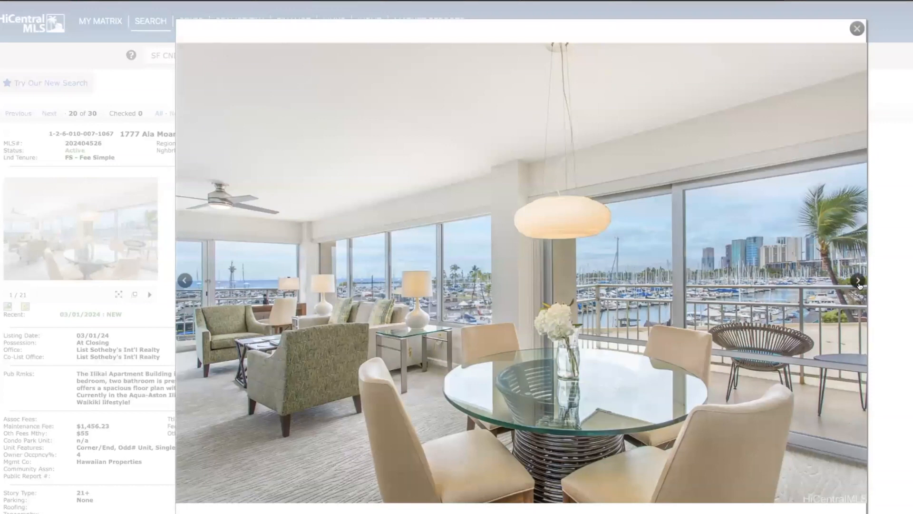
Advance the #243 gallery from the living and dining room photo to the lanai view
left_click(857, 281)
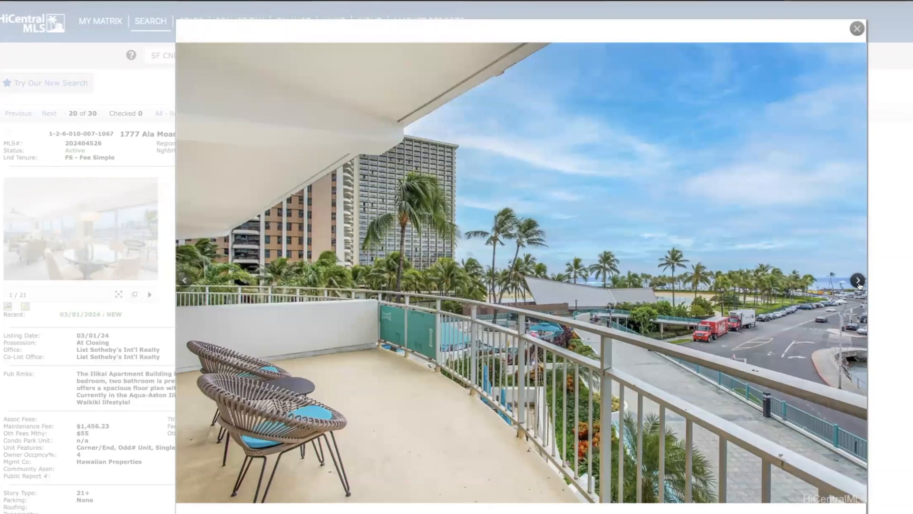
mouse_move(745, 296)
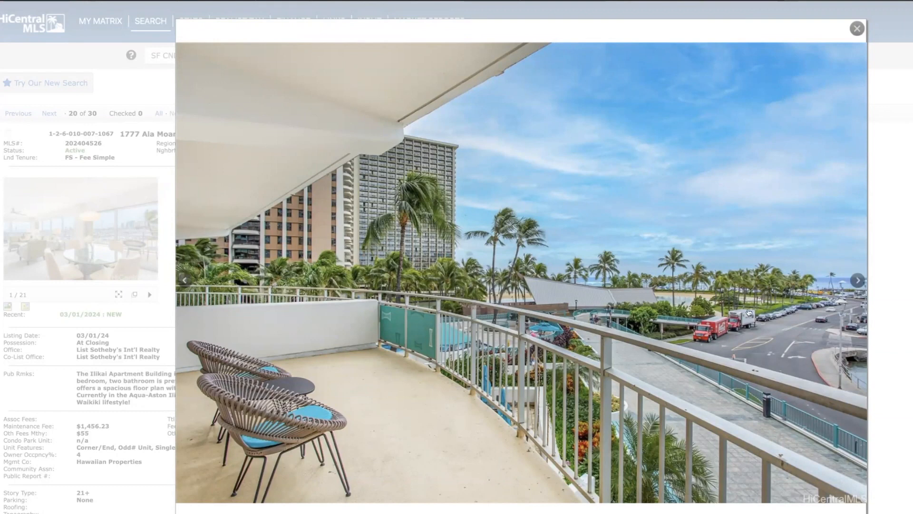
mouse_move(753, 364)
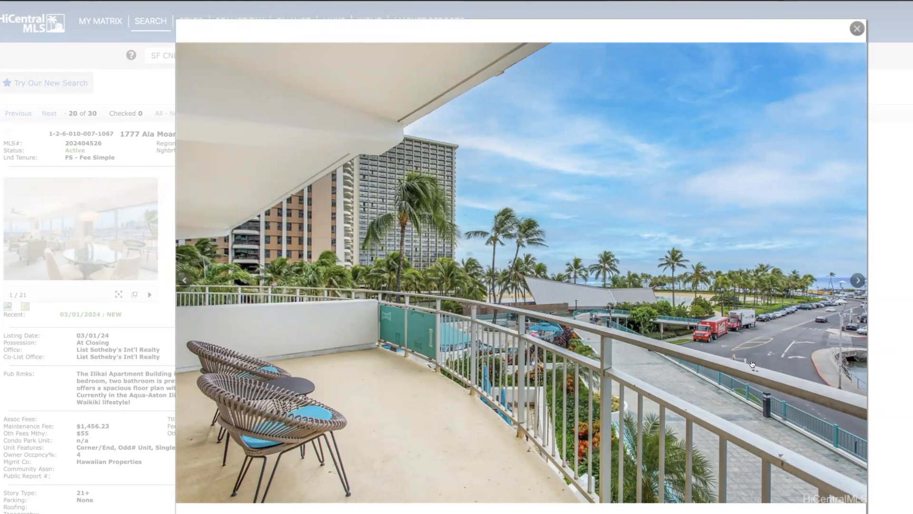
mouse_move(762, 323)
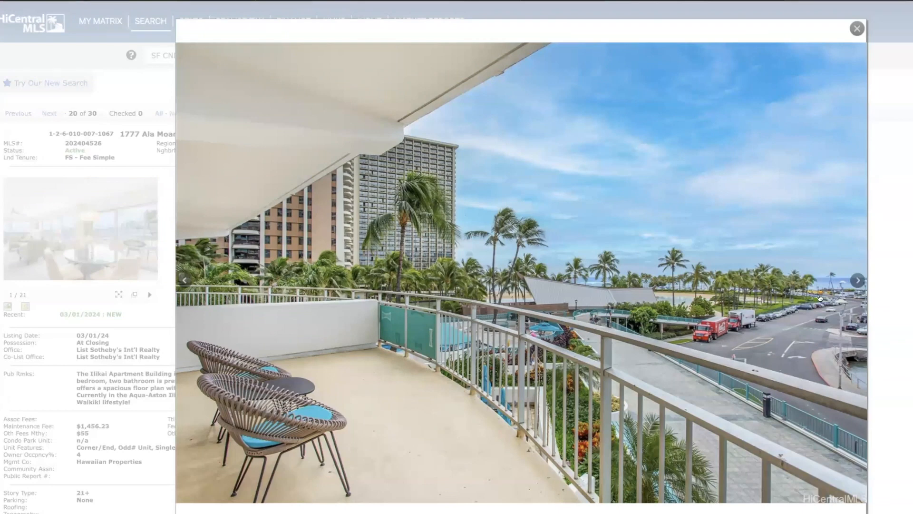
mouse_move(786, 289)
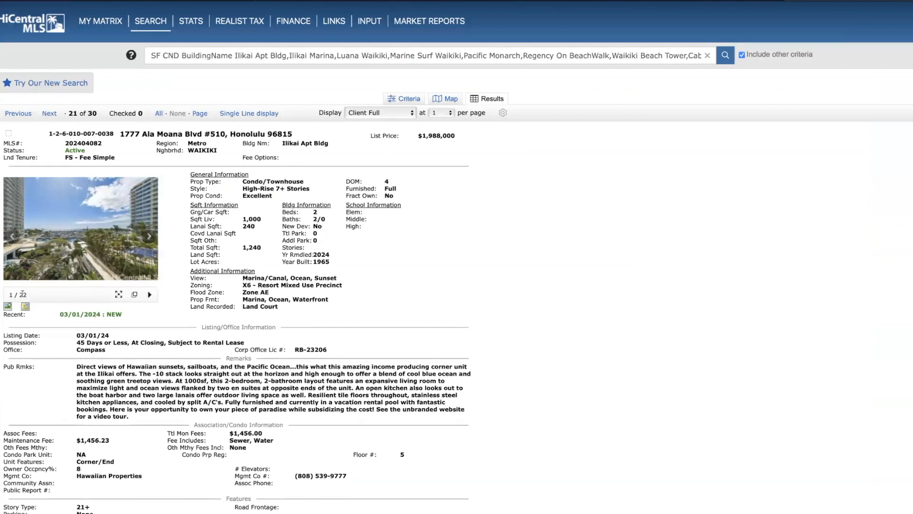
Open the #510 photo gallery, step through five more photos, and close it
left_click(80, 228)
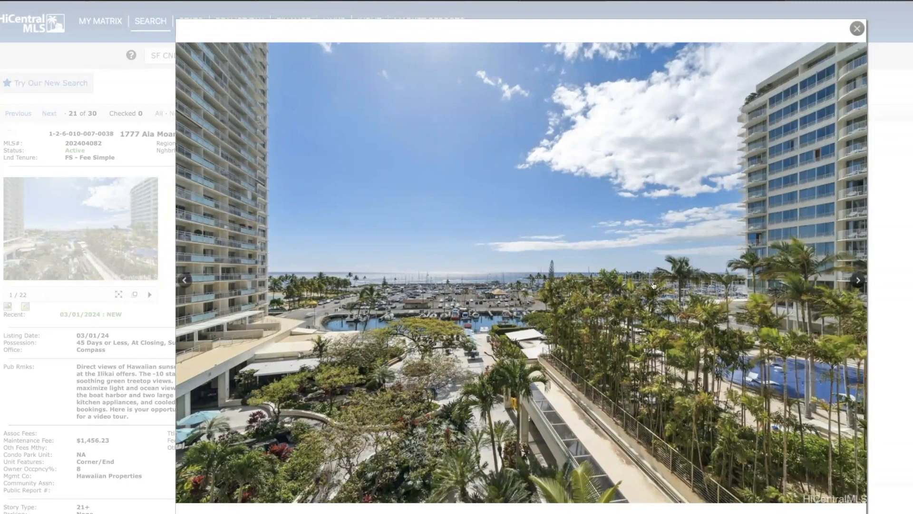
mouse_move(361, 401)
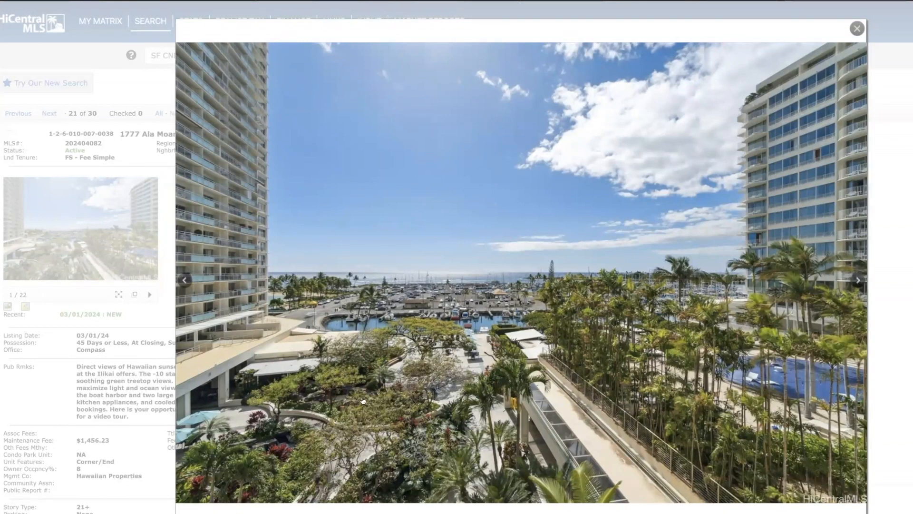
mouse_move(252, 476)
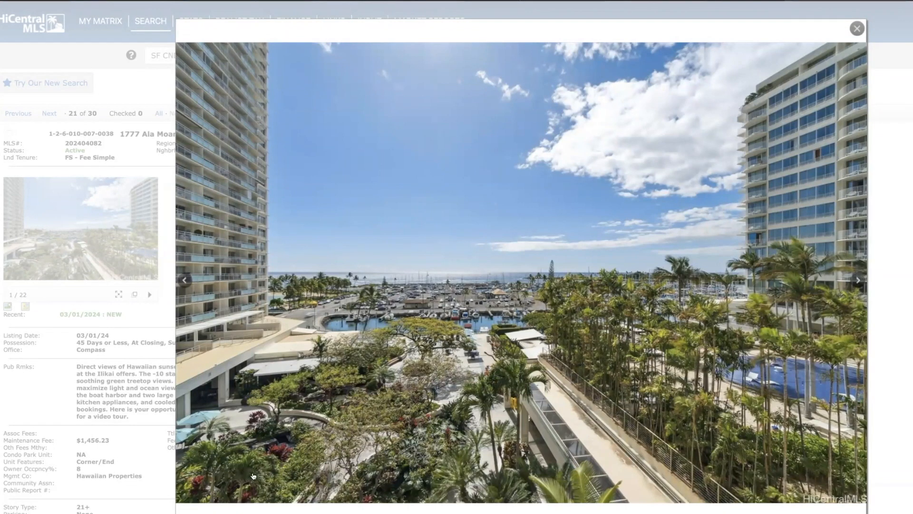
mouse_move(454, 373)
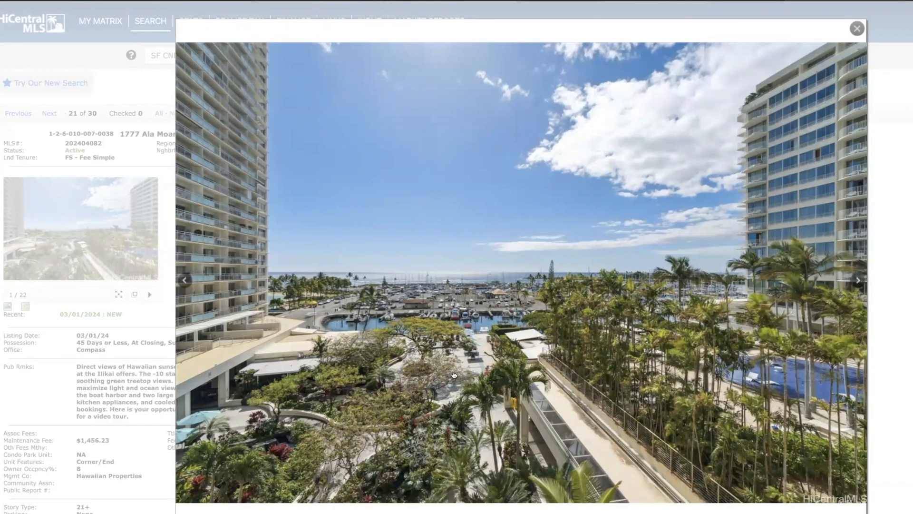
mouse_move(187, 418)
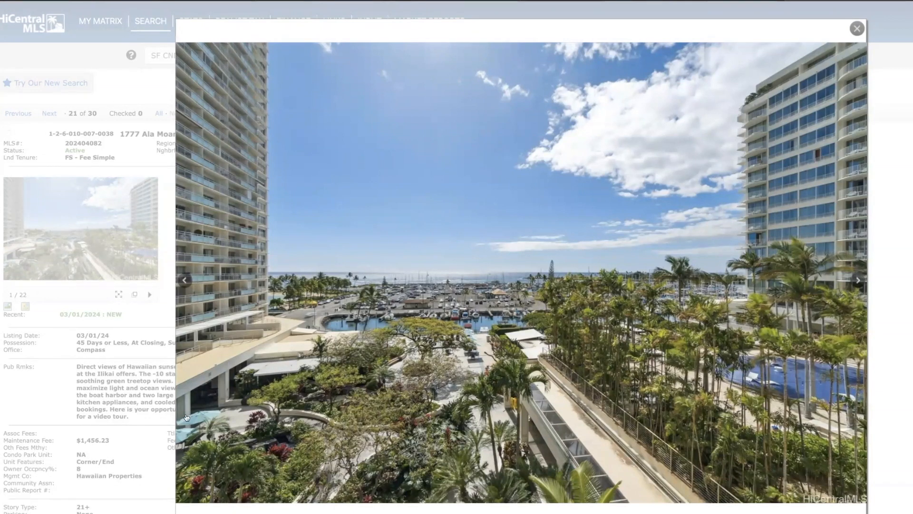
mouse_move(219, 376)
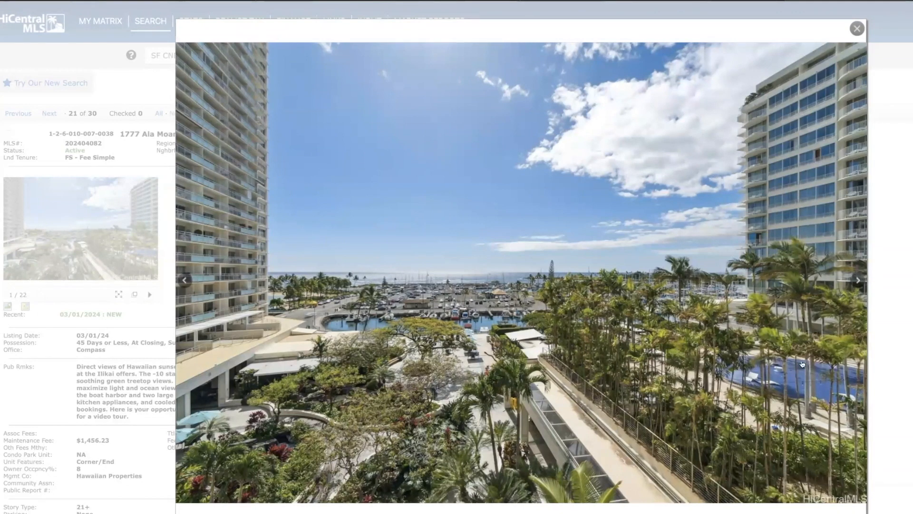
mouse_move(790, 395)
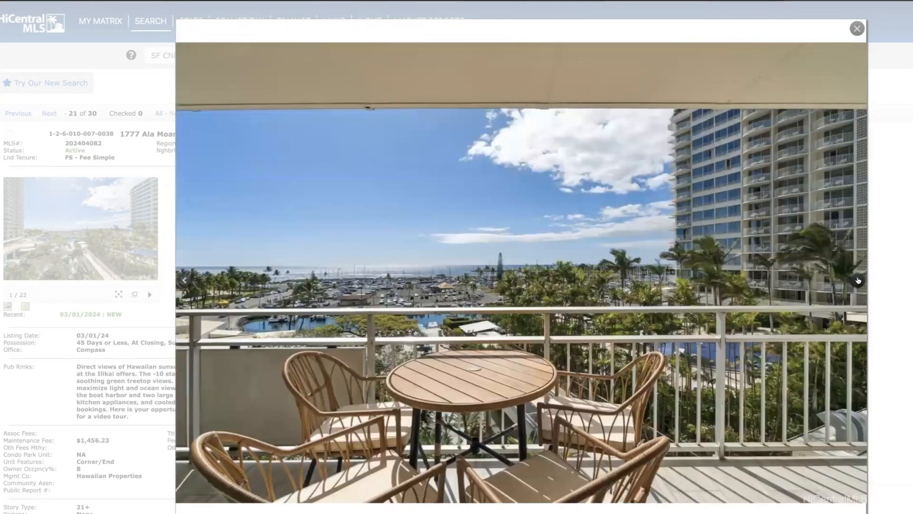
left_click(858, 280)
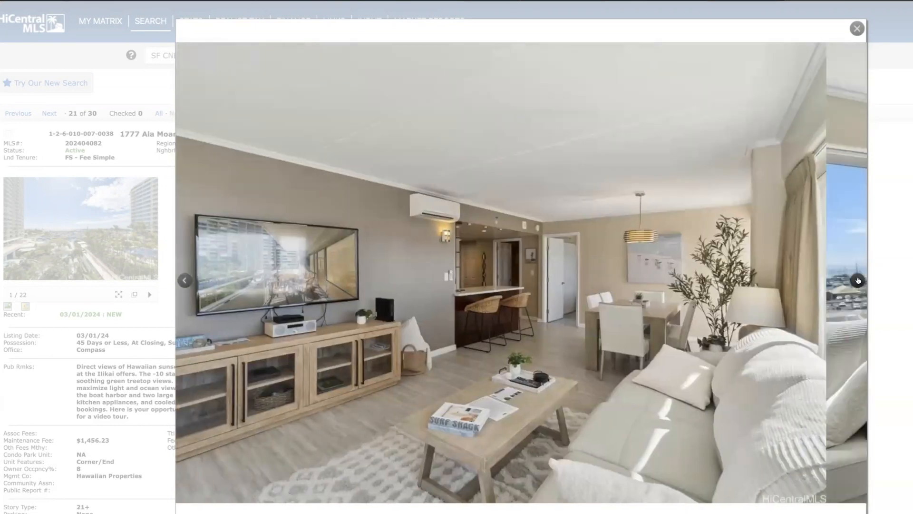
left_click(857, 280)
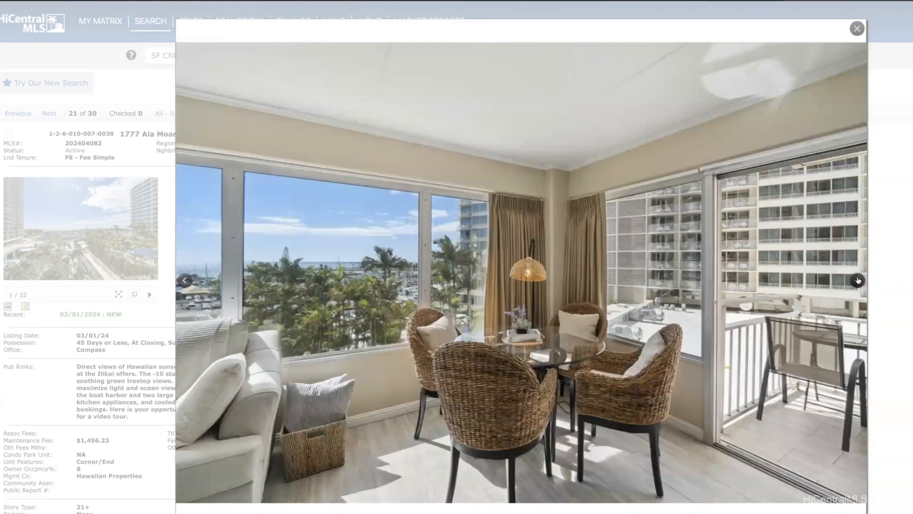
left_click(857, 281)
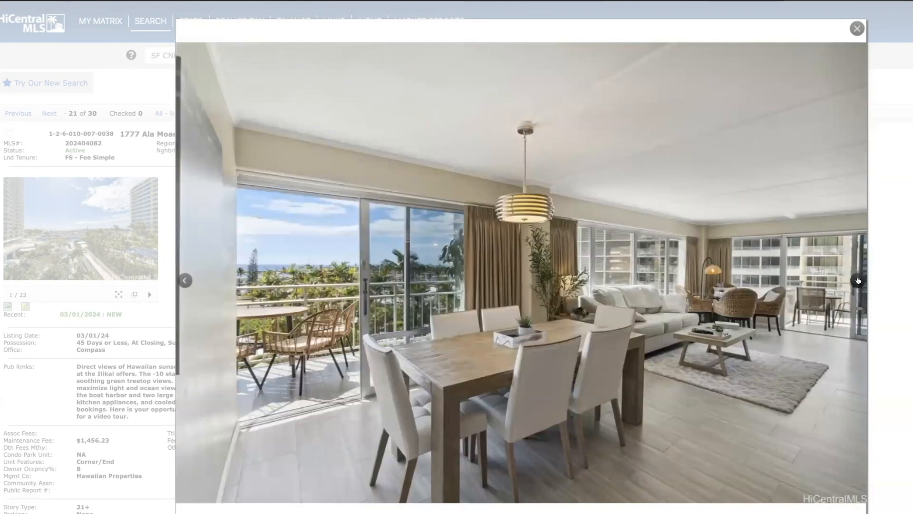
left_click(857, 280)
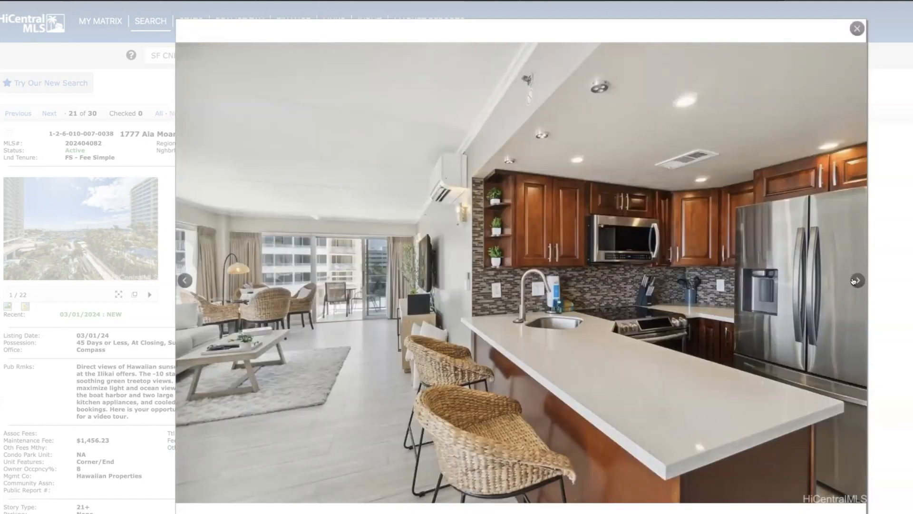
left_click(856, 280)
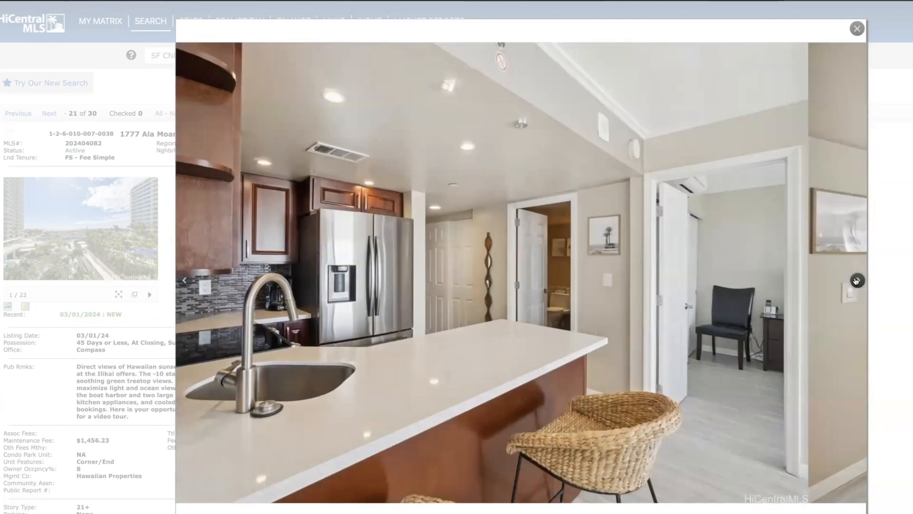
left_click(856, 280)
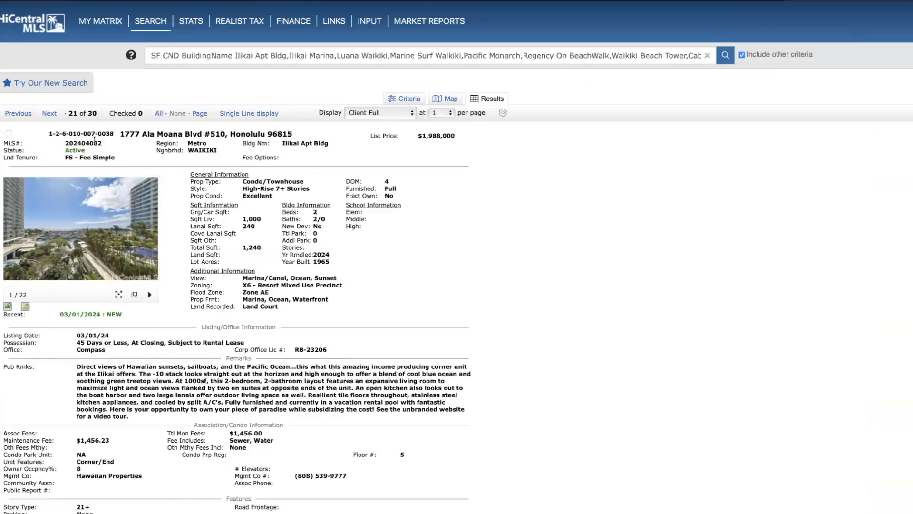
Go to listing 22 of 30, The Ritz-Carlton Residences 2139 Kuhio Ave #3107
left_click(49, 113)
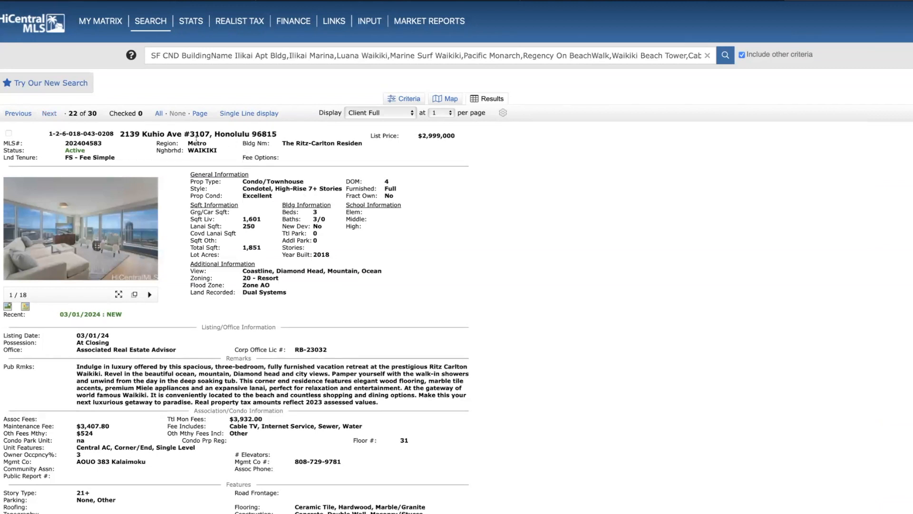
mouse_move(259, 232)
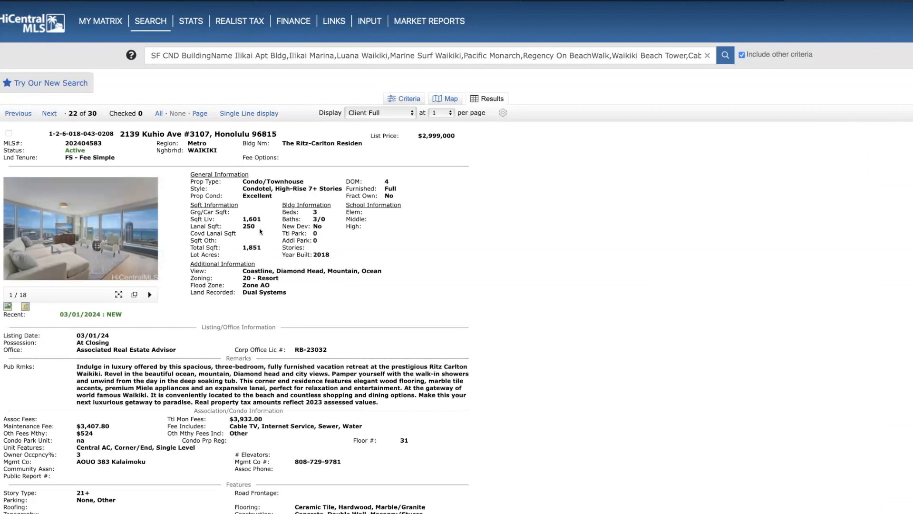
mouse_move(301, 225)
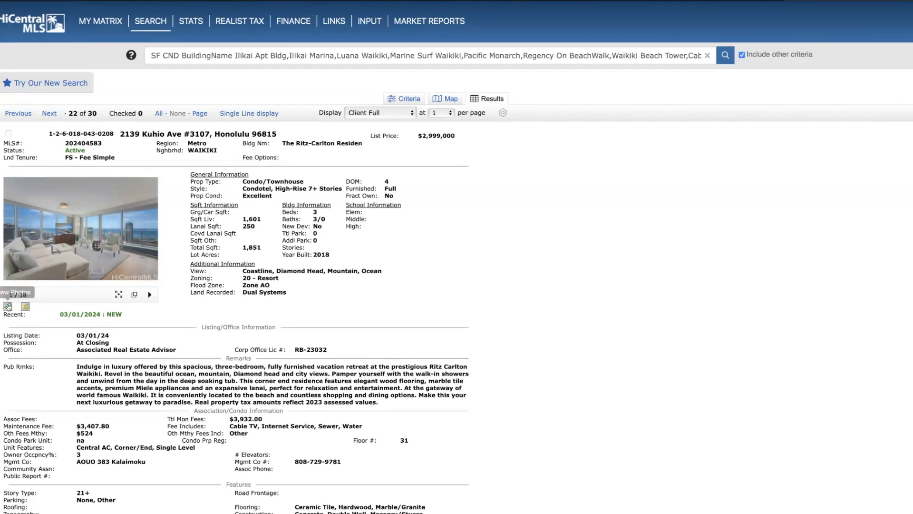
Open the #3107 photo gallery and step through six of its photos
left_click(80, 228)
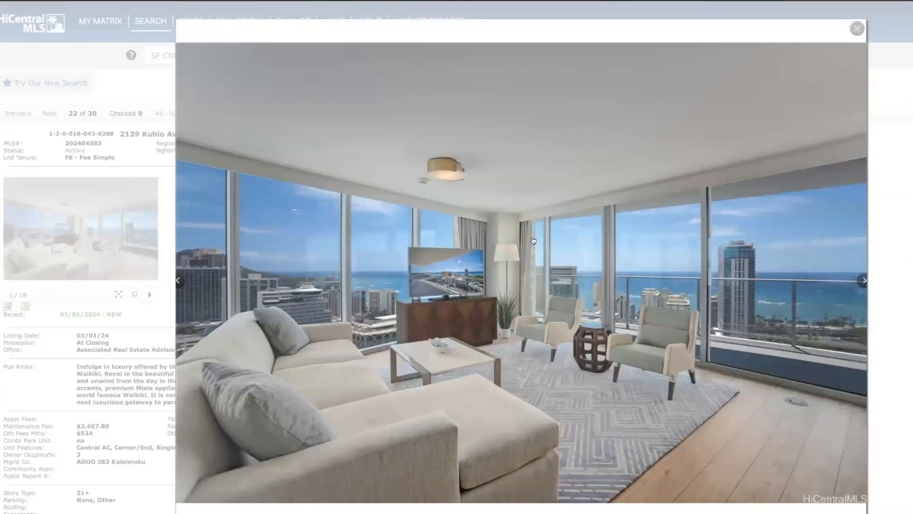
mouse_move(859, 280)
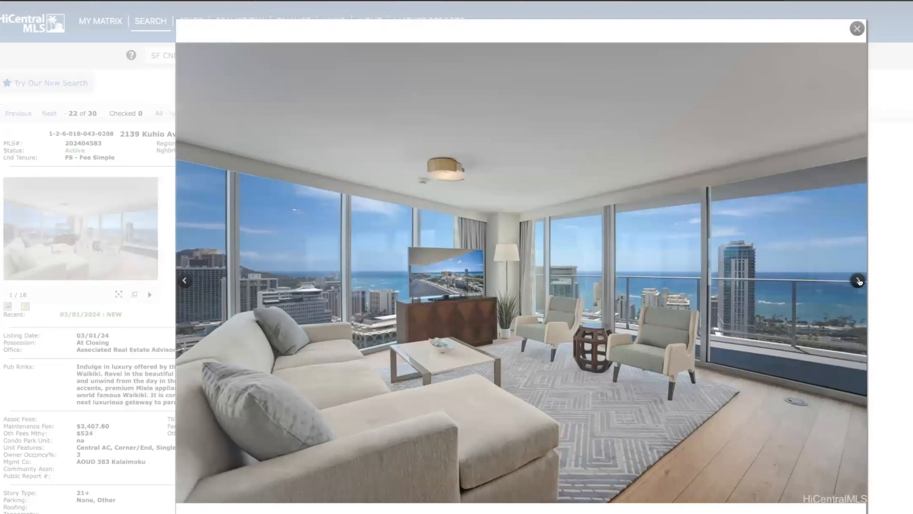
left_click(857, 280)
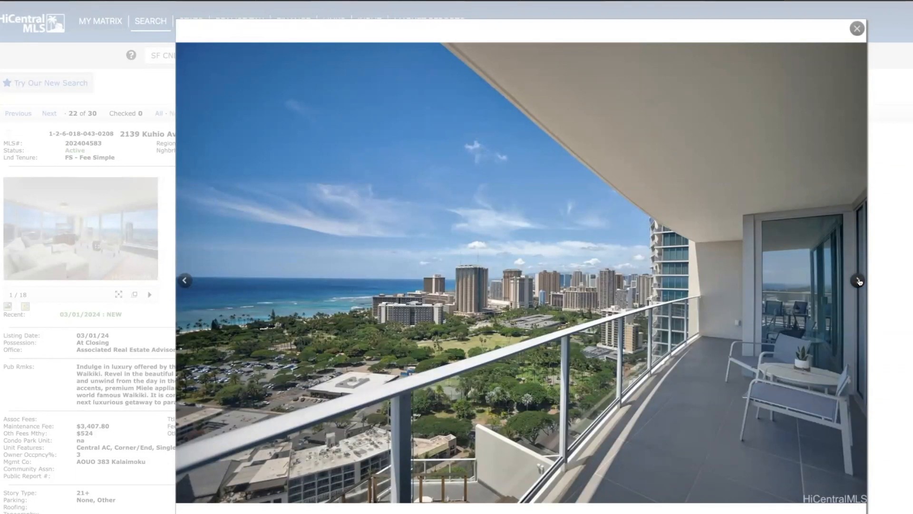
left_click(858, 280)
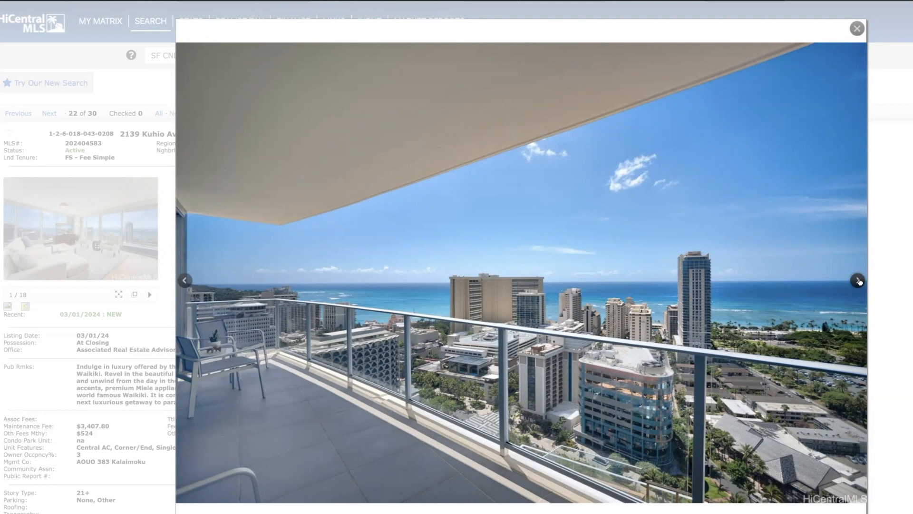
left_click(857, 280)
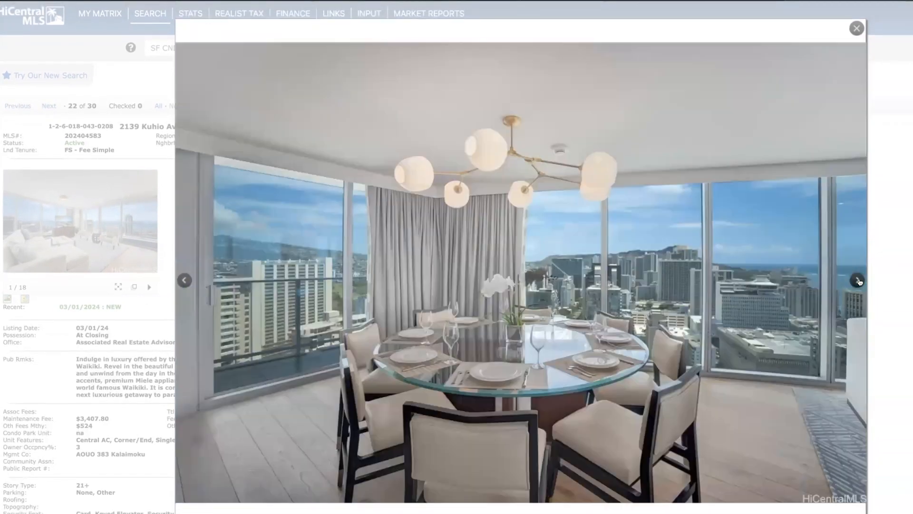
left_click(857, 280)
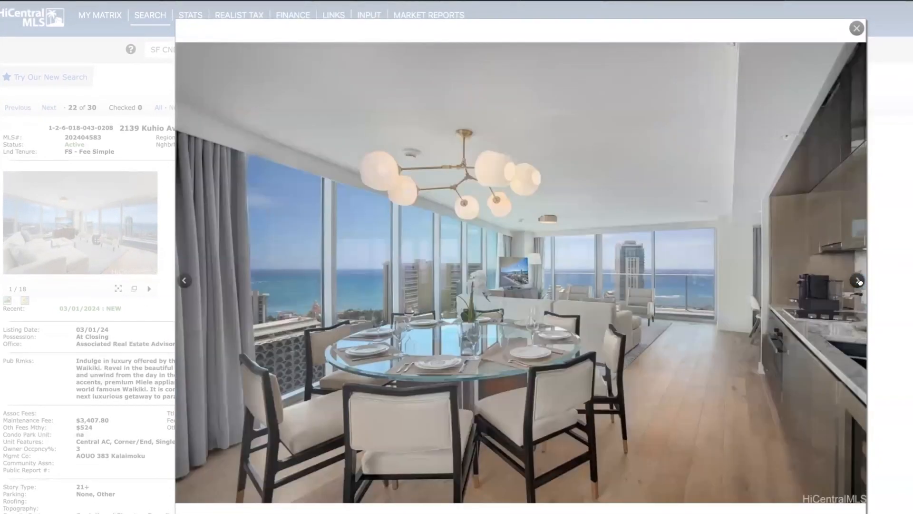
left_click(856, 280)
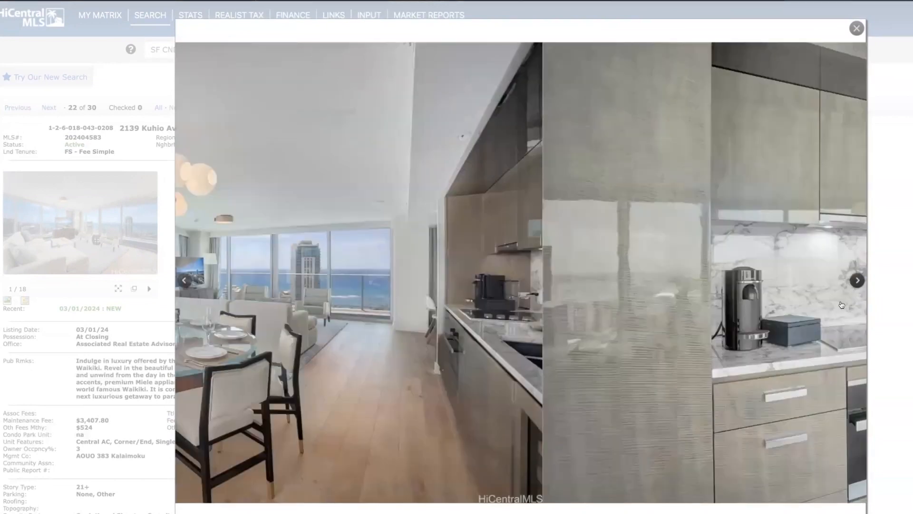
left_click(856, 280)
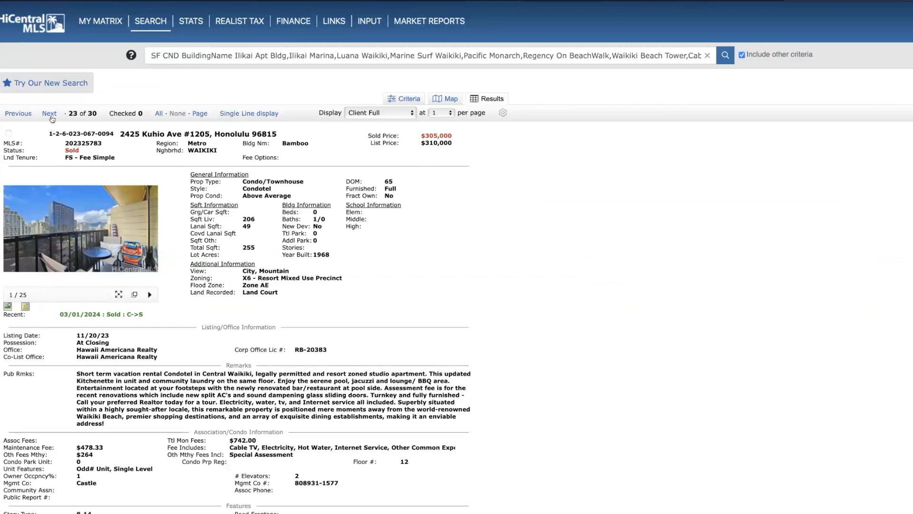
Page forward past the Island Colony results to listing 29, Waikiki Sunset at 229 Paoakalani Ave #3308
left_click(49, 113)
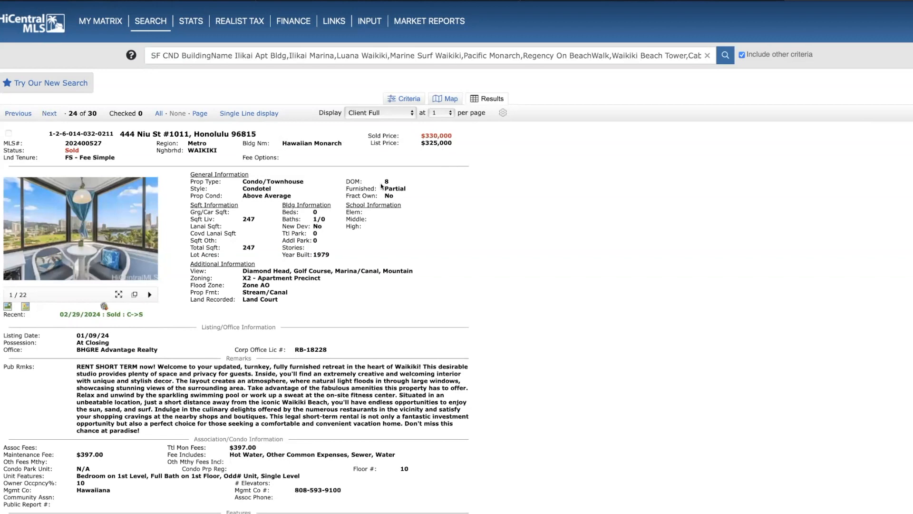
mouse_move(443, 142)
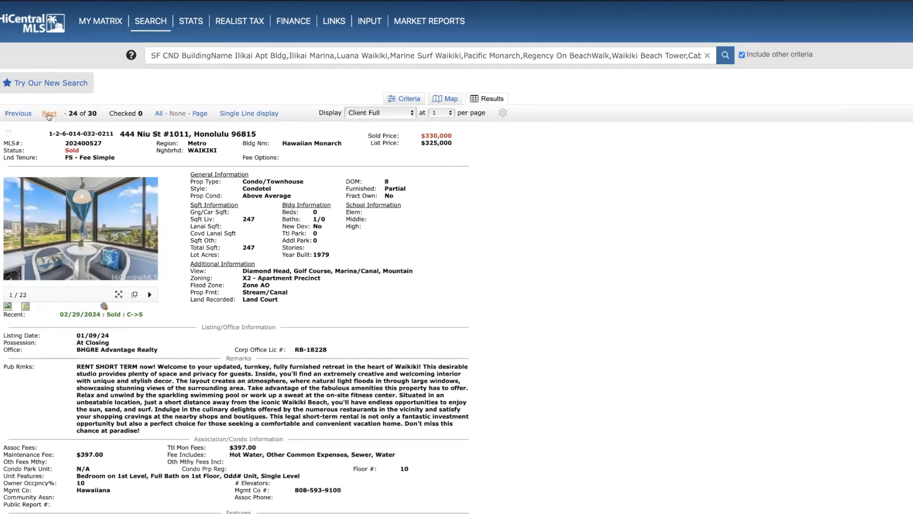
left_click(49, 113)
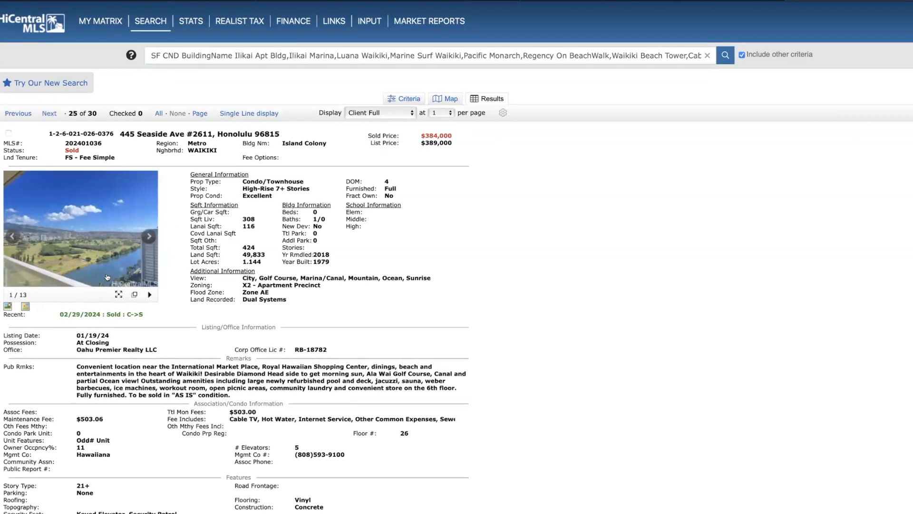
mouse_move(96, 271)
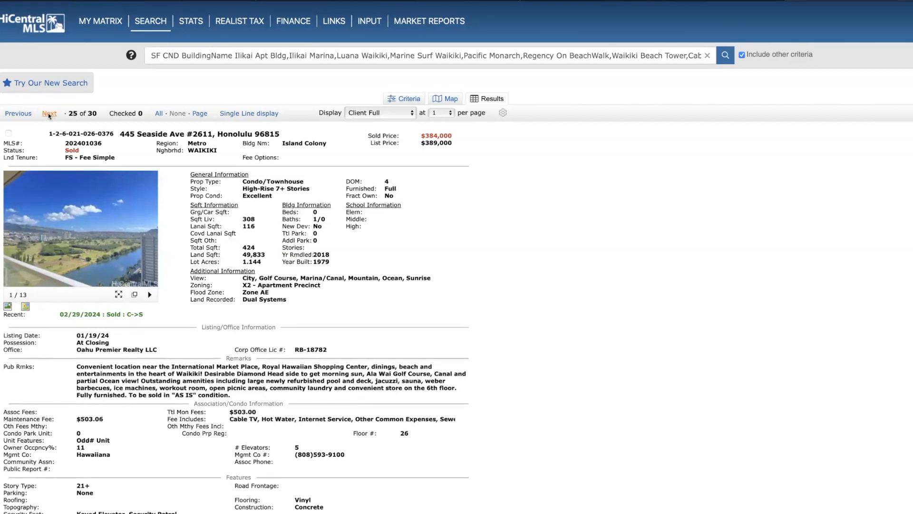
left_click(49, 114)
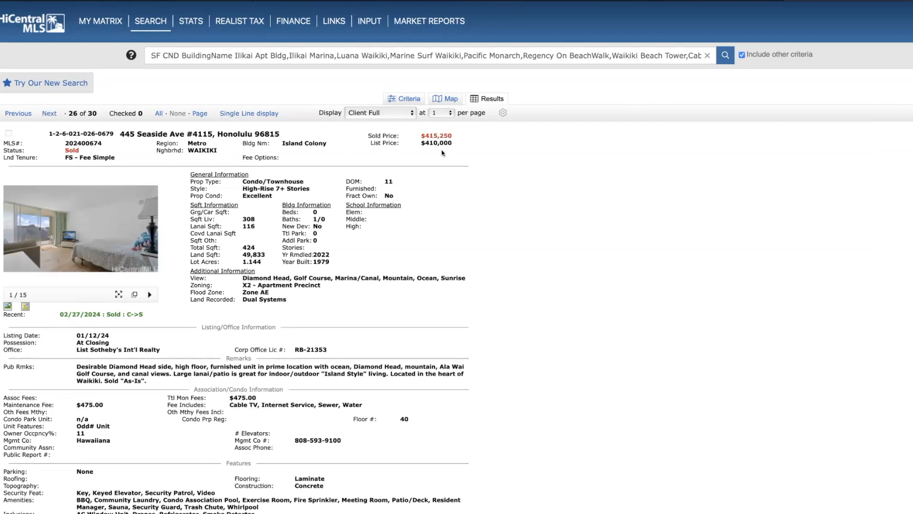
mouse_move(452, 148)
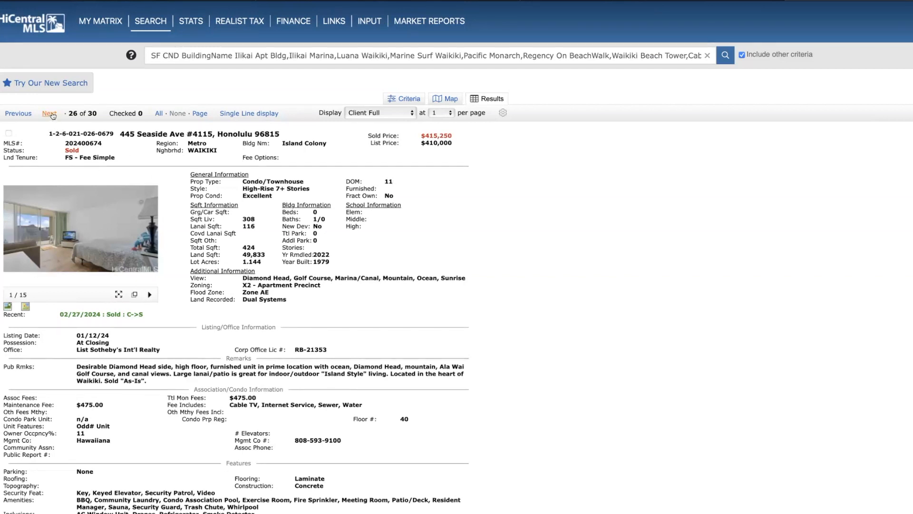
left_click(49, 113)
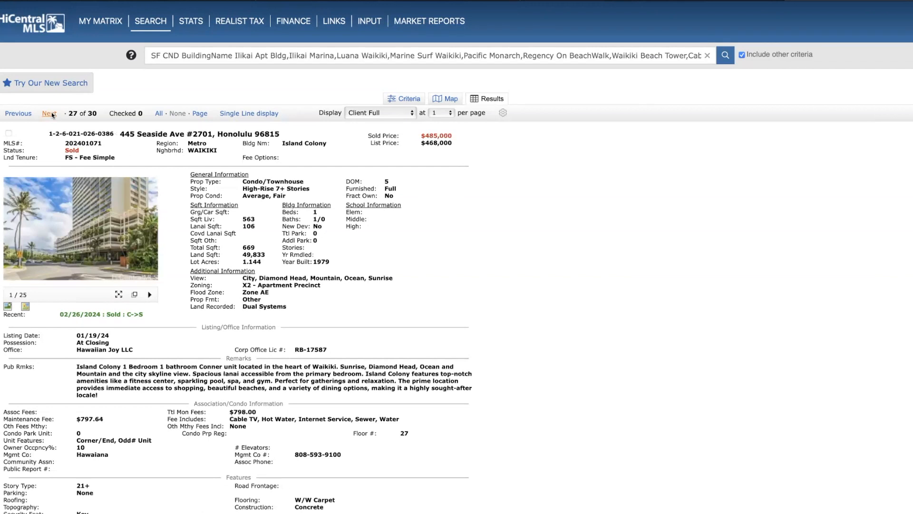
mouse_move(340, 218)
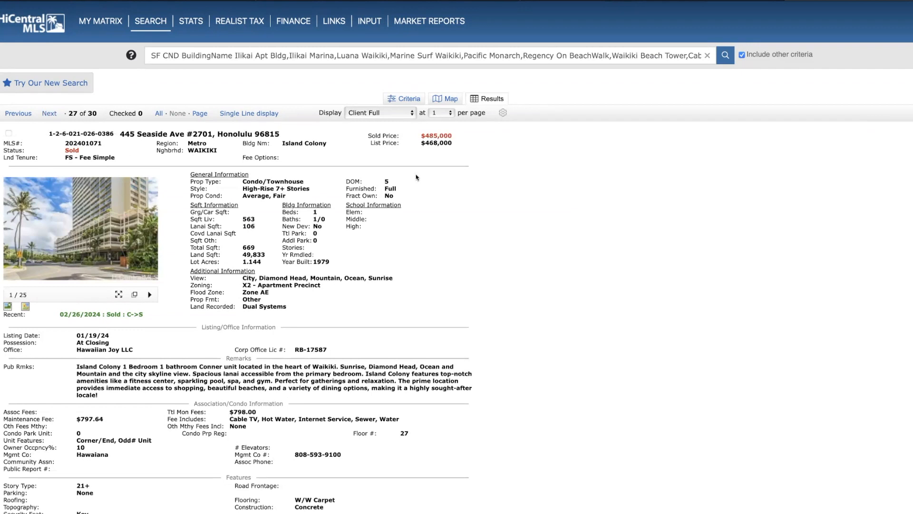
mouse_move(49, 114)
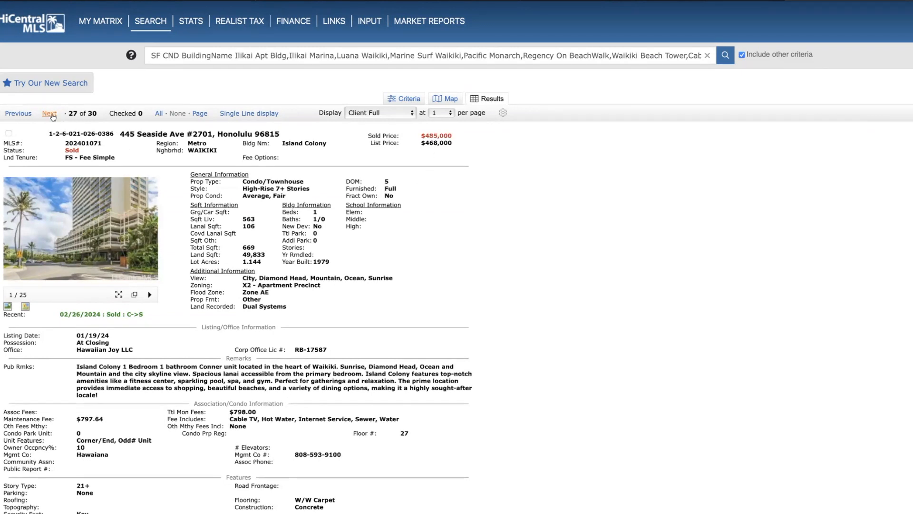
left_click(49, 113)
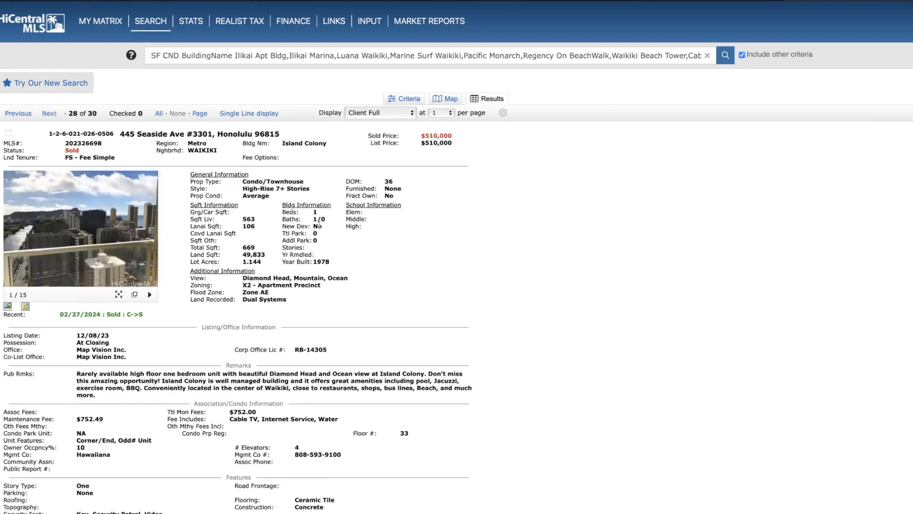
mouse_move(393, 187)
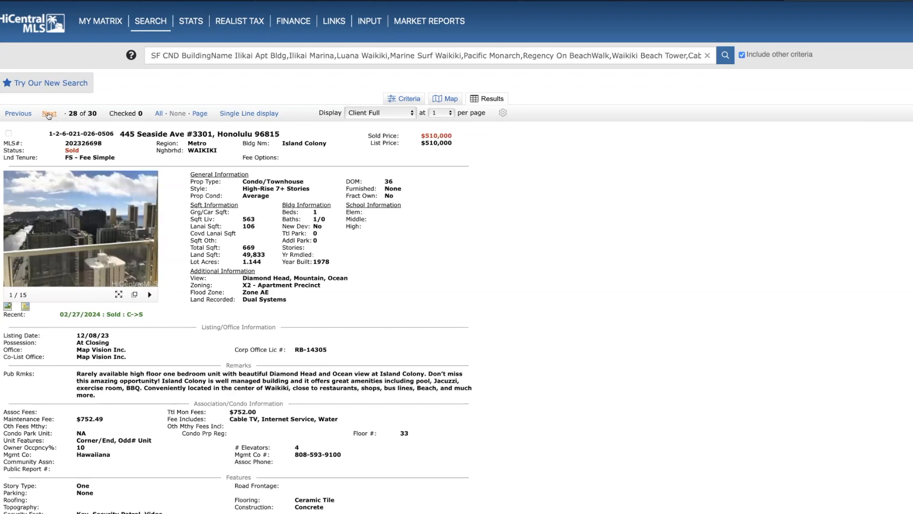
left_click(49, 113)
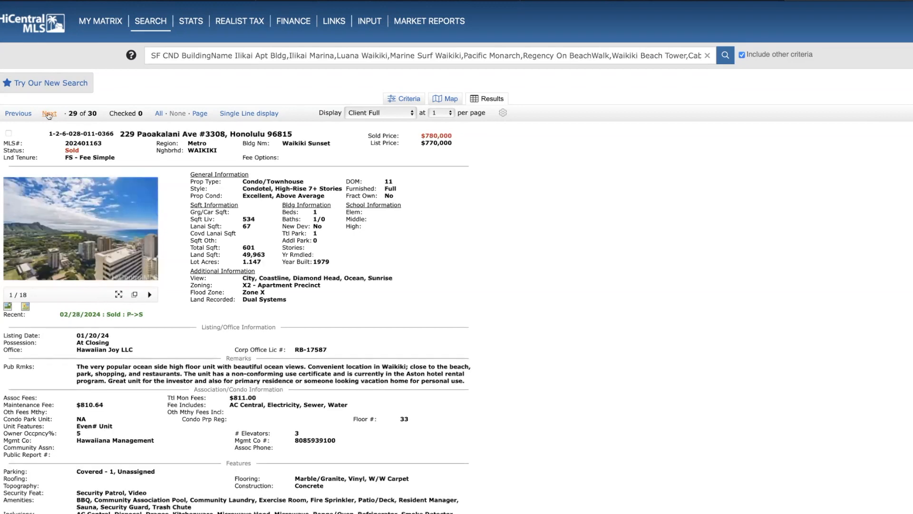
mouse_move(369, 155)
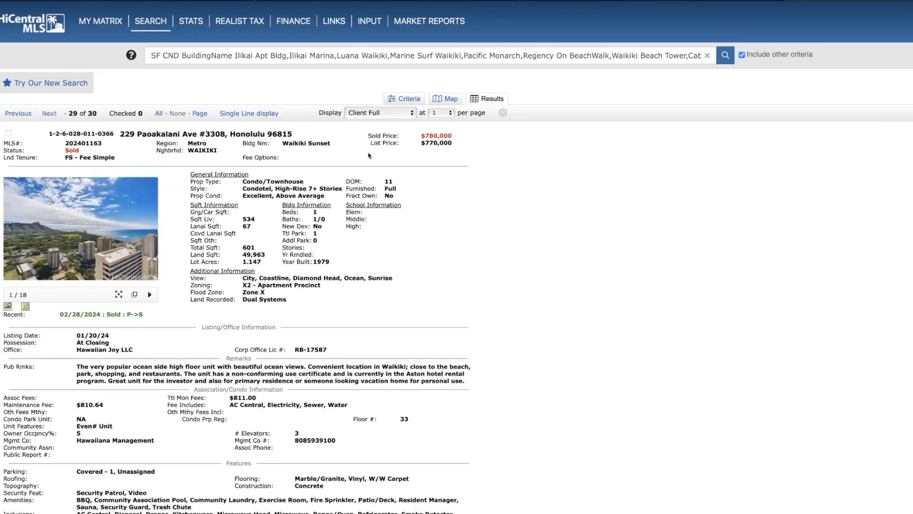
mouse_move(423, 163)
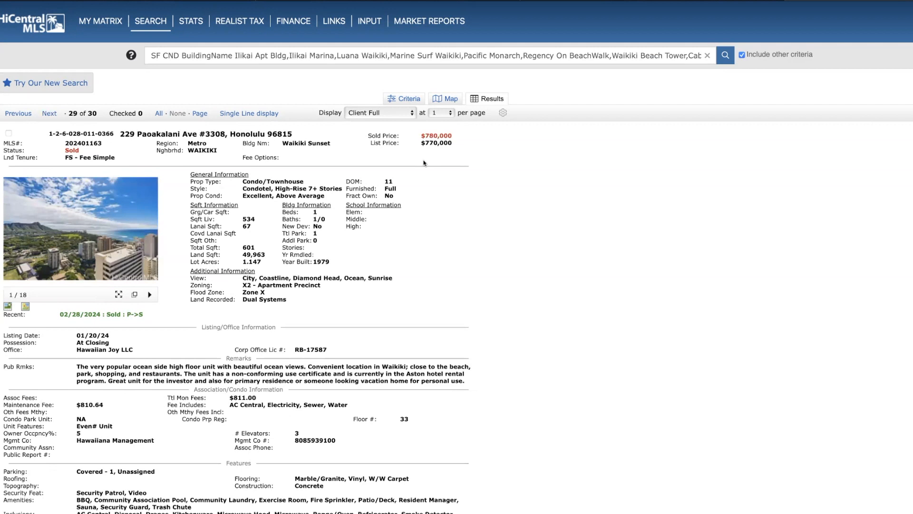
mouse_move(163, 220)
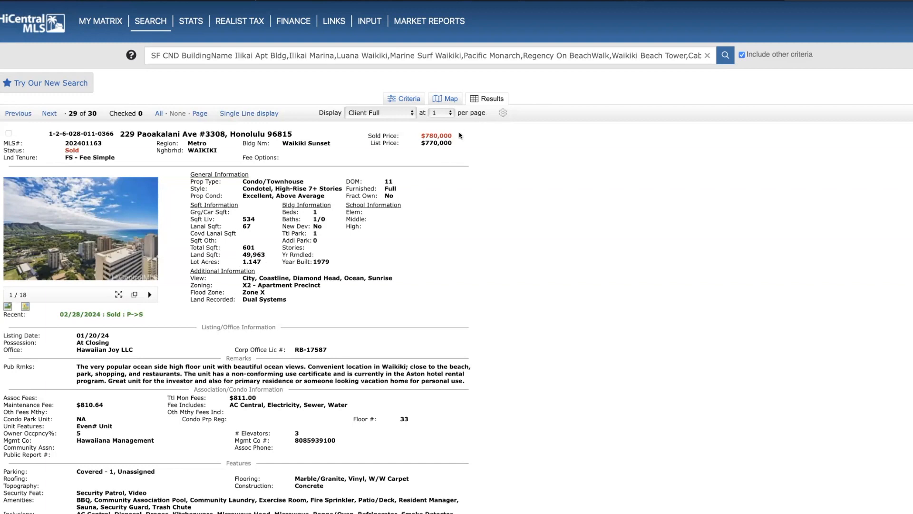
mouse_move(8, 307)
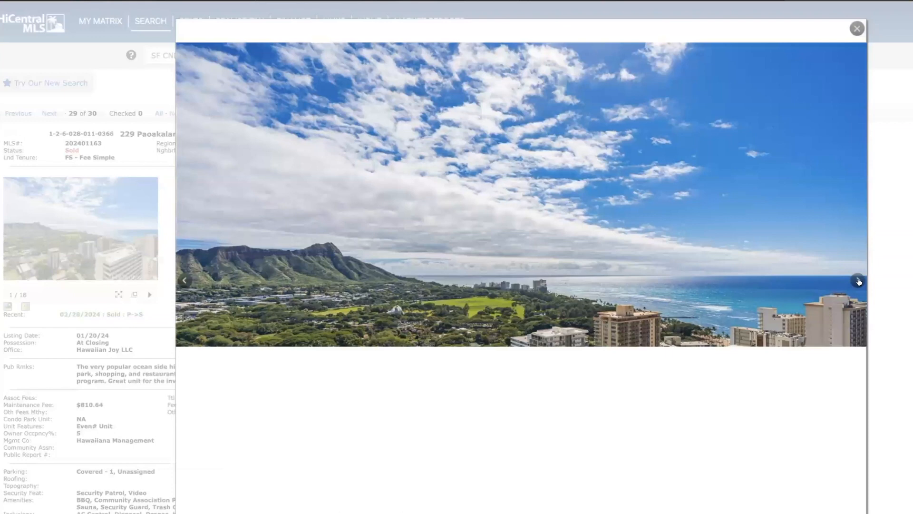
Flip through three more Waikiki Sunset #3308 photos, living room and kitchen, then close the gallery
left_click(856, 280)
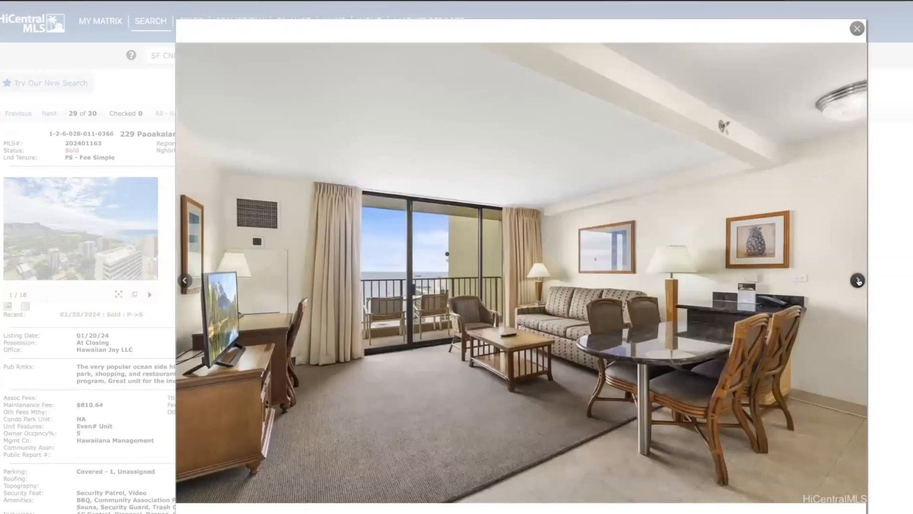
left_click(856, 280)
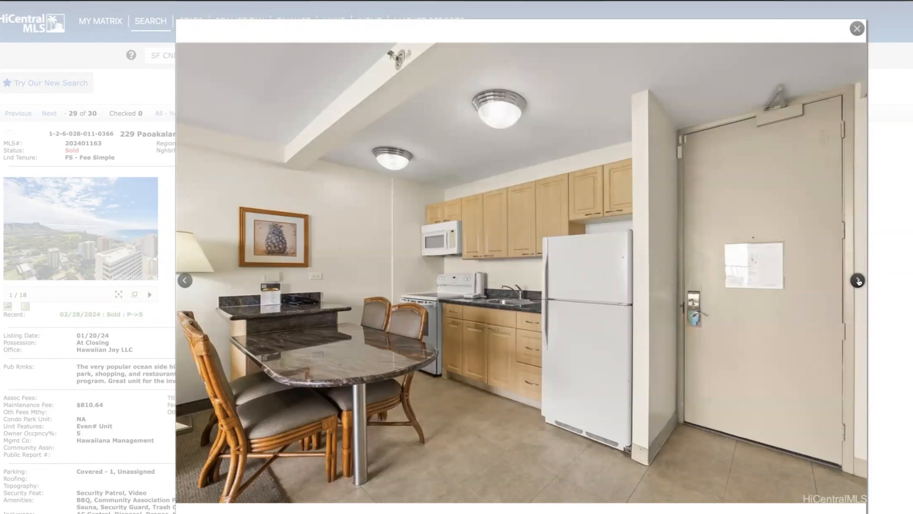
left_click(856, 281)
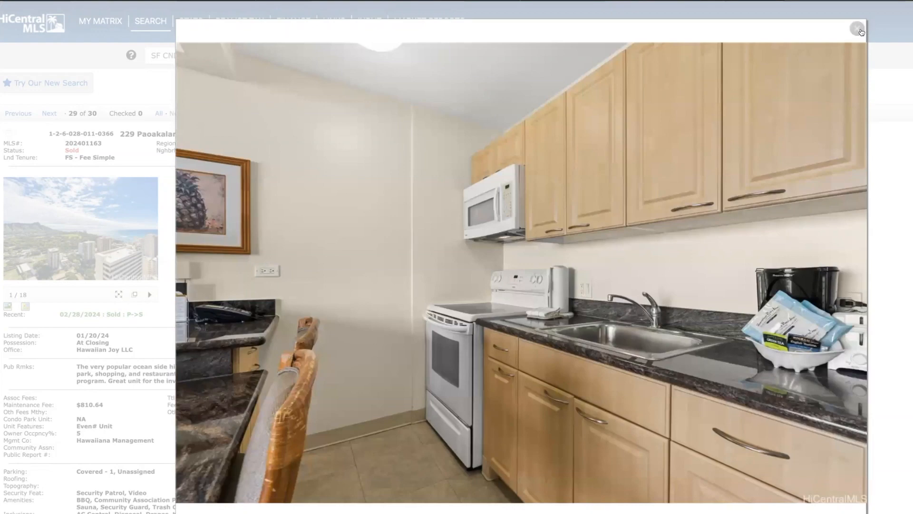
left_click(859, 29)
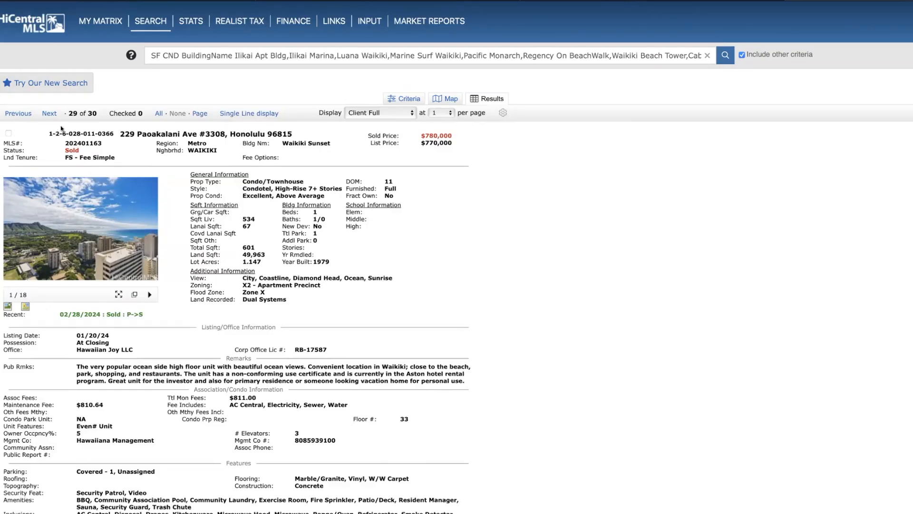
Go to final listing 30 of 30, 2470 Kalakaua Ave #3204, and open its photo viewer
left_click(49, 113)
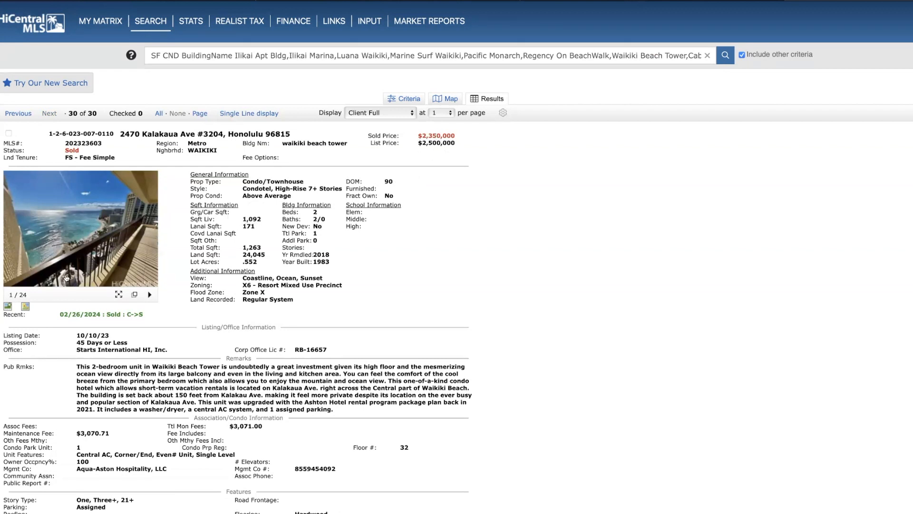
left_click(6, 307)
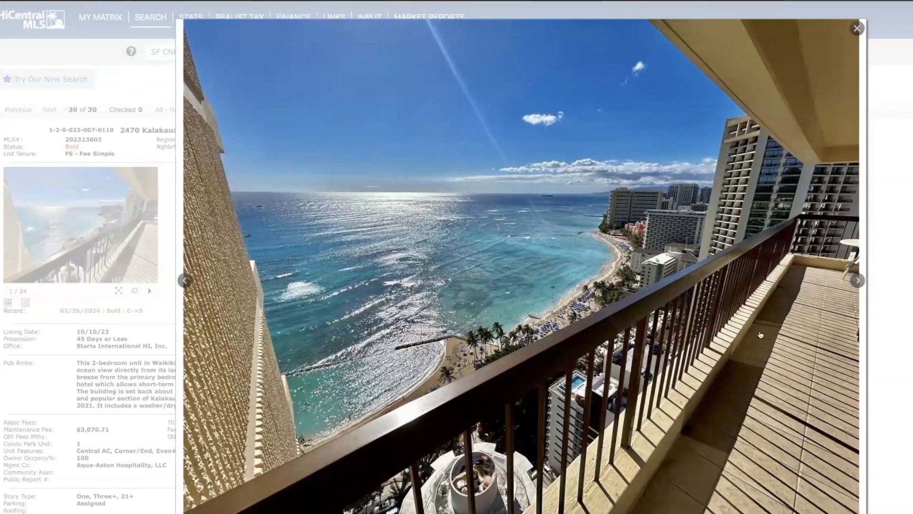
mouse_move(589, 401)
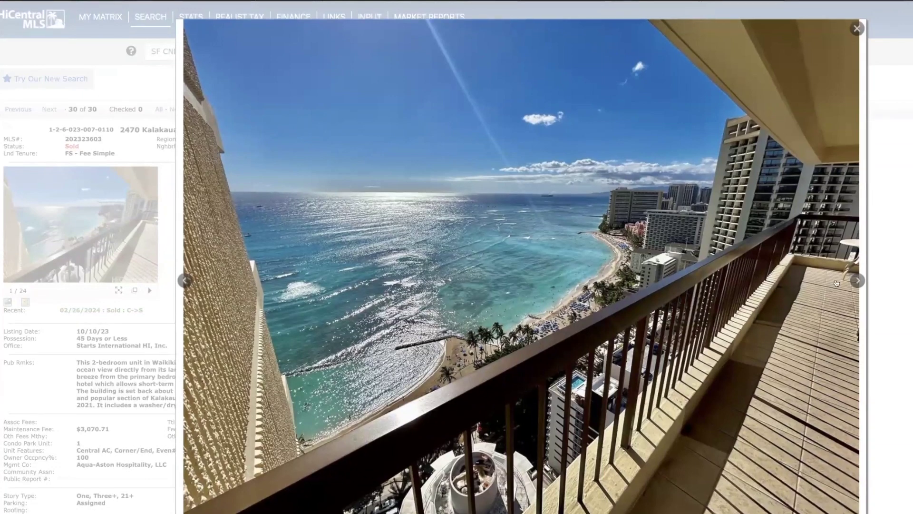
mouse_move(460, 366)
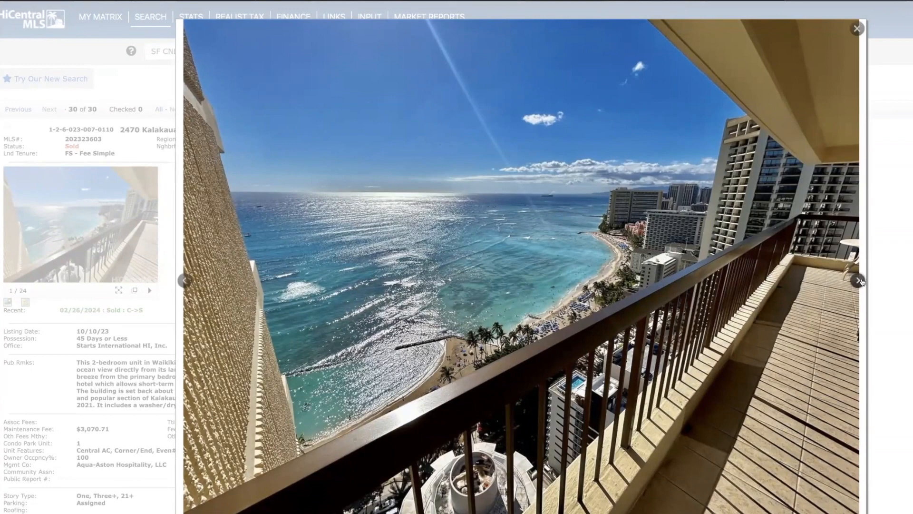
Step through the #3204 balcony, living room and kitchen photos, then close the viewer
left_click(859, 280)
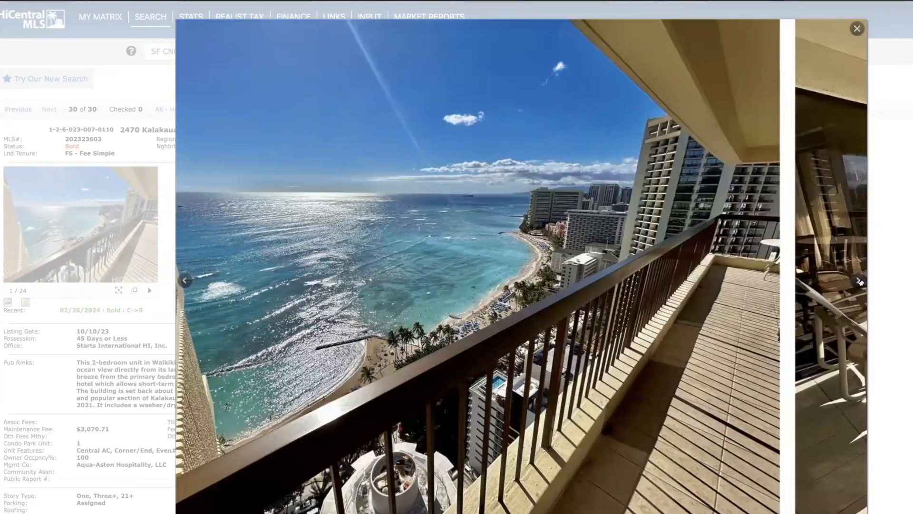
left_click(859, 280)
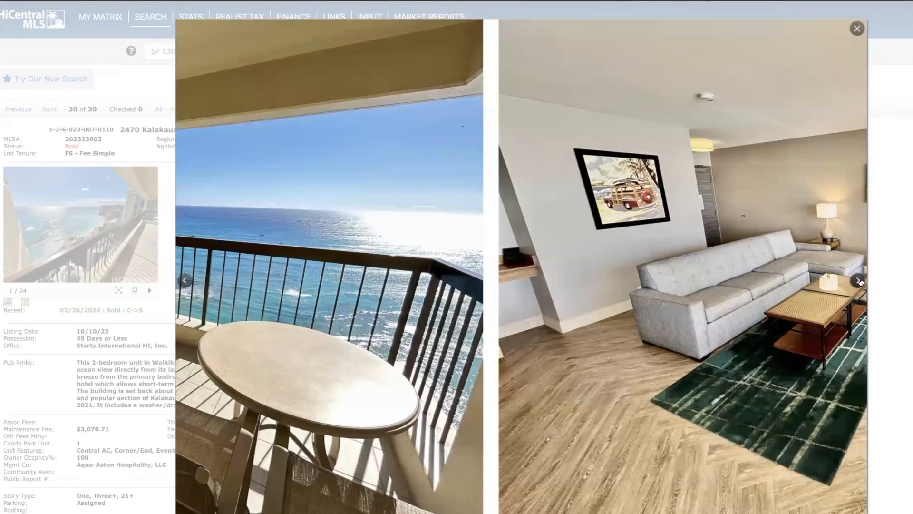
left_click(858, 280)
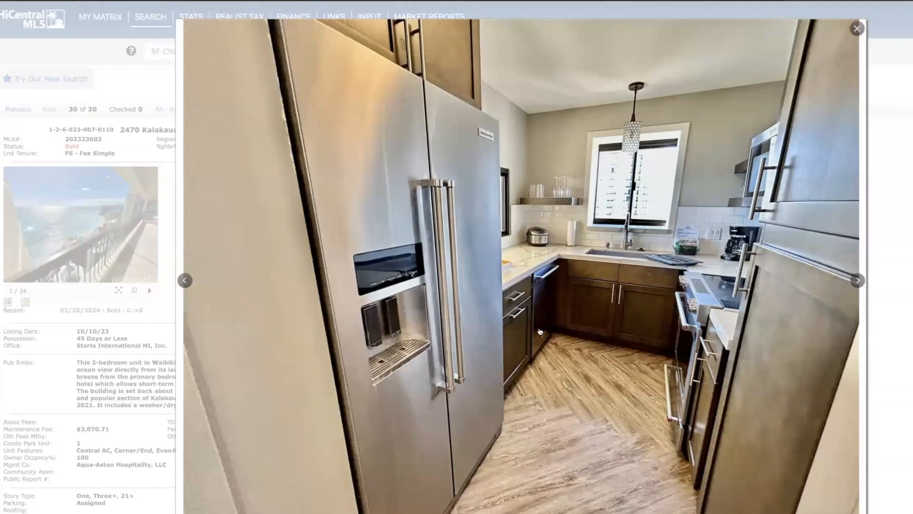
mouse_move(692, 319)
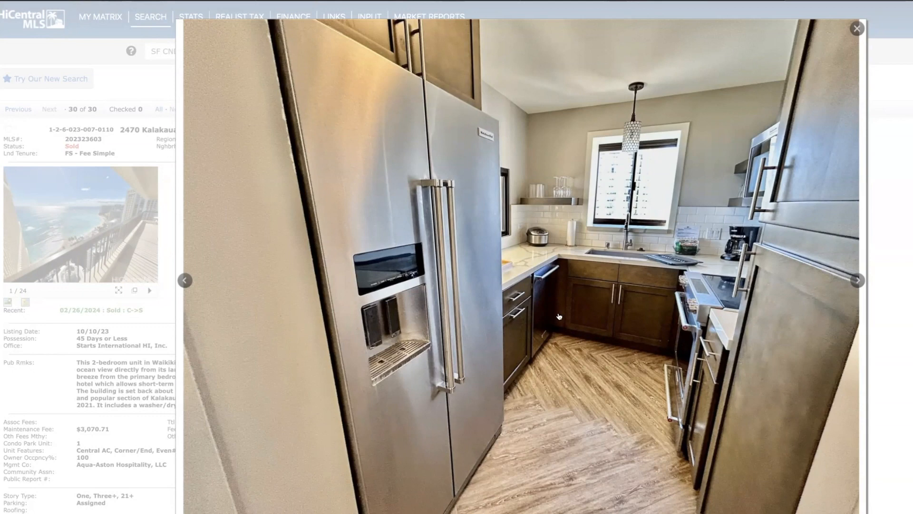
mouse_move(791, 321)
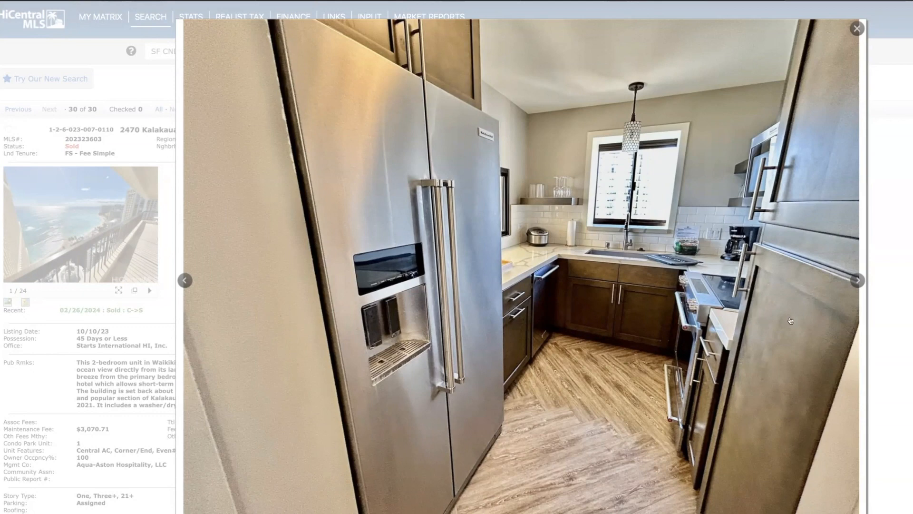
mouse_move(684, 267)
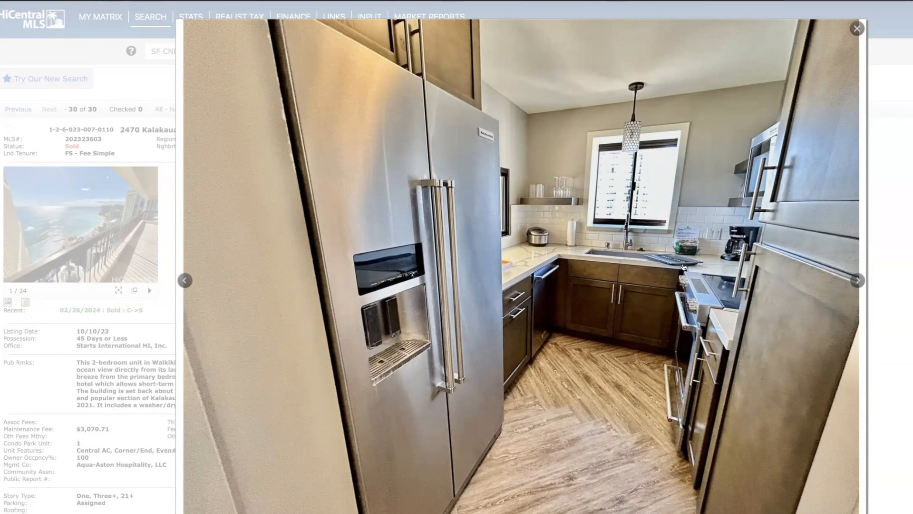
mouse_move(687, 300)
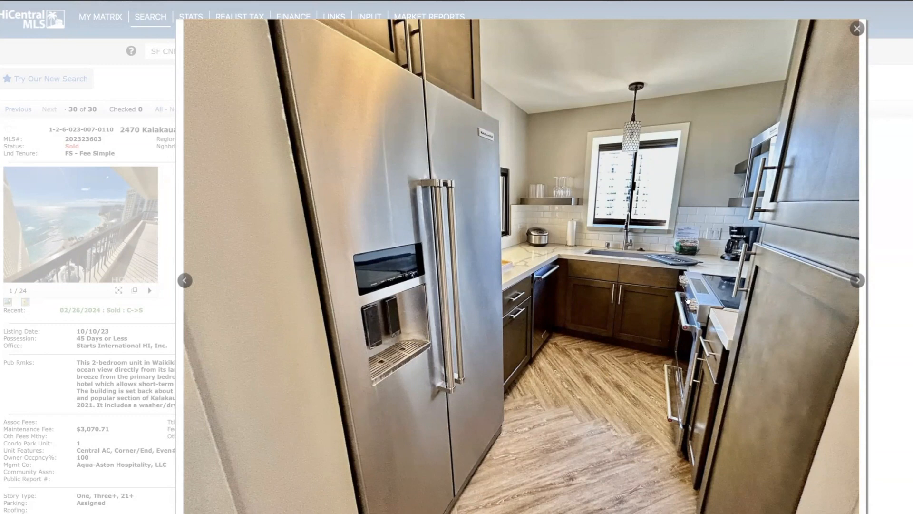
mouse_move(842, 291)
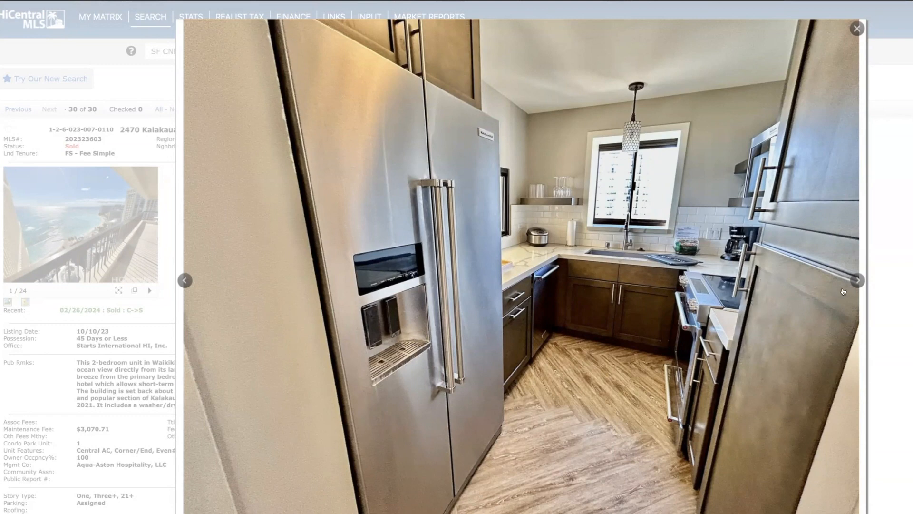
left_click(856, 281)
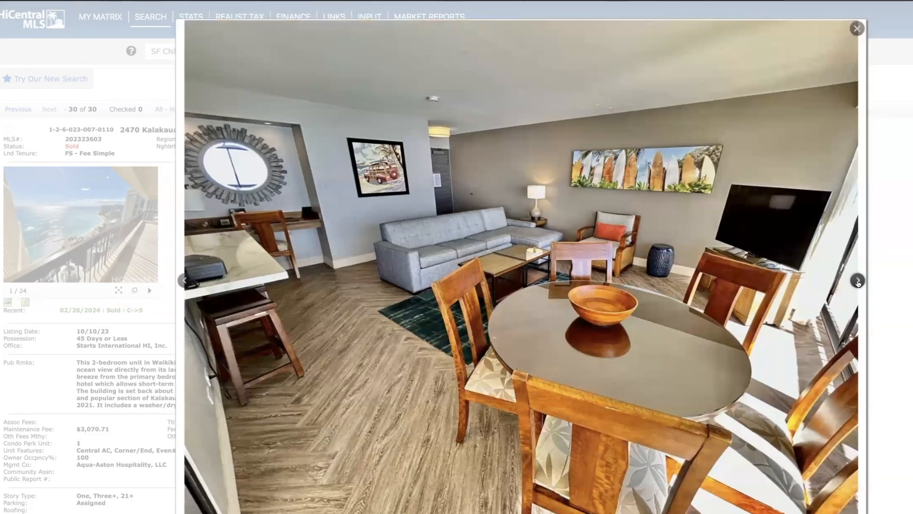
left_click(856, 280)
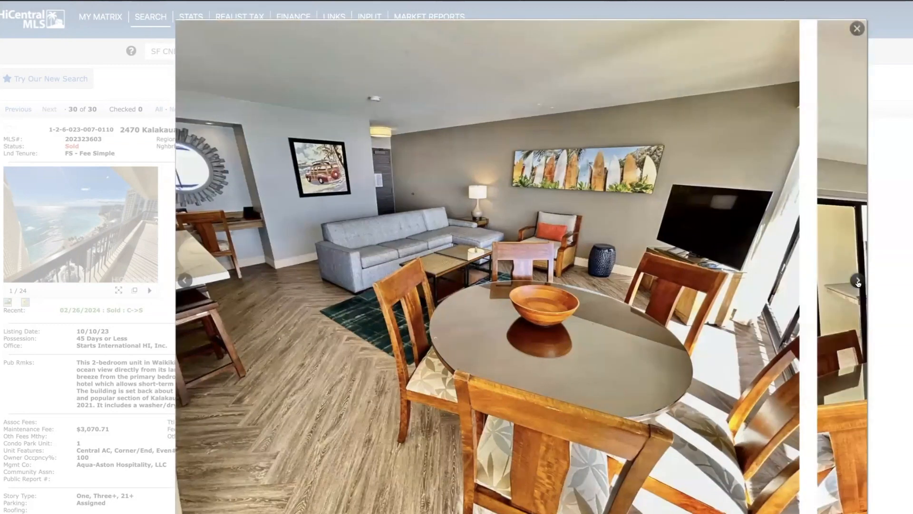
left_click(857, 280)
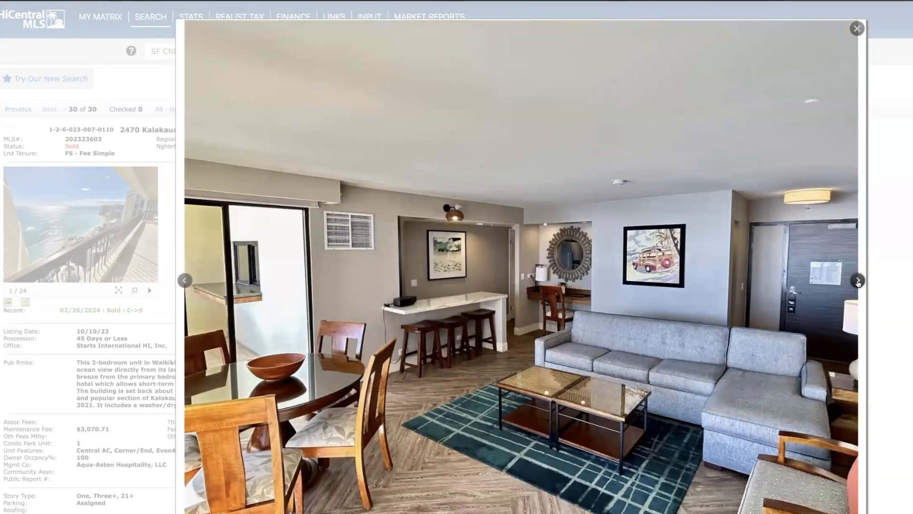
left_click(857, 280)
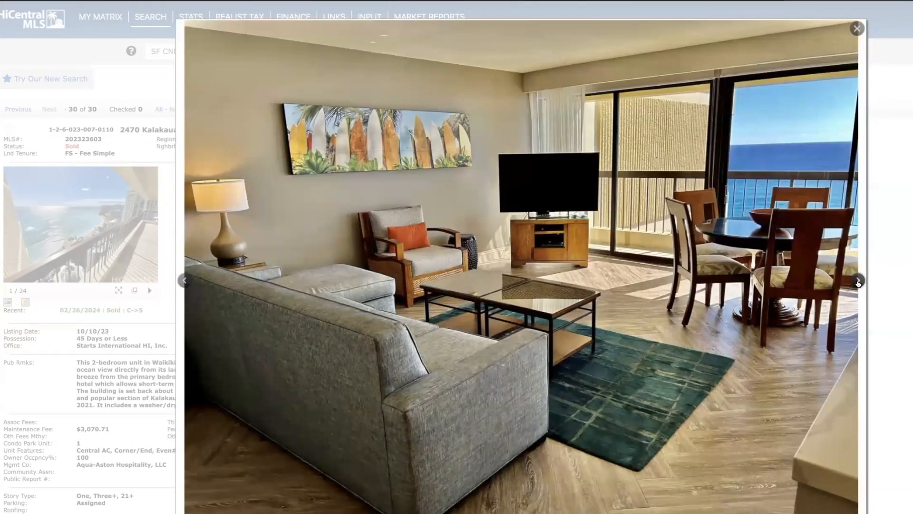
left_click(856, 280)
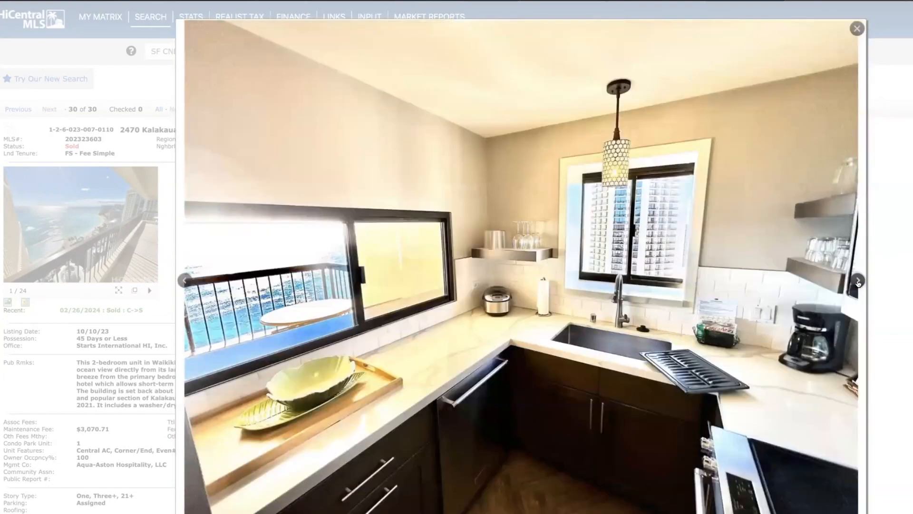
left_click(857, 280)
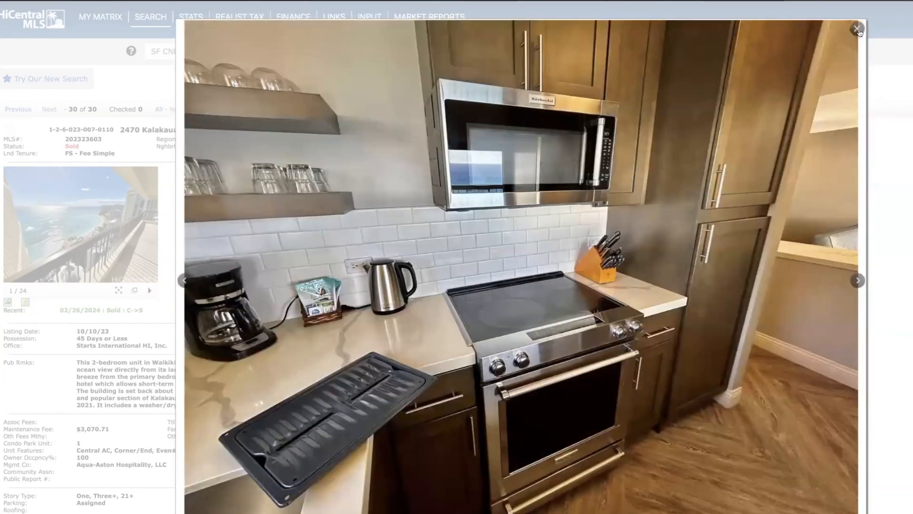
left_click(857, 29)
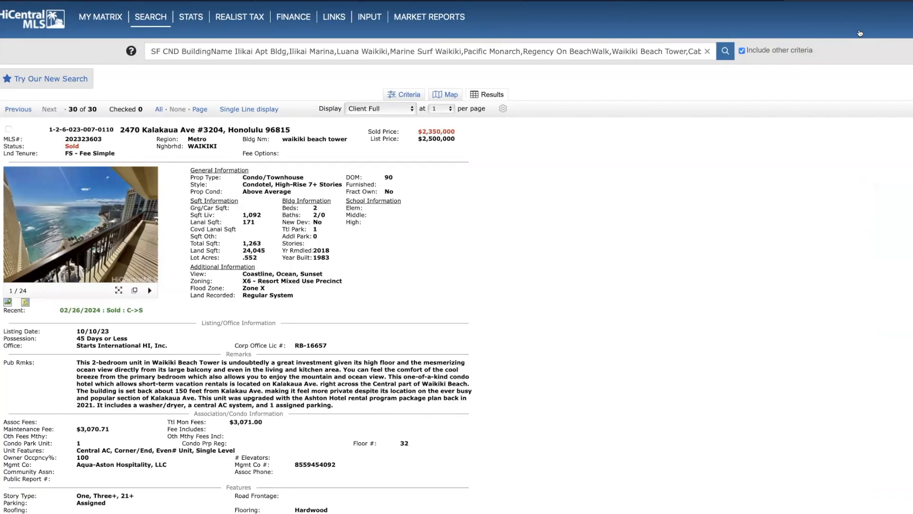